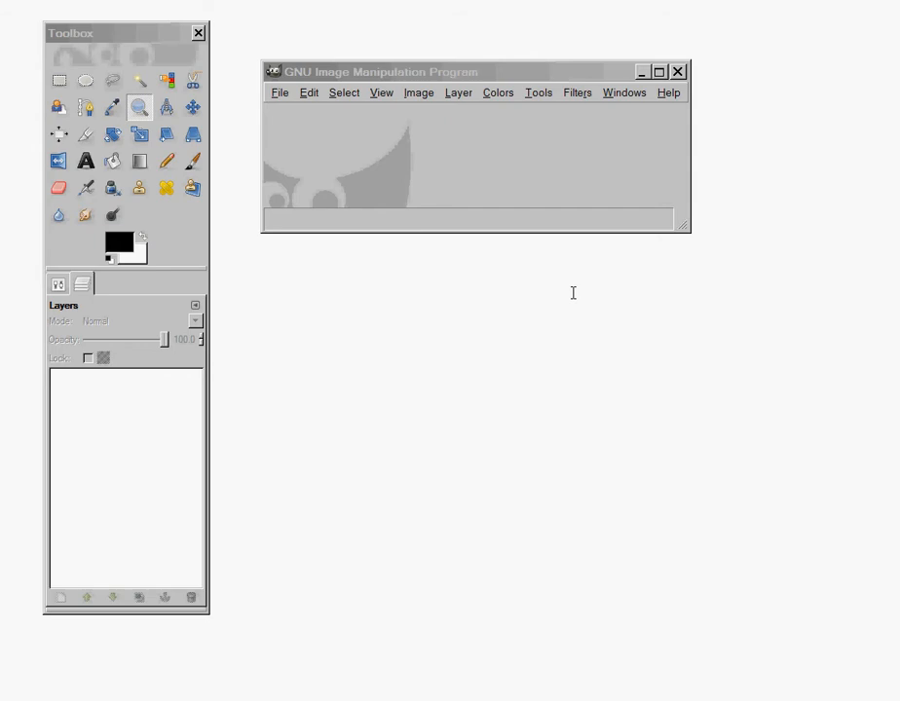
{"action": "mouse_move", "coordinate": [651, 697]}
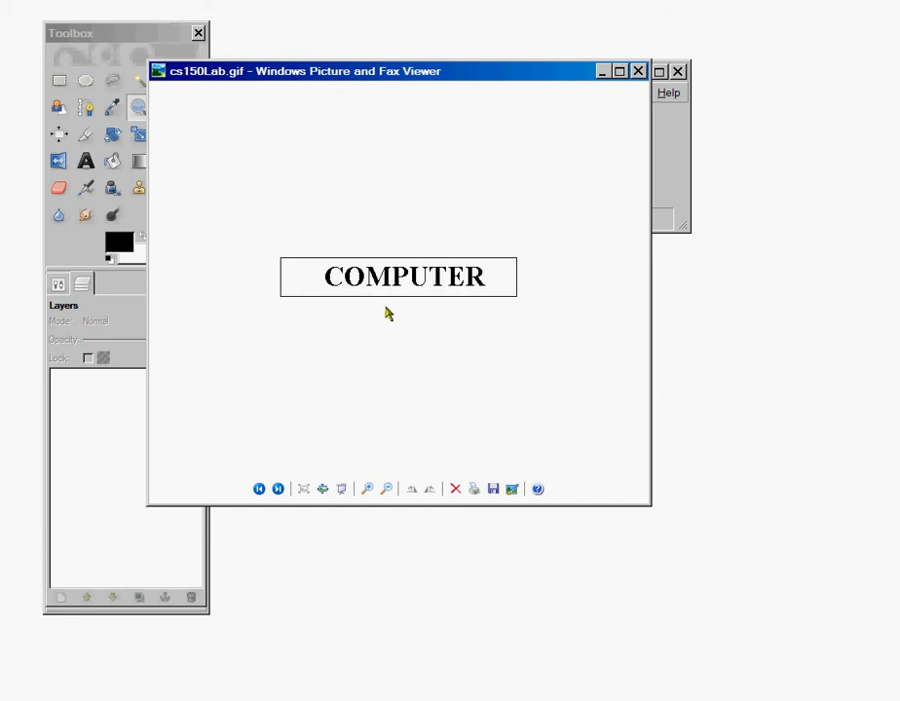
Step: Close the sample animation preview that was open before starting
{"action": "left_click", "coordinate": [276, 489]}
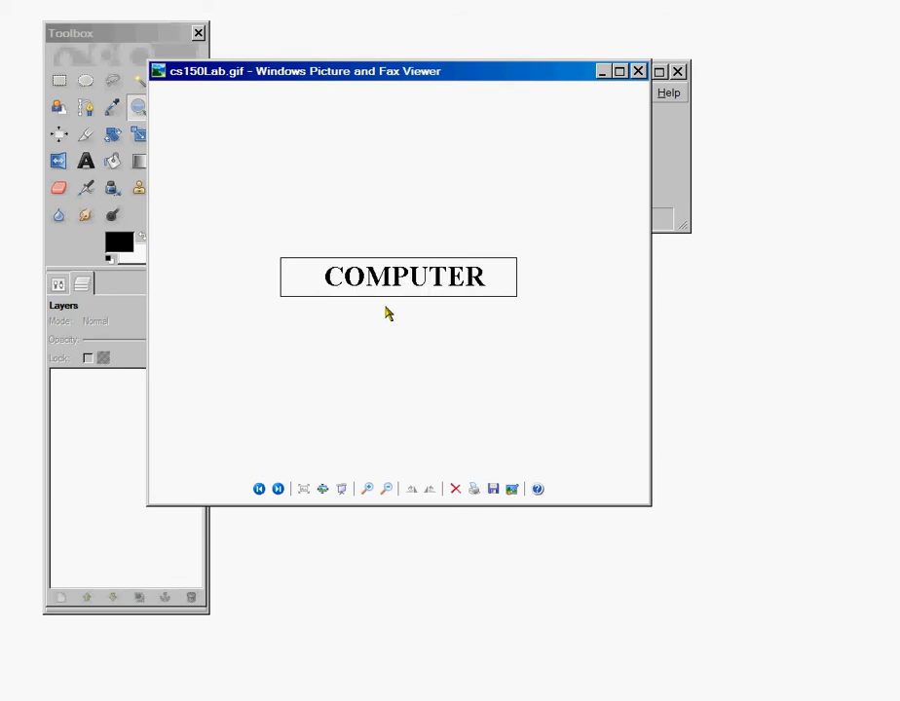
{"action": "left_click", "coordinate": [277, 489]}
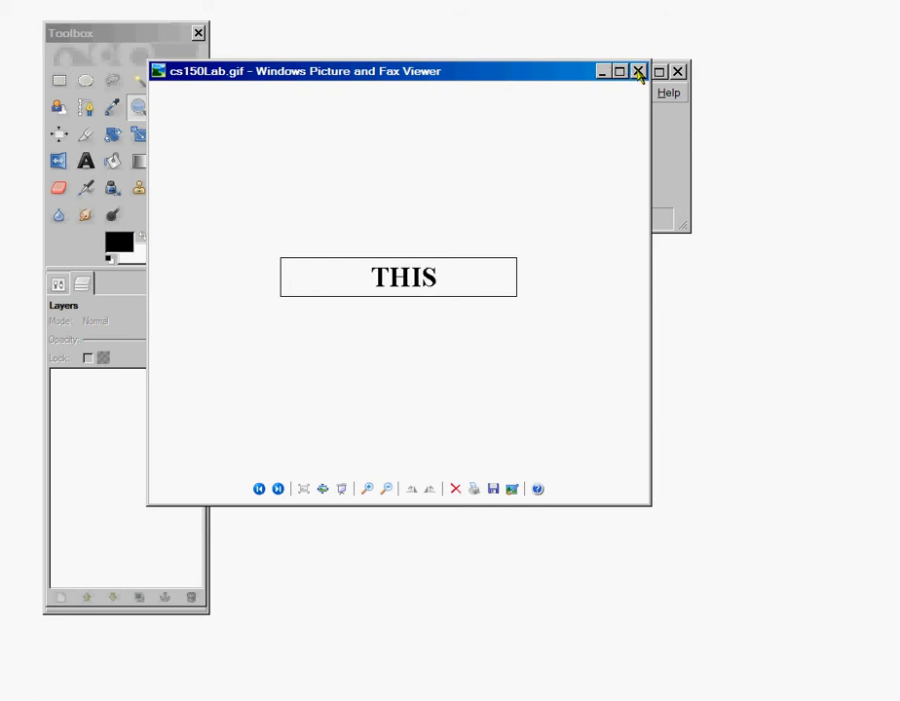
{"action": "left_click", "coordinate": [641, 70]}
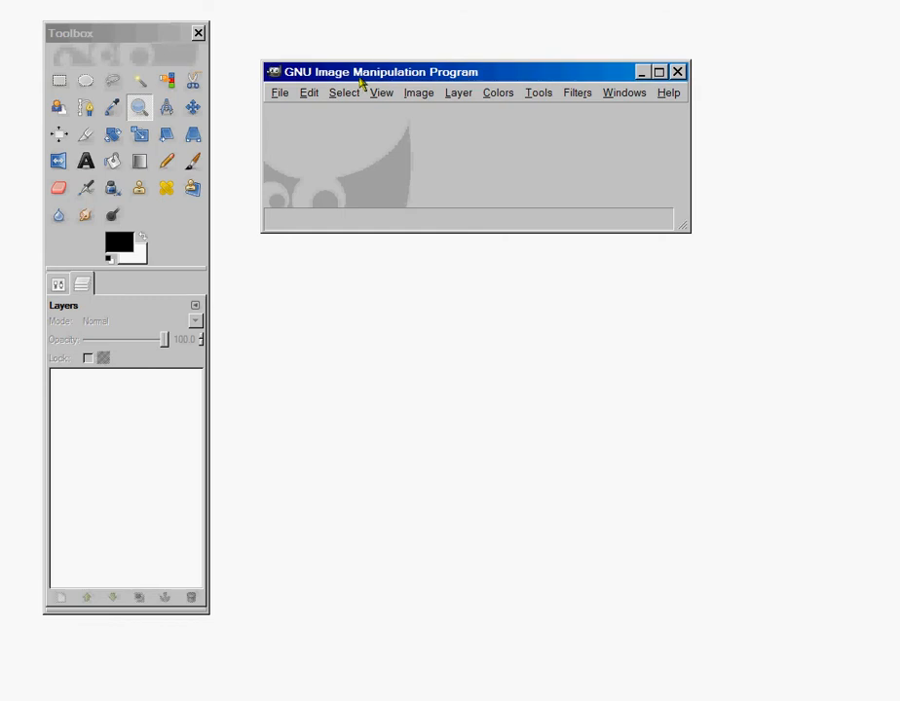
{"action": "mouse_move", "coordinate": [283, 102]}
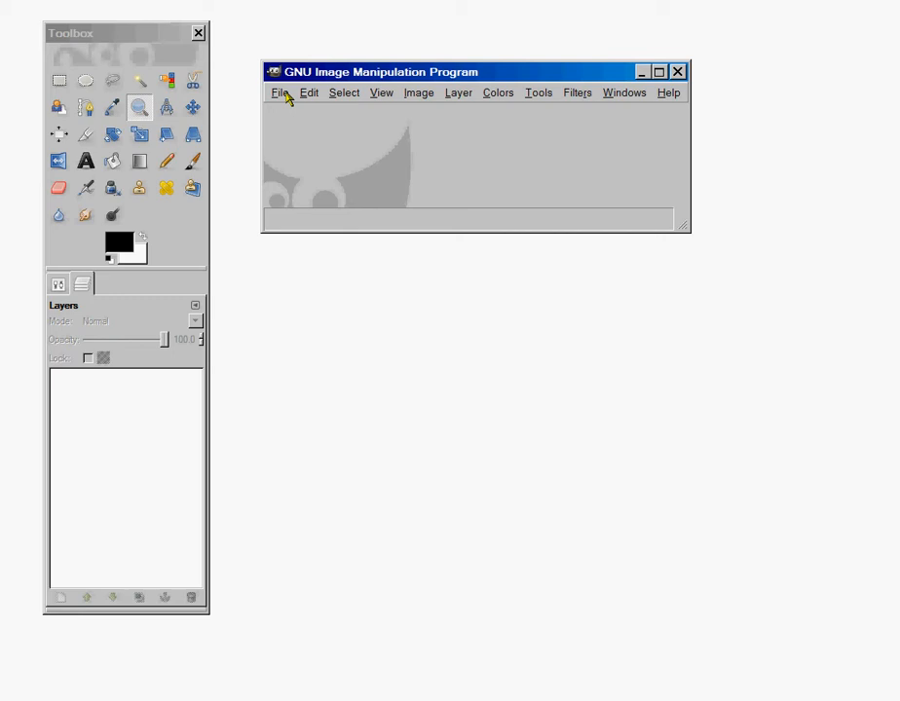
Step: Create a new blank image 300 pixels wide by 50 pixels high via File > New
{"action": "left_click", "coordinate": [281, 94]}
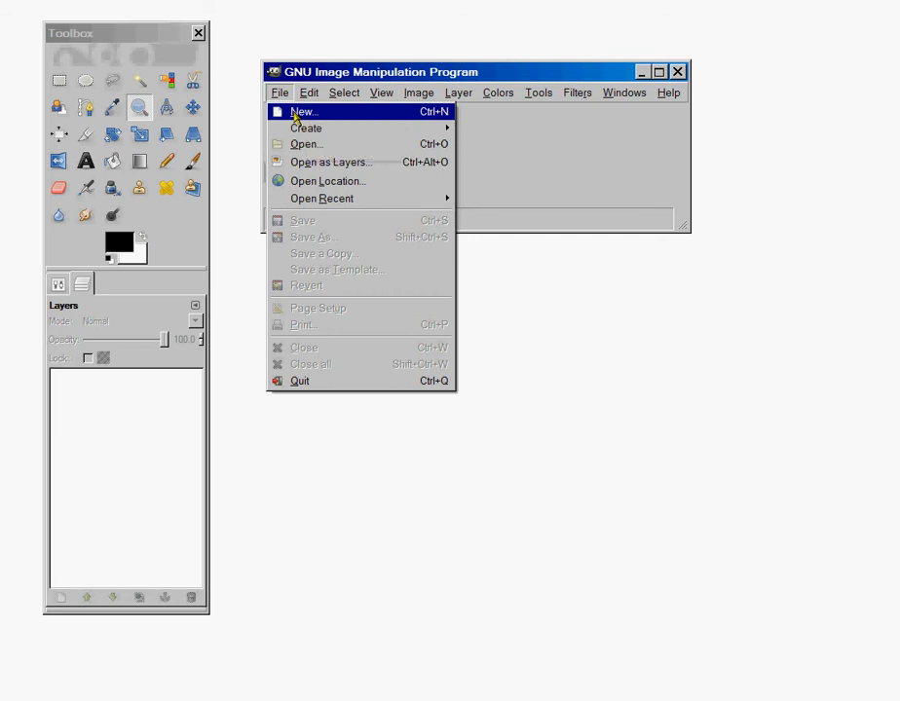
{"action": "left_click", "coordinate": [292, 111]}
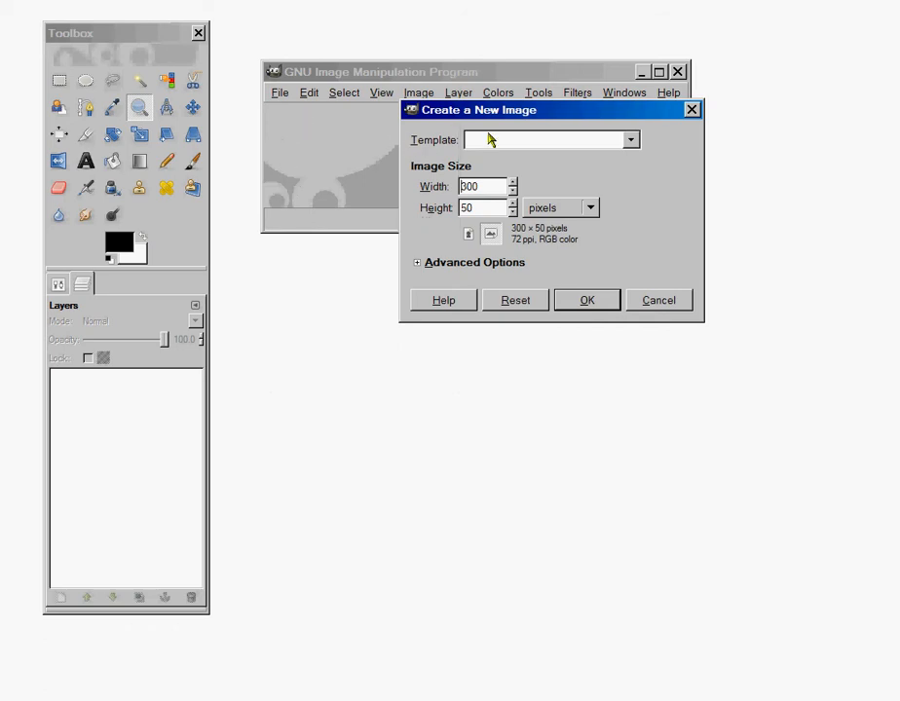
{"action": "mouse_move", "coordinate": [444, 198]}
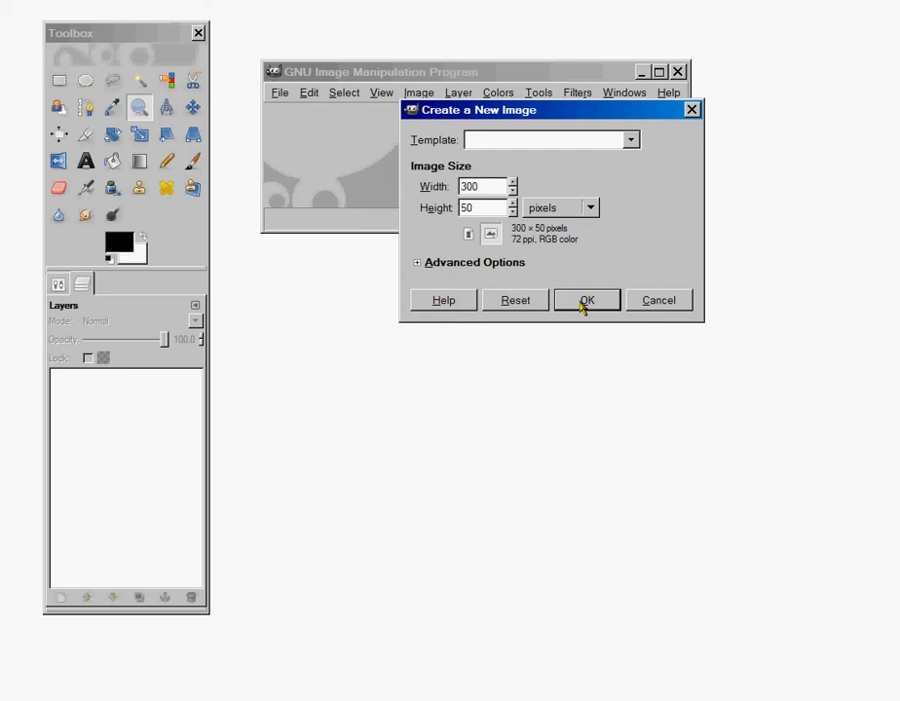
{"action": "left_click", "coordinate": [587, 300]}
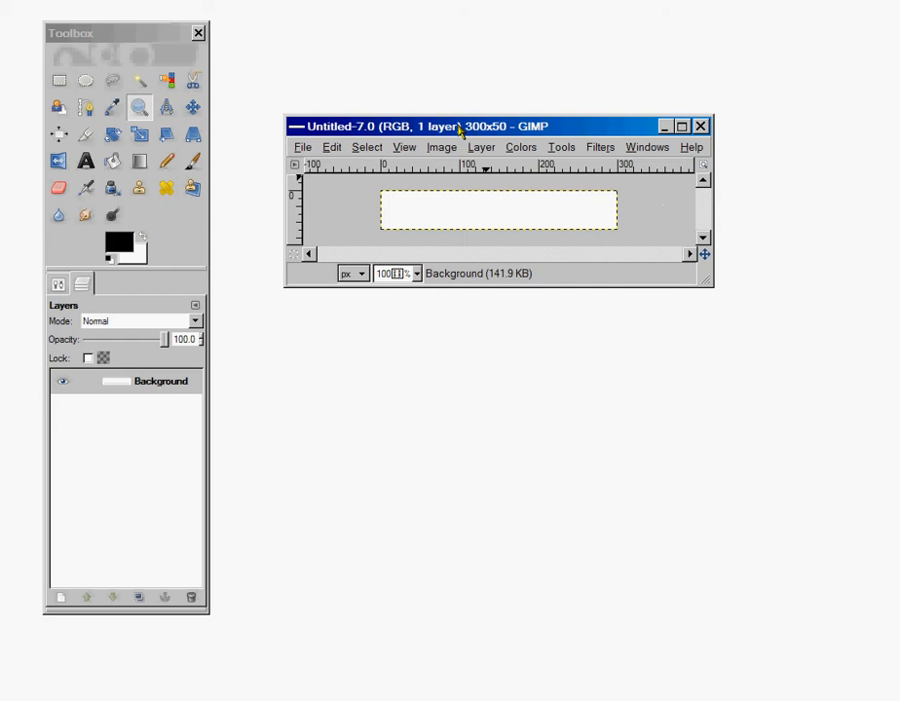
{"action": "mouse_move", "coordinate": [437, 226]}
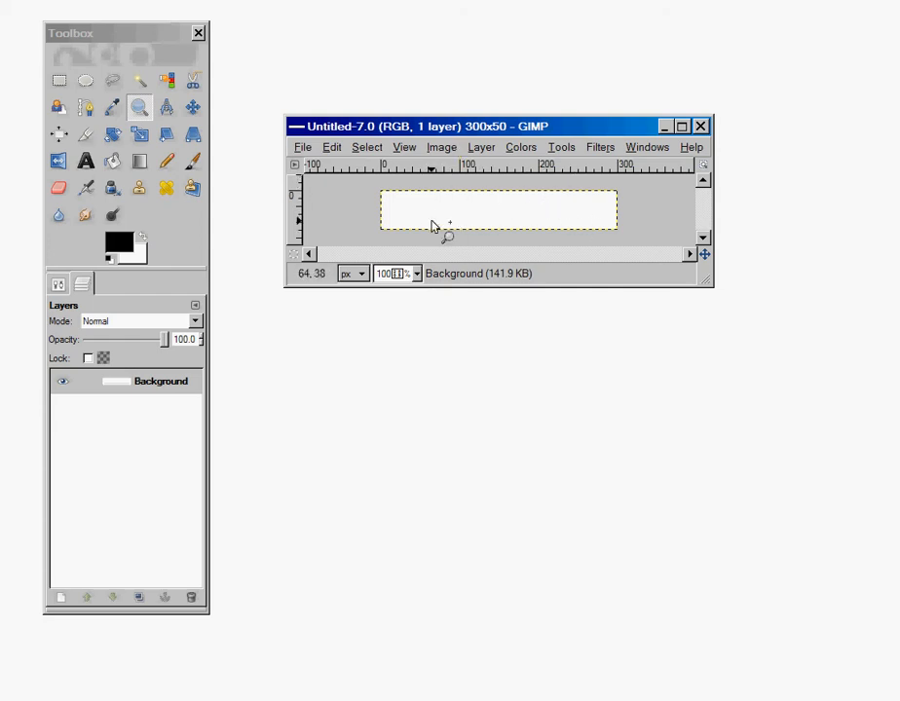
{"action": "mouse_move", "coordinate": [508, 226]}
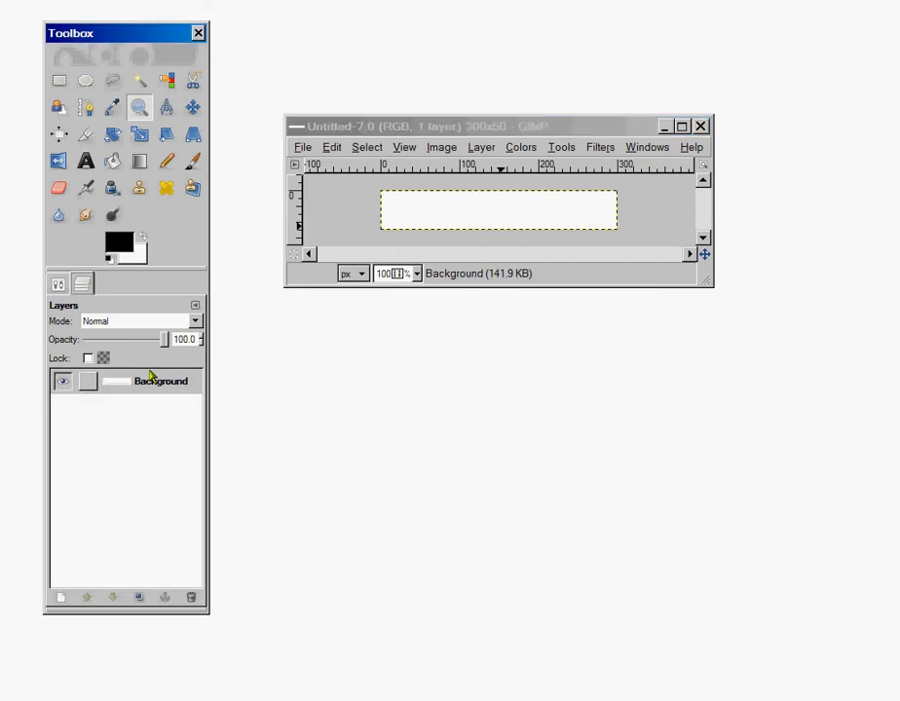
{"action": "left_click", "coordinate": [159, 380]}
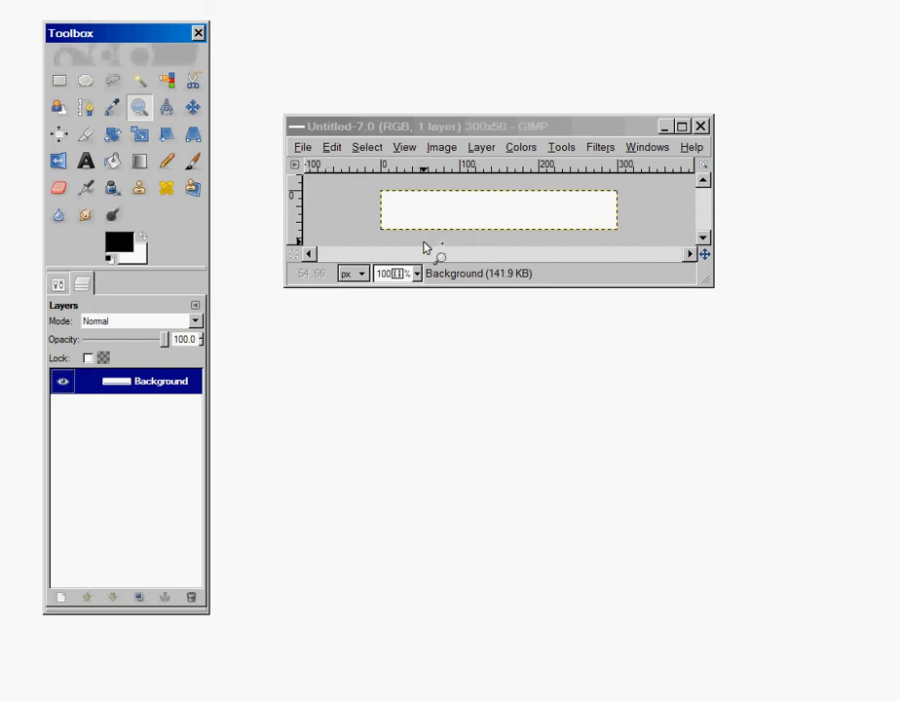
{"action": "mouse_move", "coordinate": [483, 222]}
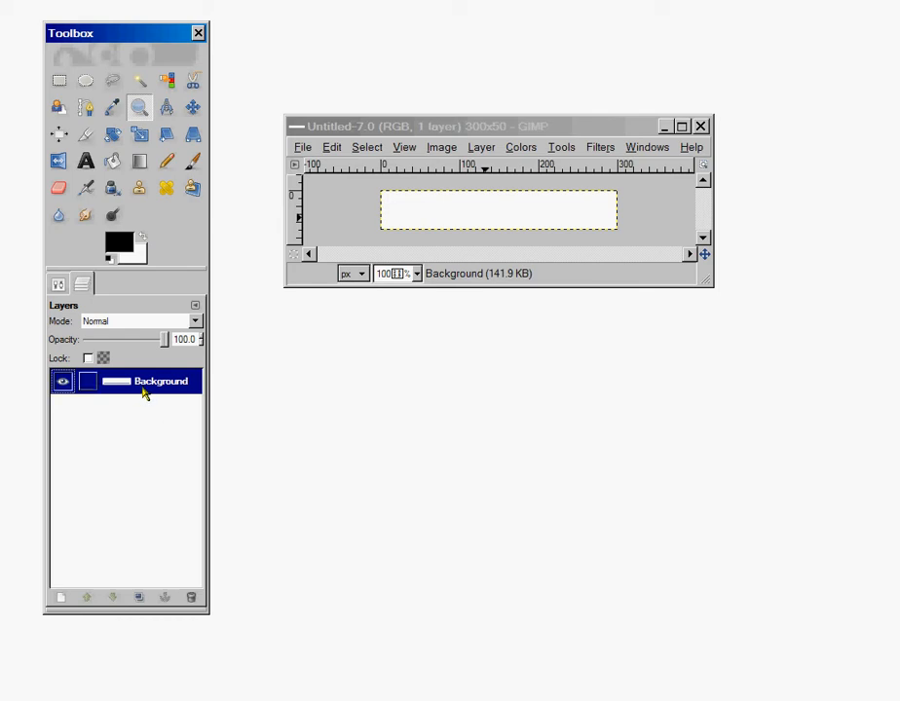
{"action": "mouse_move", "coordinate": [160, 390]}
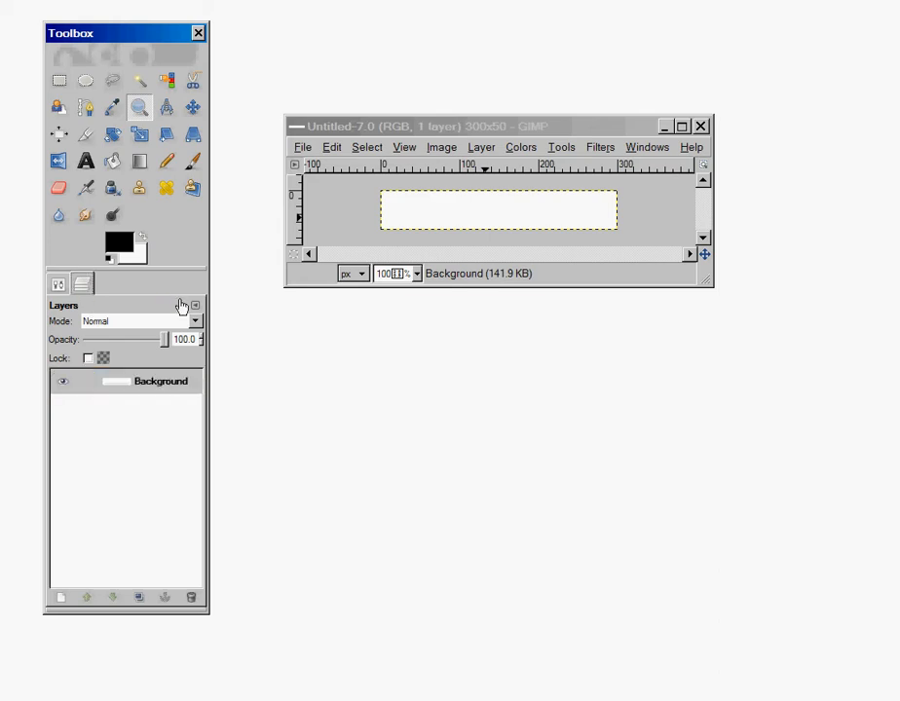
{"action": "mouse_move", "coordinate": [195, 306]}
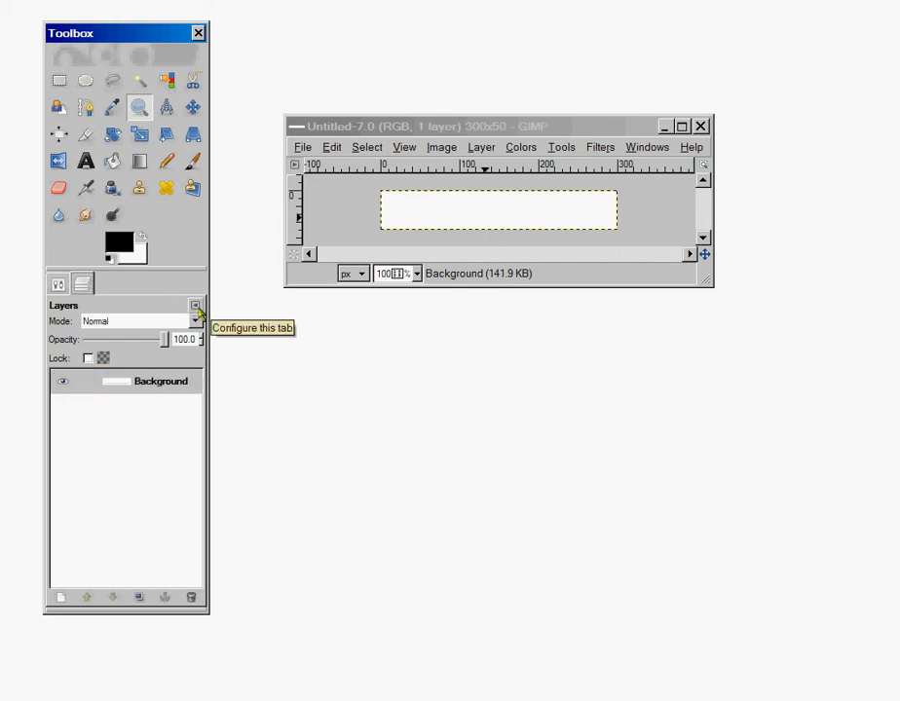
{"action": "left_click", "coordinate": [194, 306]}
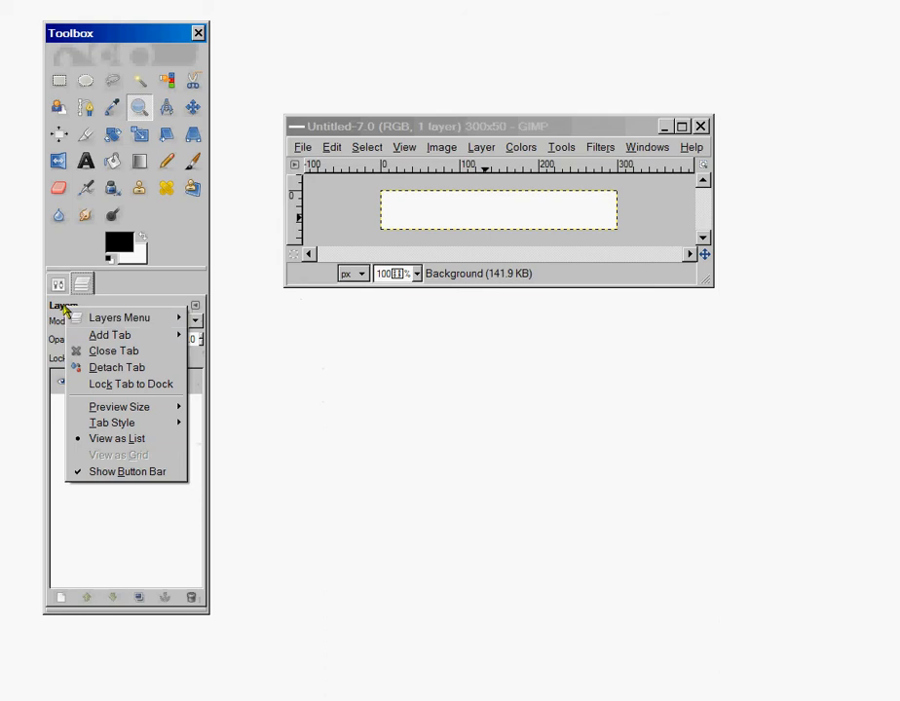
{"action": "left_click", "coordinate": [59, 284]}
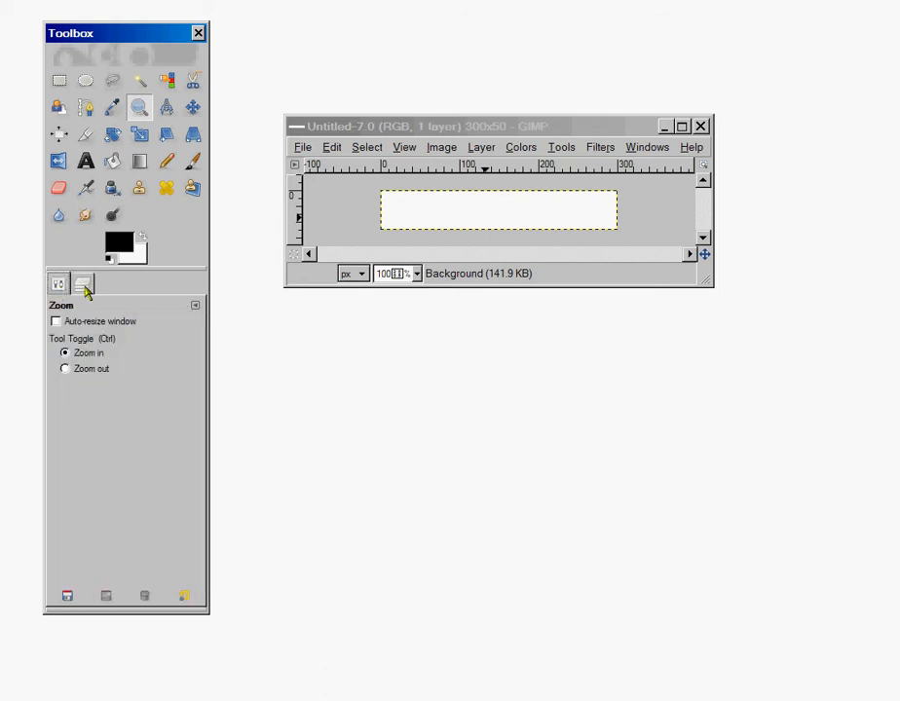
{"action": "left_click", "coordinate": [82, 285]}
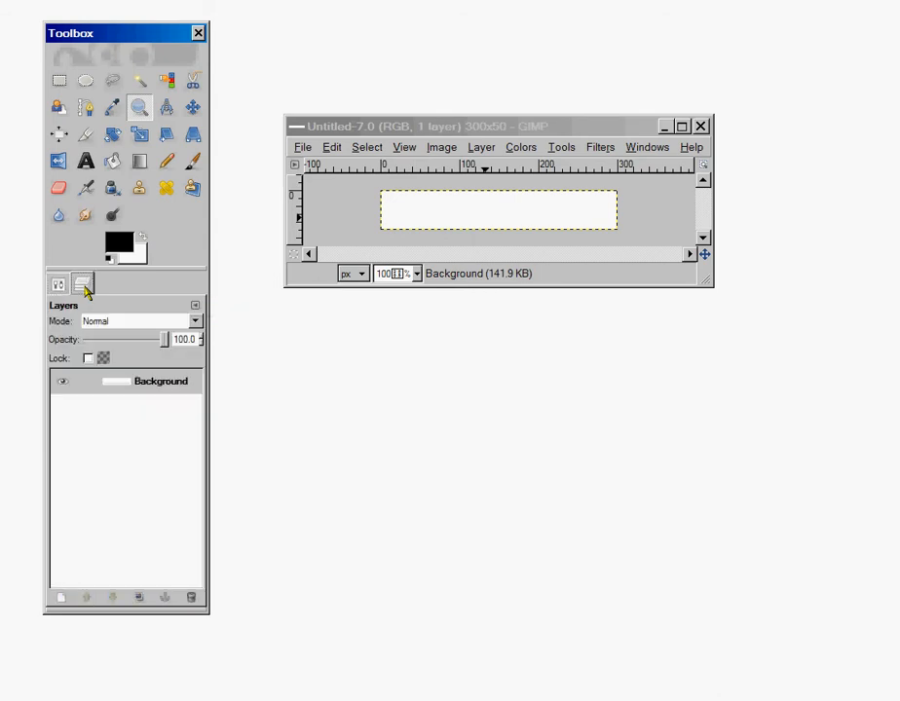
{"action": "left_click", "coordinate": [160, 380]}
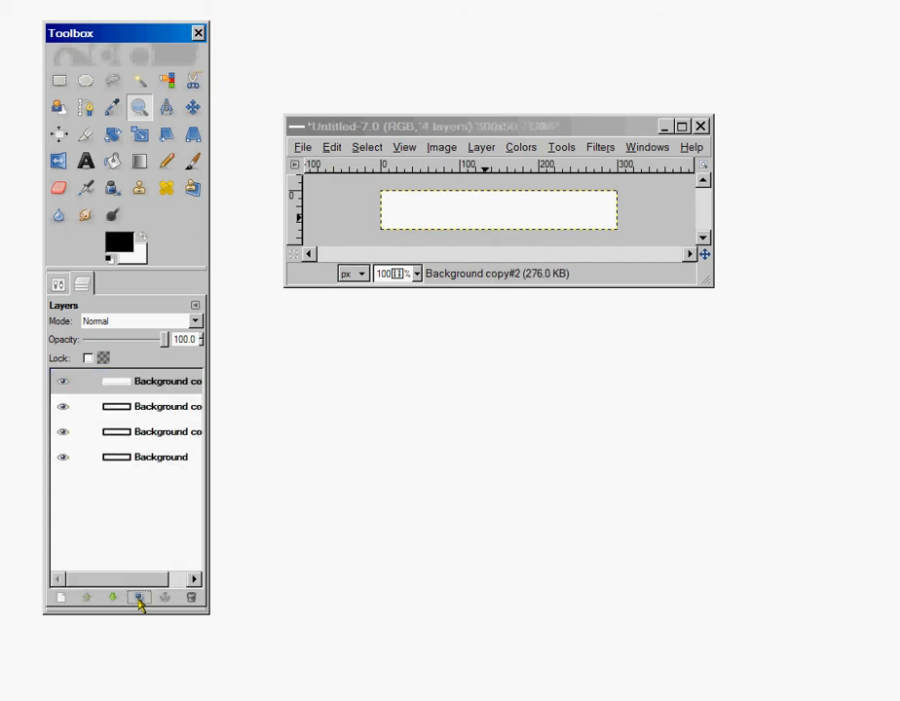
Step: Duplicate the Background layer so the image holds four identical layers
{"action": "left_click", "coordinate": [144, 596]}
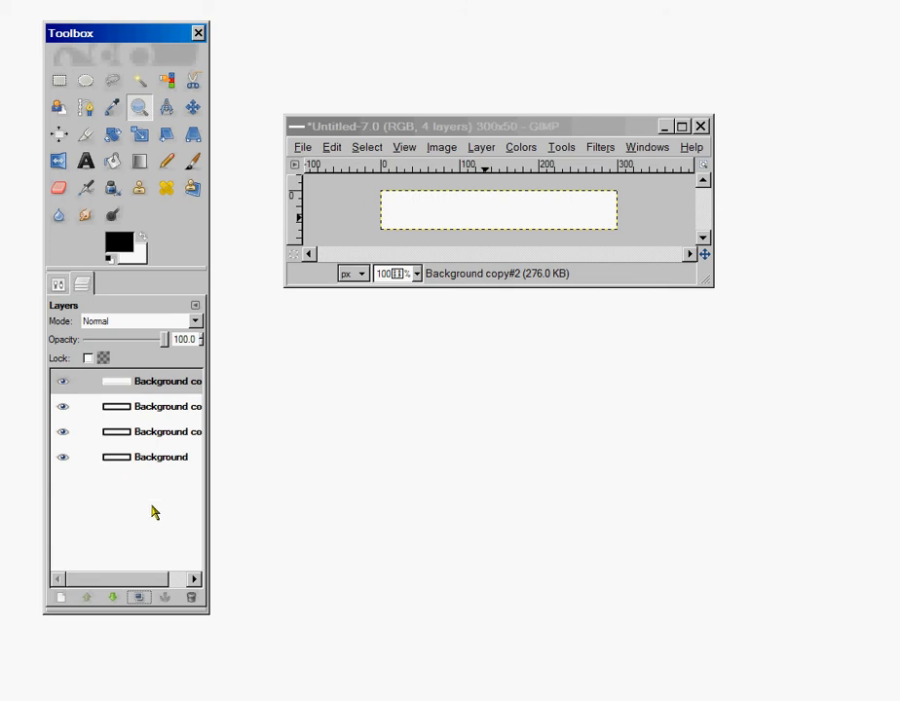
{"action": "mouse_move", "coordinate": [82, 149]}
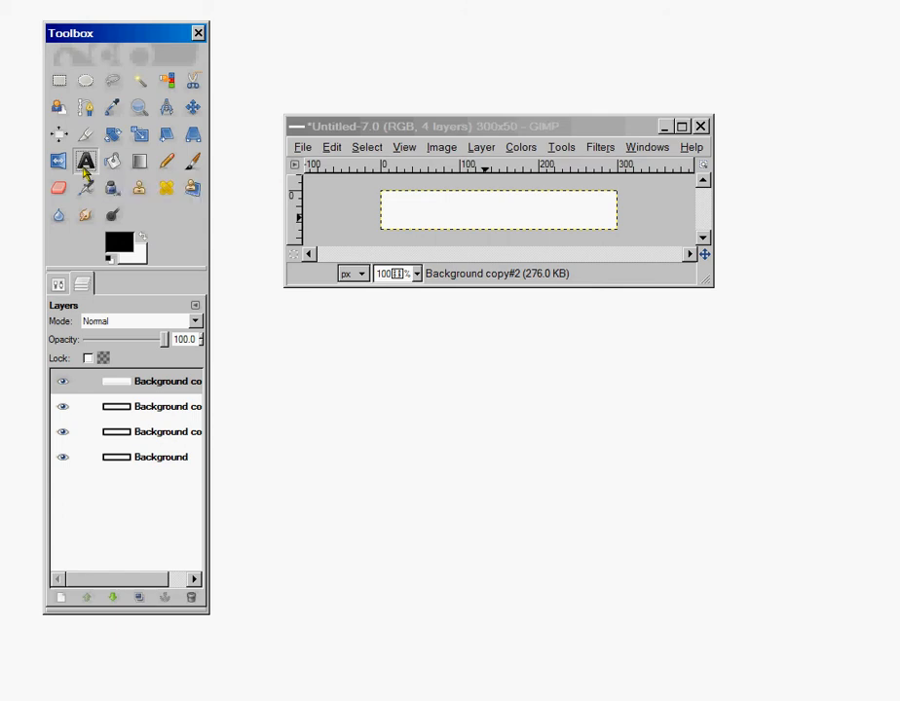
{"action": "mouse_move", "coordinate": [59, 285]}
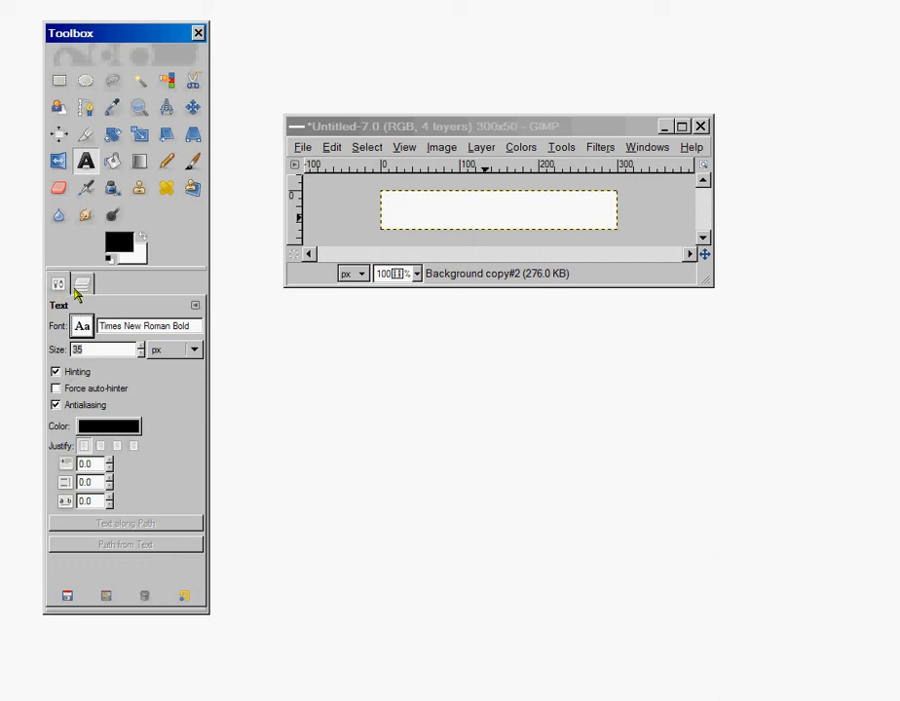
{"action": "mouse_move", "coordinate": [78, 294]}
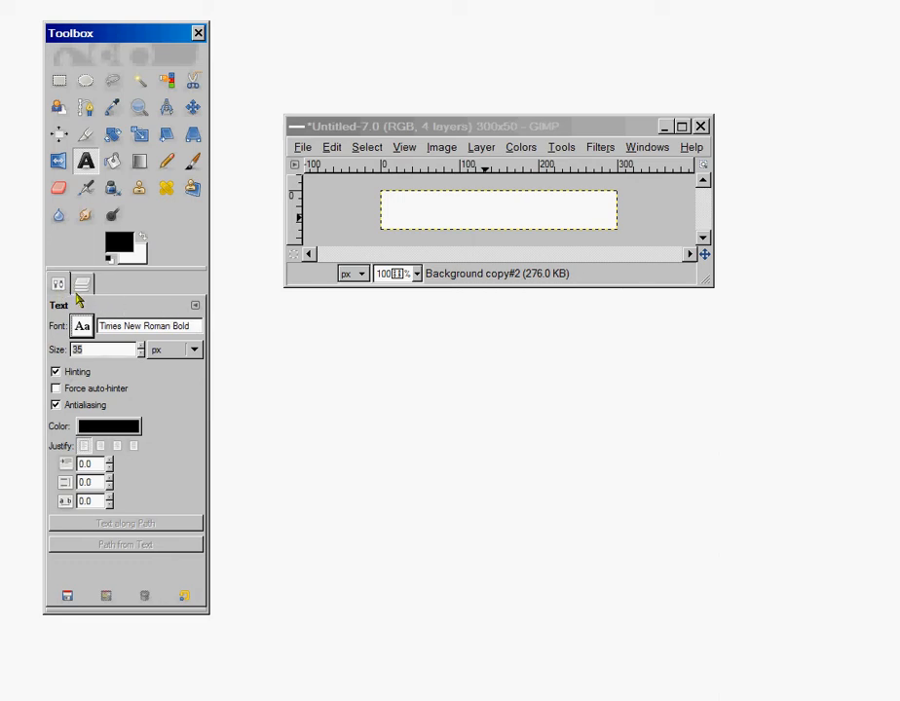
{"action": "mouse_move", "coordinate": [194, 349]}
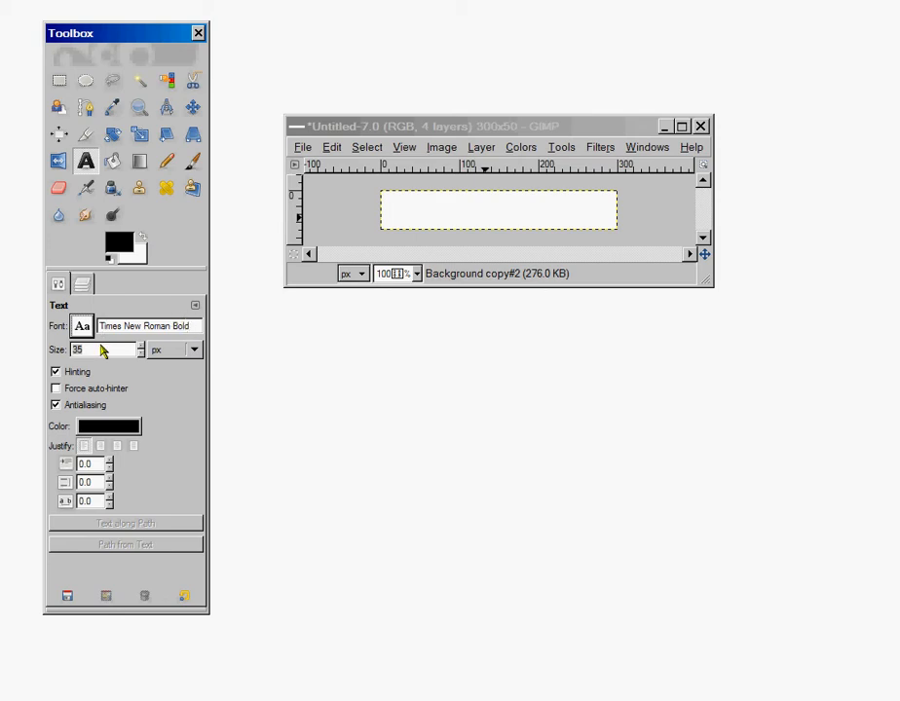
Step: Check the Text tool's size setting, then return to the Layers list
{"action": "left_click", "coordinate": [102, 350]}
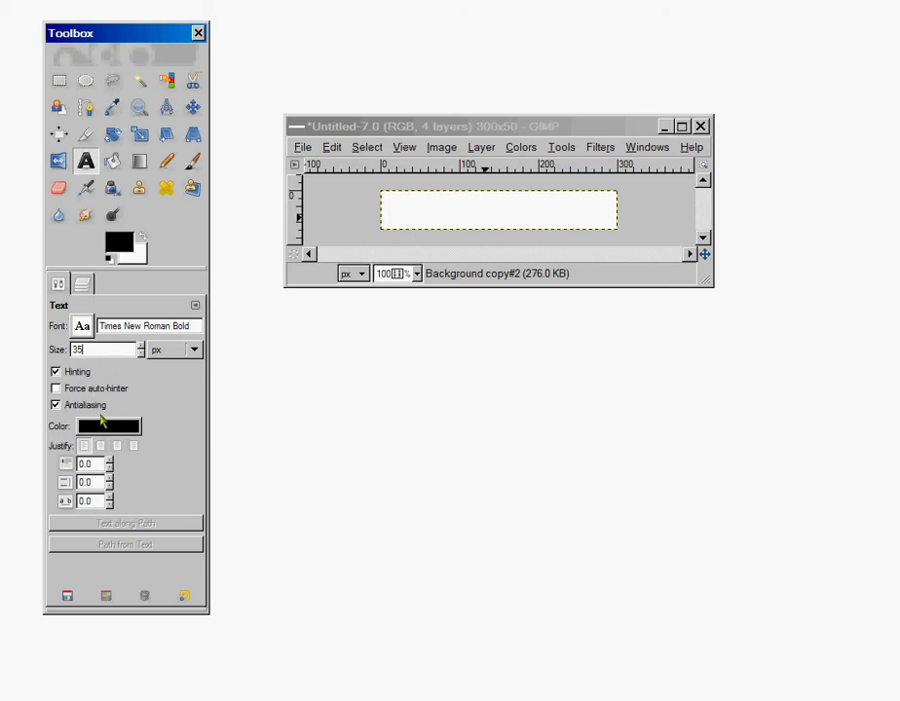
{"action": "mouse_move", "coordinate": [117, 374]}
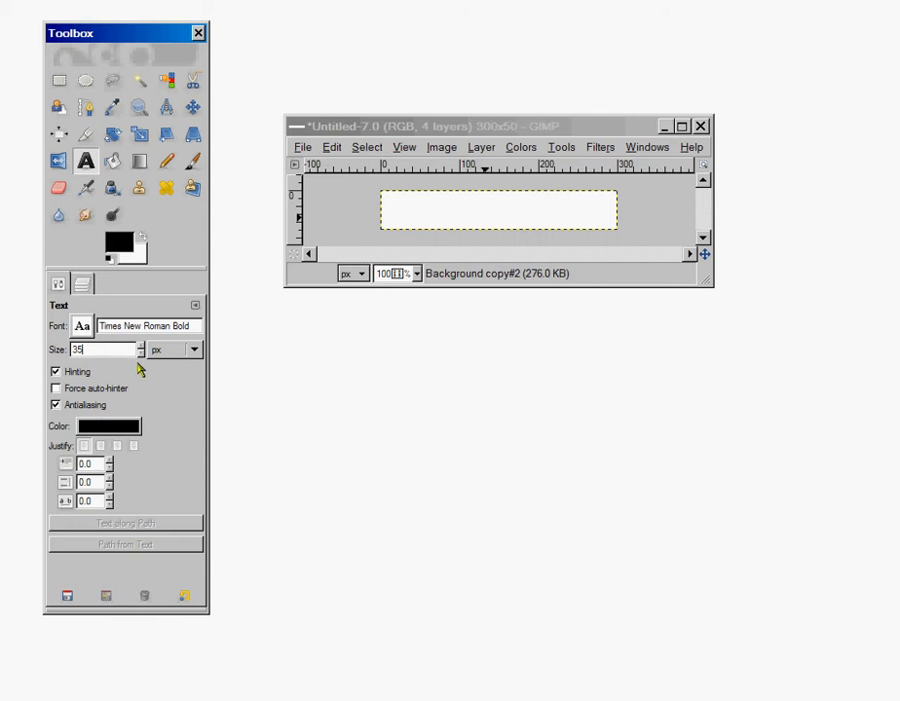
{"action": "left_click", "coordinate": [82, 284]}
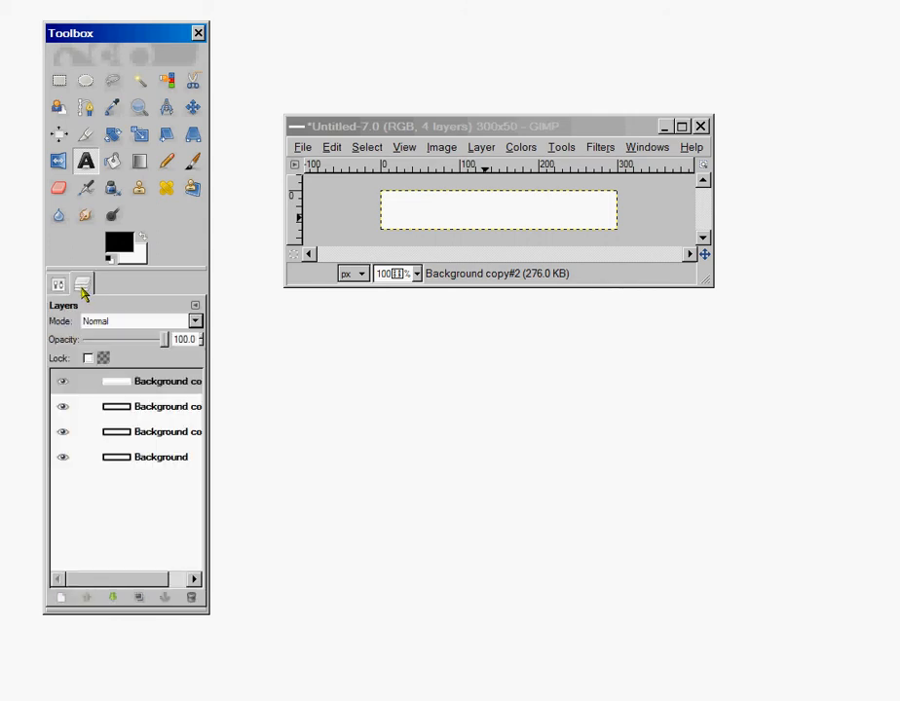
Step: Add a text layer reading THIS above the Background layer
{"action": "left_click", "coordinate": [151, 433]}
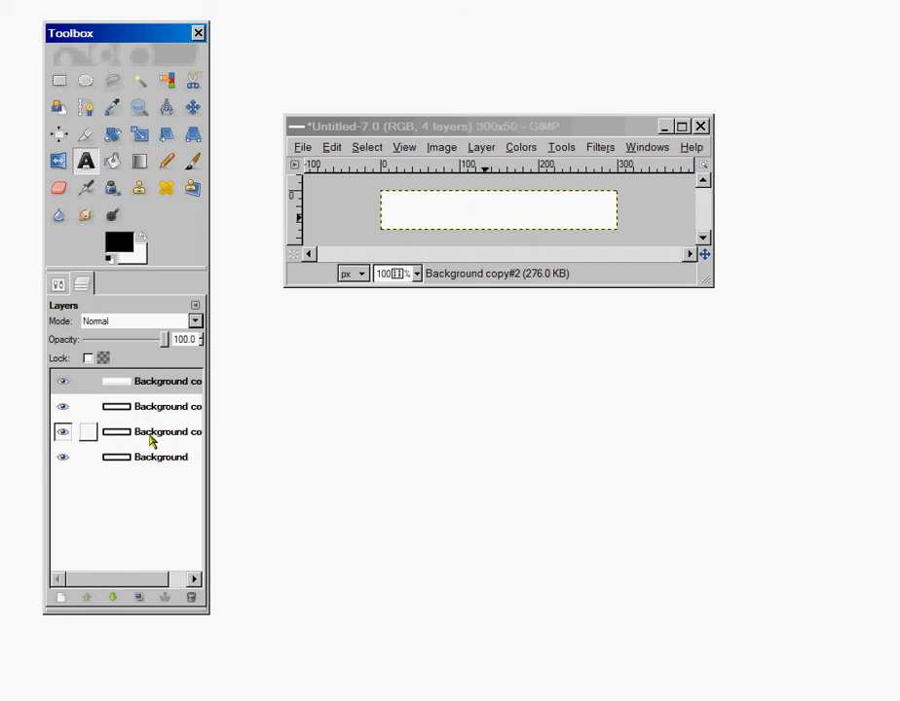
{"action": "left_click", "coordinate": [156, 458]}
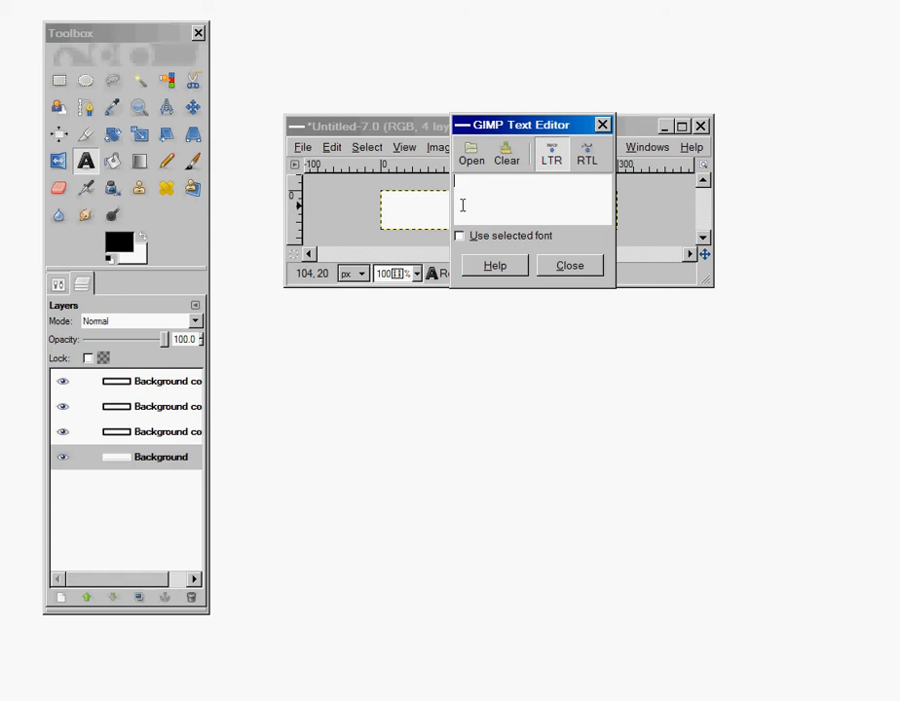
{"action": "type", "text": "thi"}
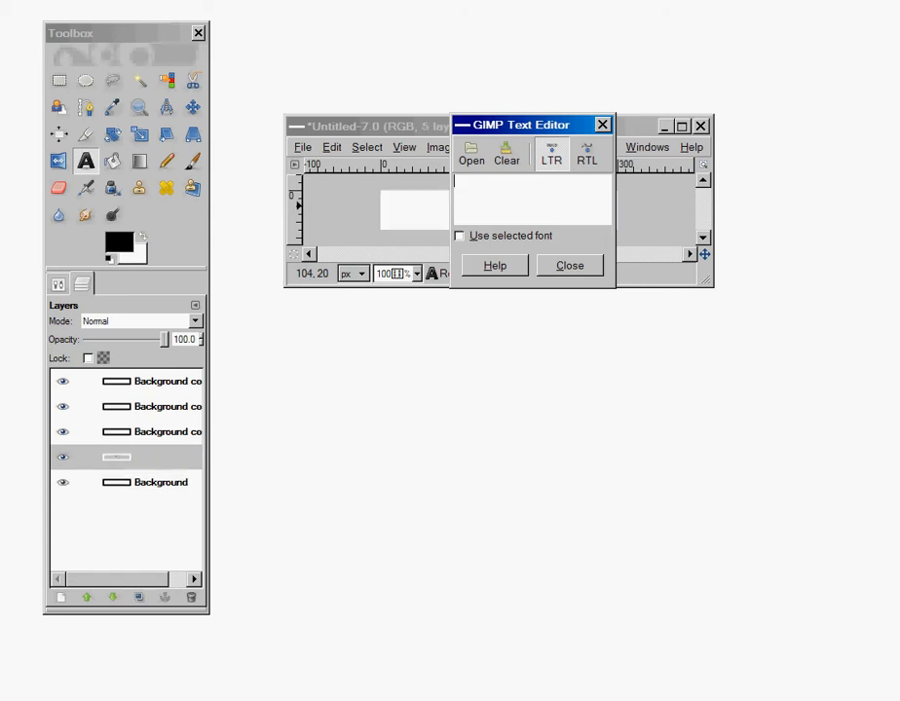
{"action": "type", "text": "THIS"}
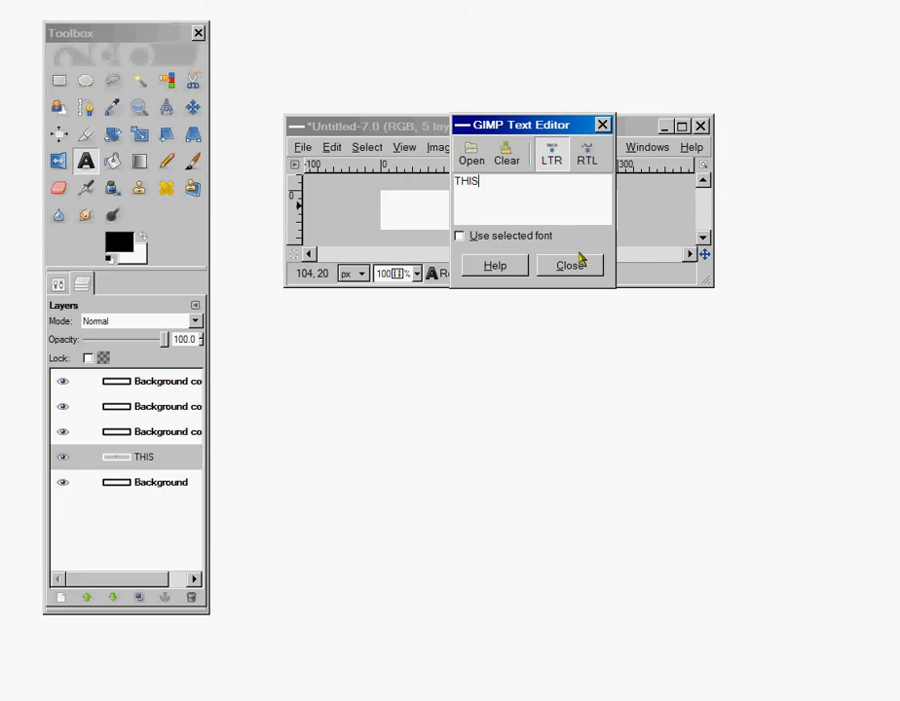
{"action": "left_click", "coordinate": [569, 265]}
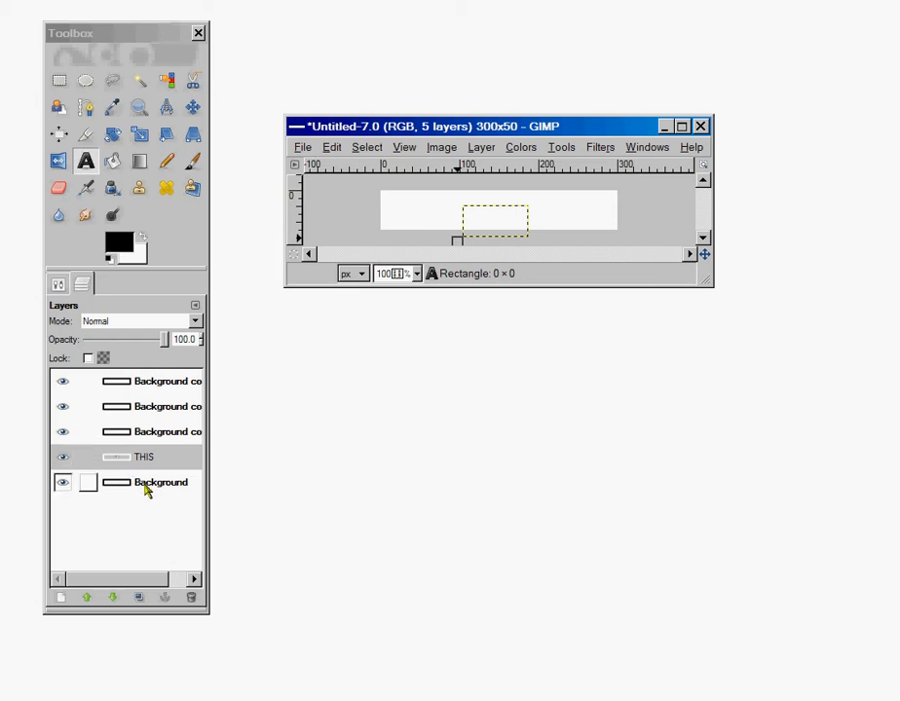
Step: Hide the blank copy layers, keep Background visible and centre THIS on the banner
{"action": "left_click", "coordinate": [146, 454]}
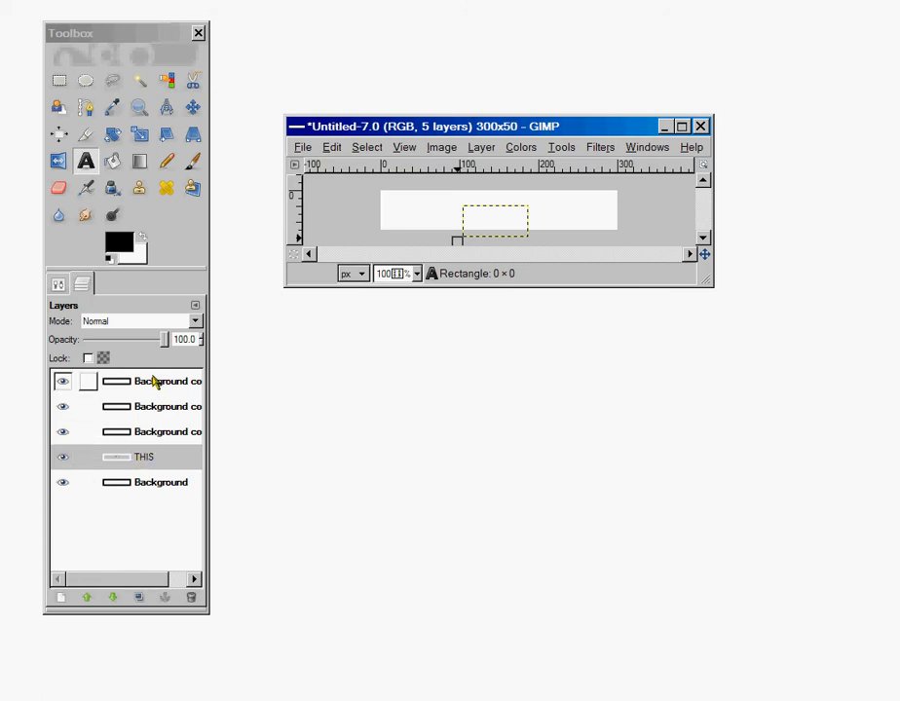
{"action": "left_click", "coordinate": [63, 382]}
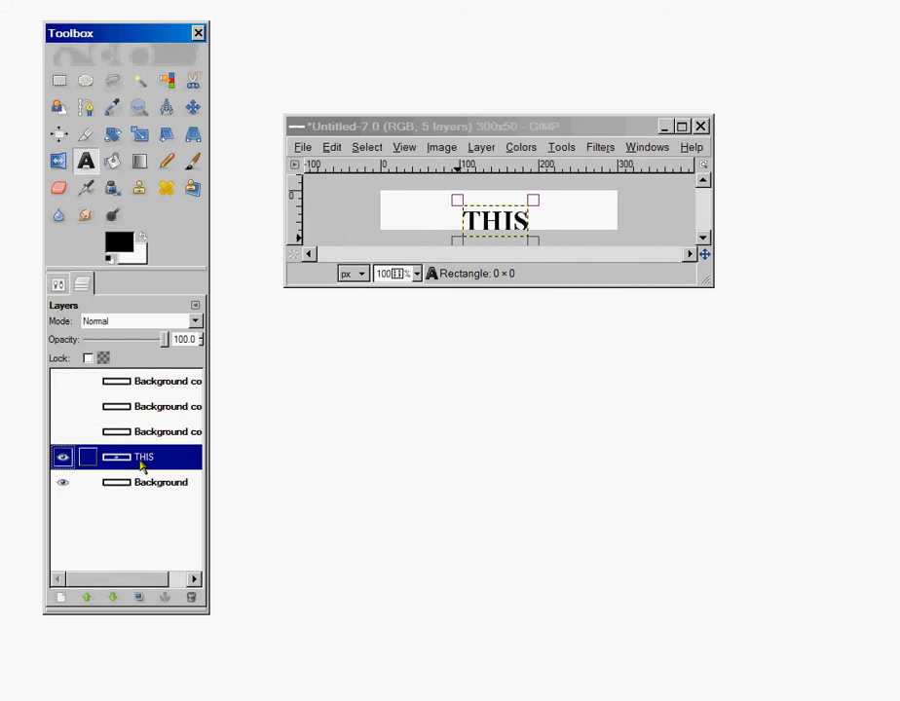
{"action": "mouse_move", "coordinate": [152, 471]}
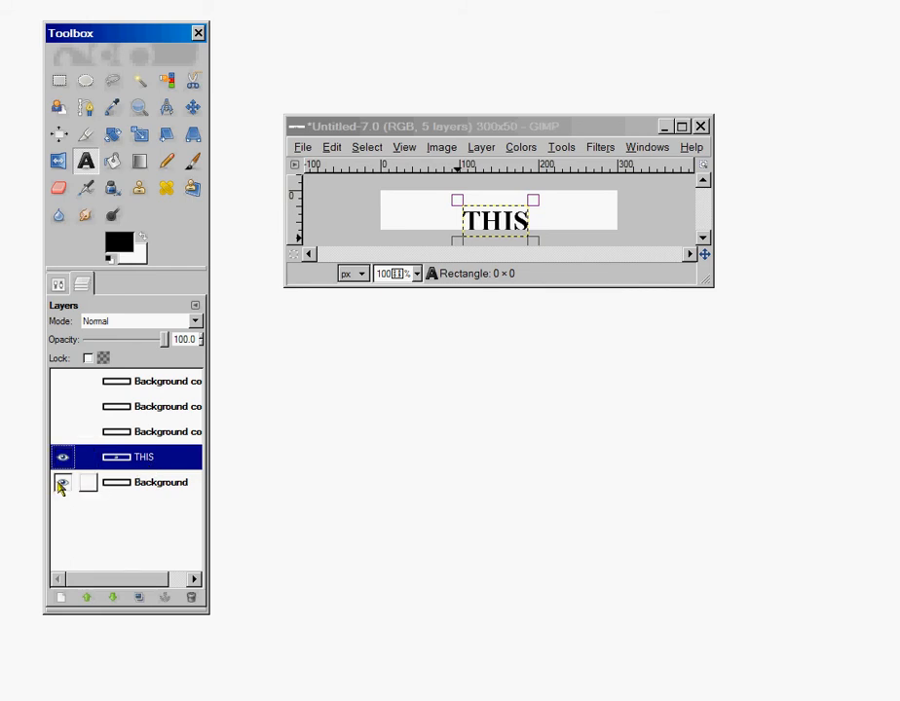
{"action": "left_click", "coordinate": [60, 483]}
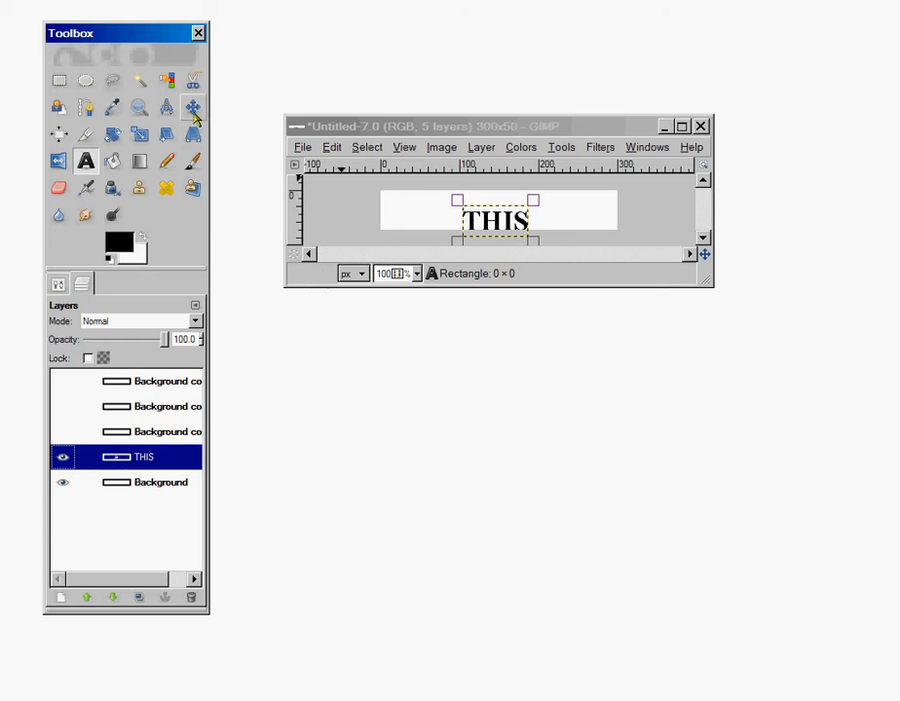
{"action": "mouse_move", "coordinate": [499, 234]}
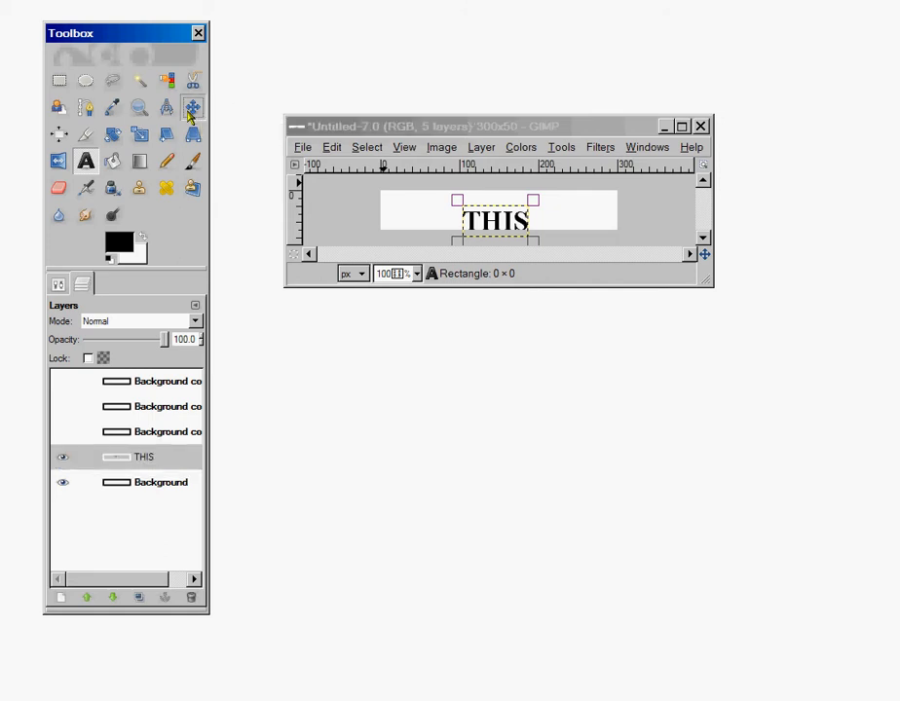
{"action": "mouse_move", "coordinate": [187, 102]}
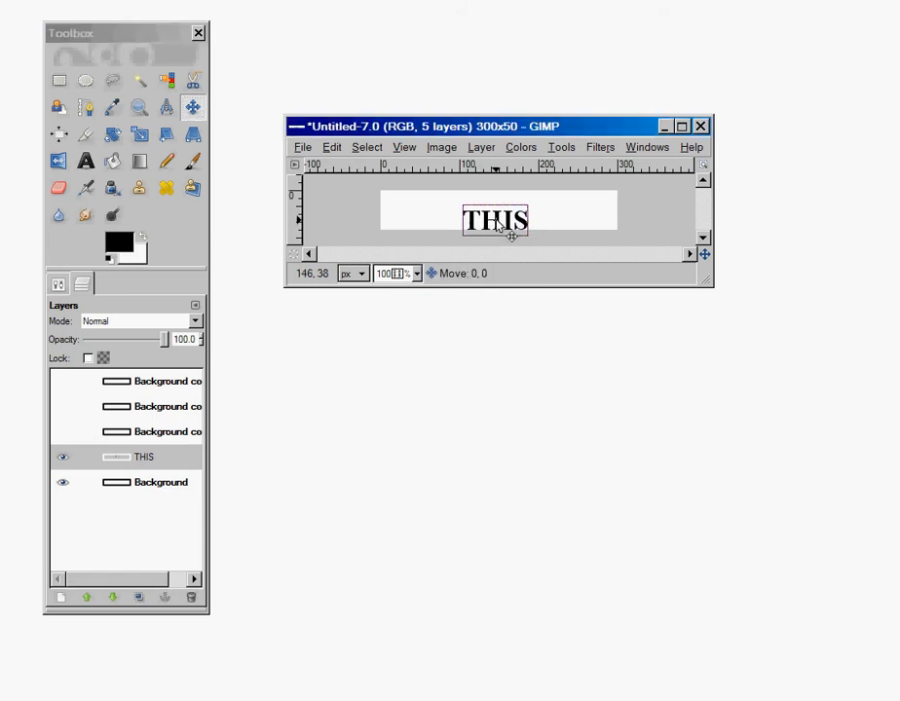
{"action": "left_click_drag", "start_coordinate": [497, 222], "coordinate": [498, 213]}
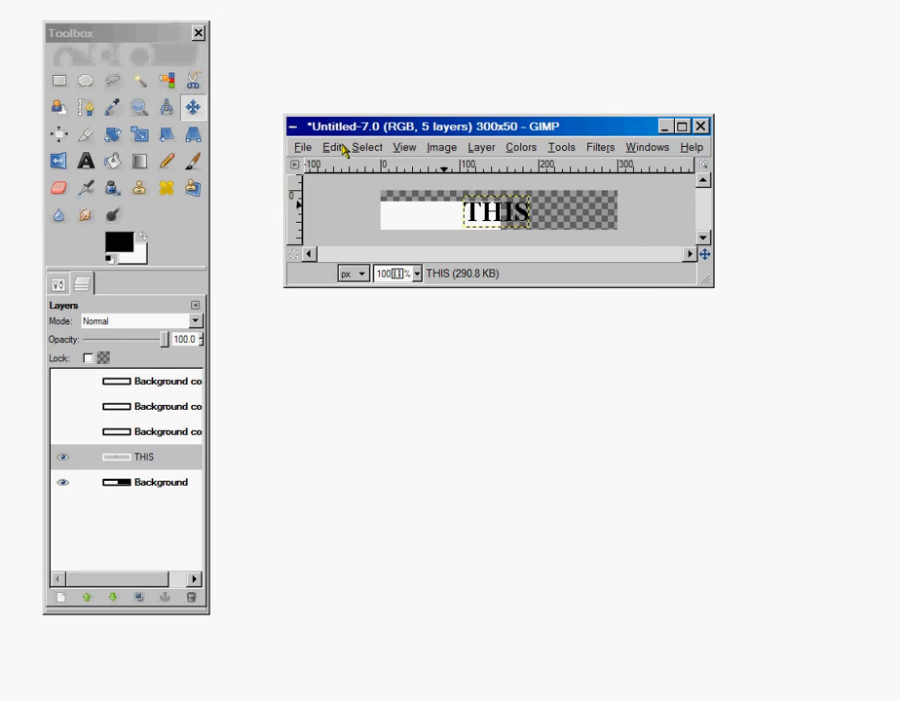
Step: Browse the Edit and Colors menus without applying a command
{"action": "left_click", "coordinate": [332, 148]}
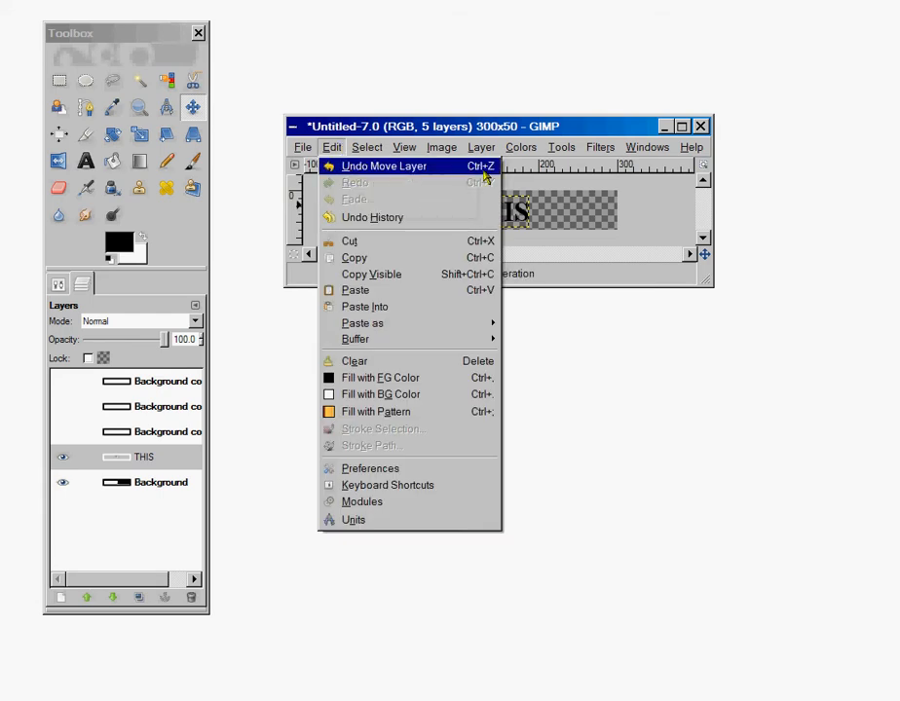
{"action": "left_click", "coordinate": [520, 148]}
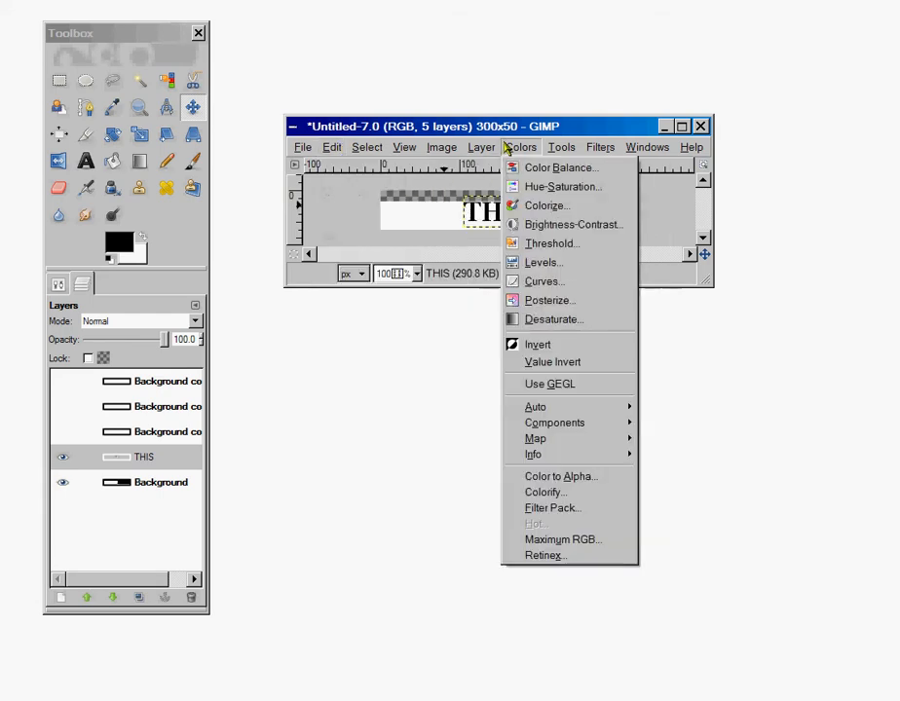
{"action": "left_click", "coordinate": [538, 88]}
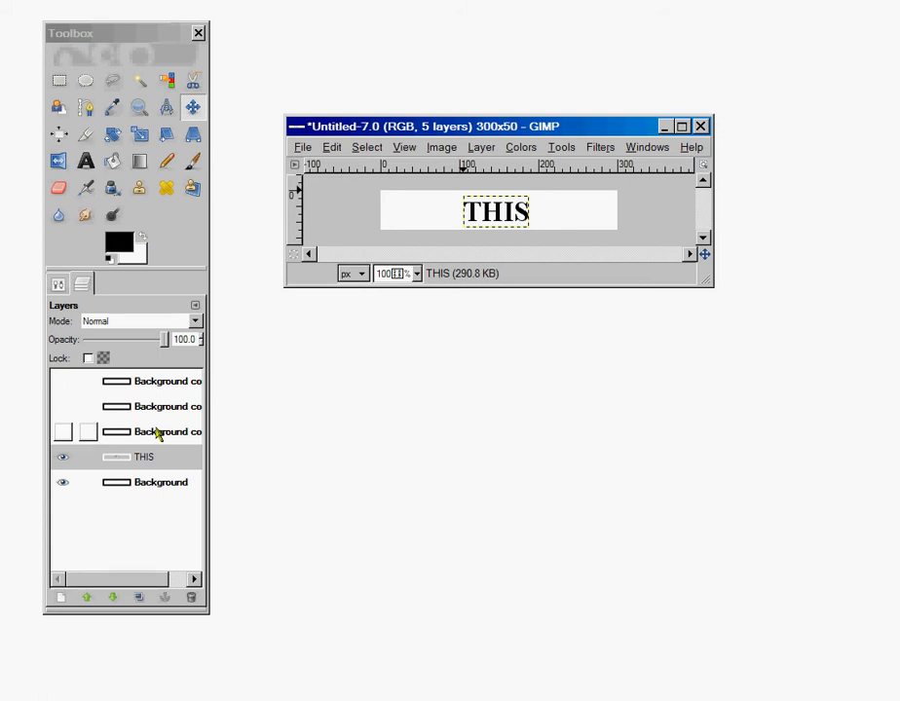
Step: Add a text layer reading IS on the next background copy and centre it
{"action": "left_click", "coordinate": [160, 432]}
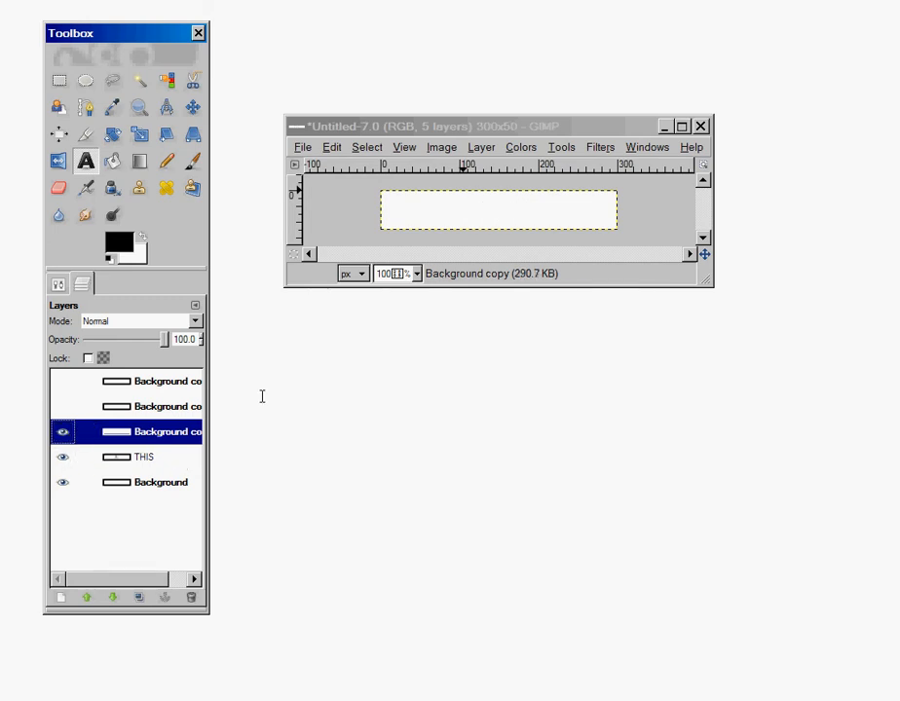
{"action": "mouse_move", "coordinate": [485, 211]}
{"action": "type", "text": "IS"}
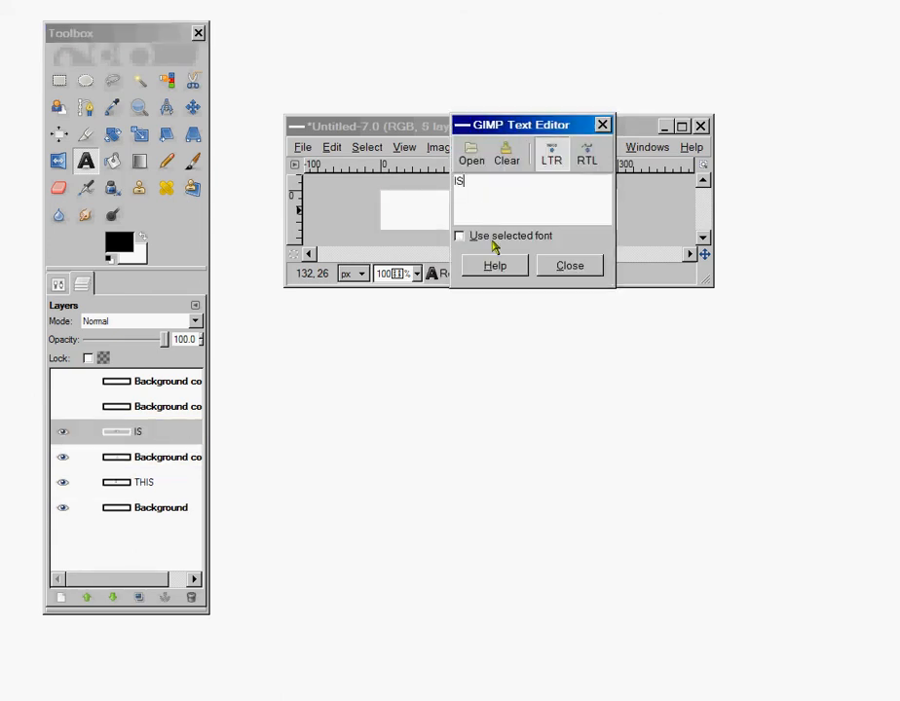
{"action": "left_click", "coordinate": [569, 265]}
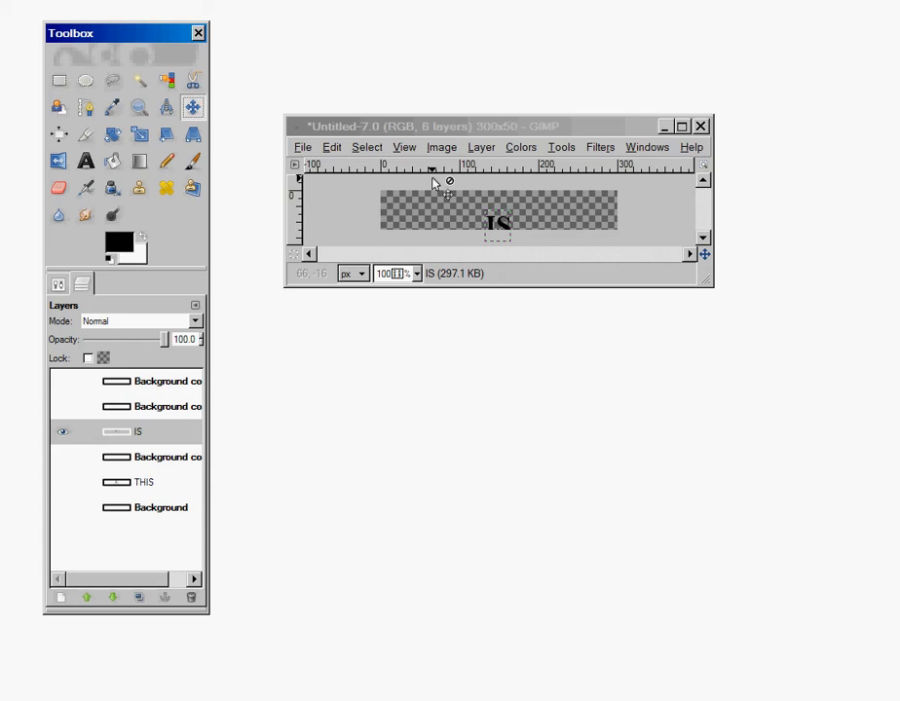
{"action": "mouse_move", "coordinate": [501, 226]}
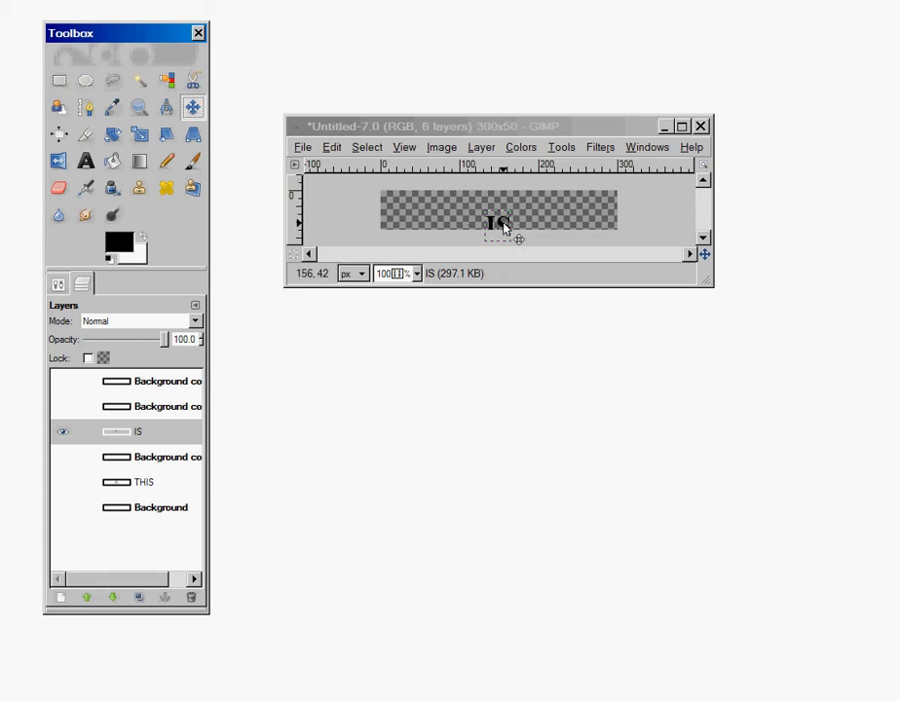
{"action": "left_click_drag", "start_coordinate": [499, 226], "coordinate": [498, 210]}
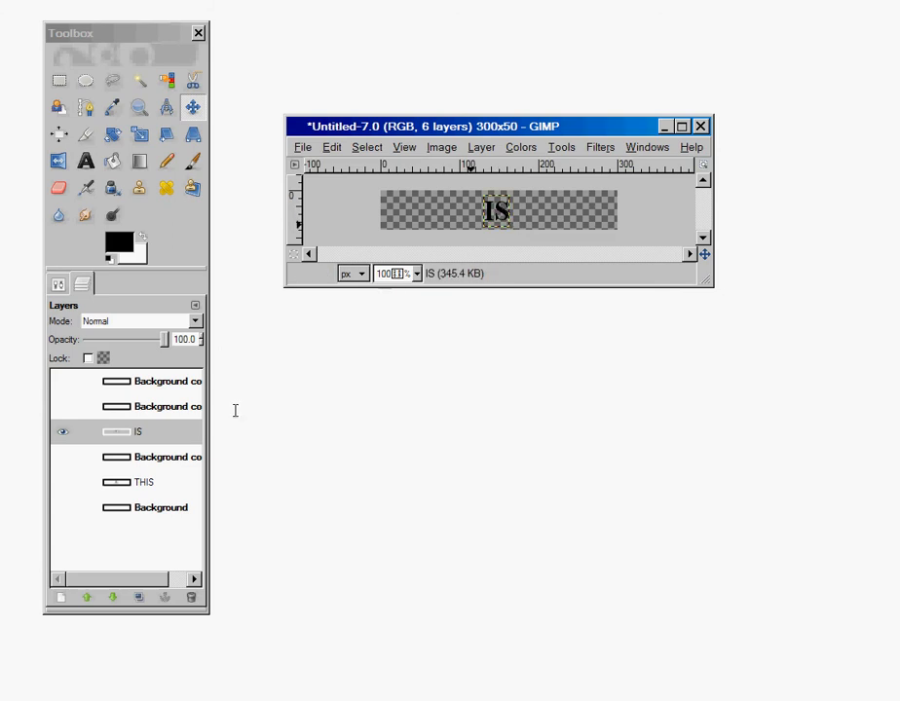
Step: Compare IS against THIS by toggling layer visibility, then hide both word layers
{"action": "left_click", "coordinate": [62, 483]}
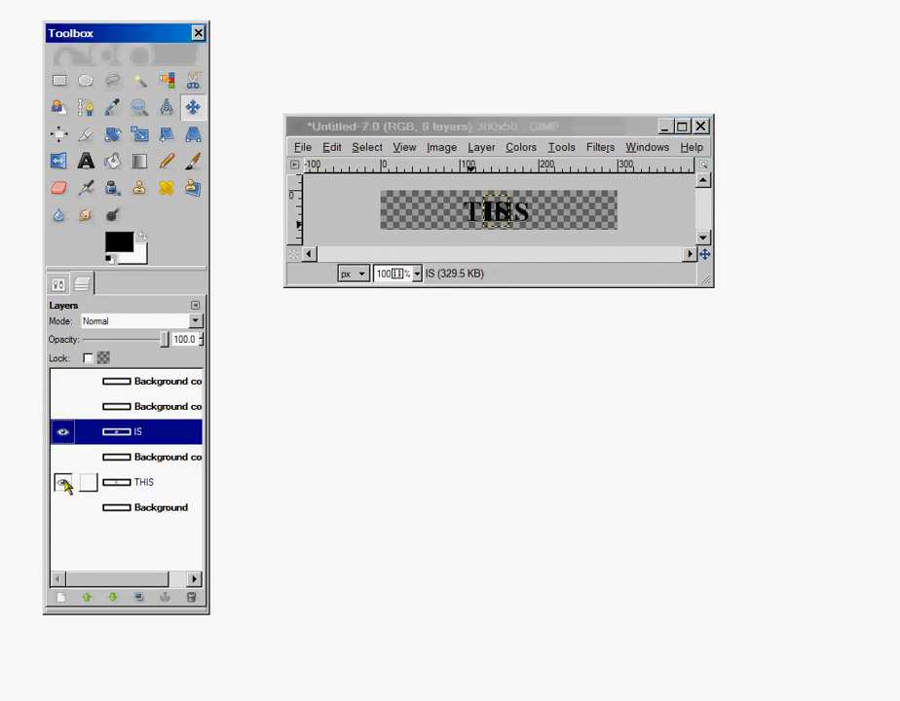
{"action": "left_click", "coordinate": [64, 489]}
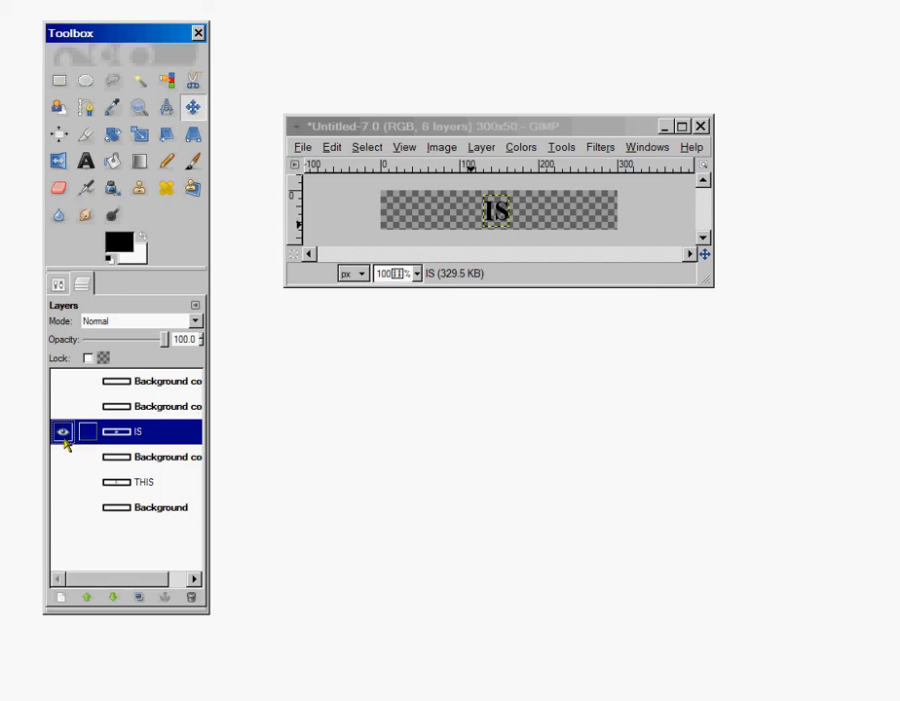
{"action": "left_click", "coordinate": [62, 433]}
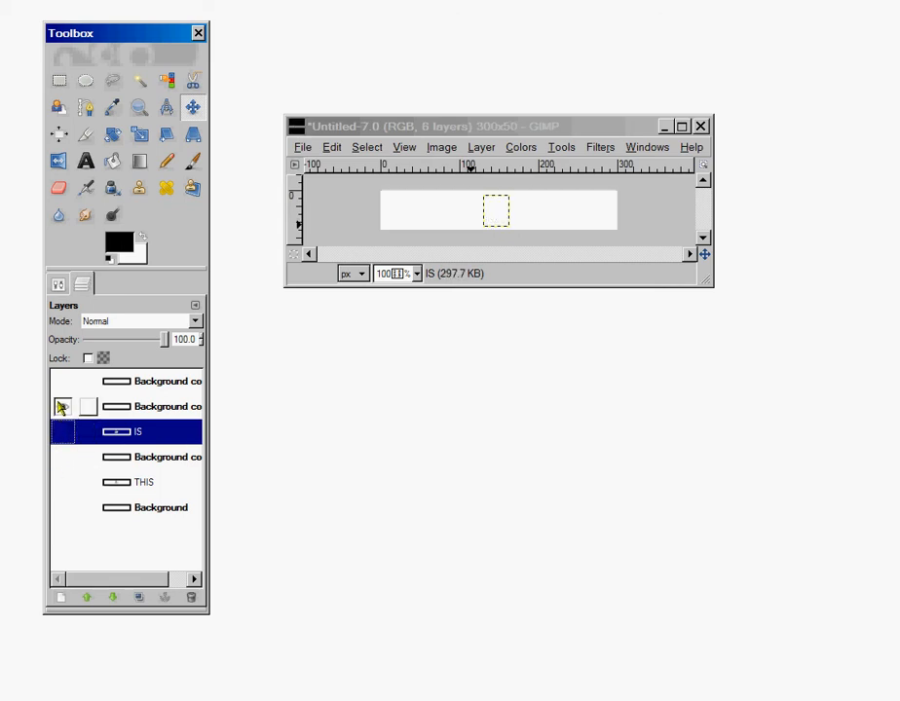
Step: Select the Background copy#1 layer and make it visible as a plain white banner
{"action": "left_click", "coordinate": [64, 409]}
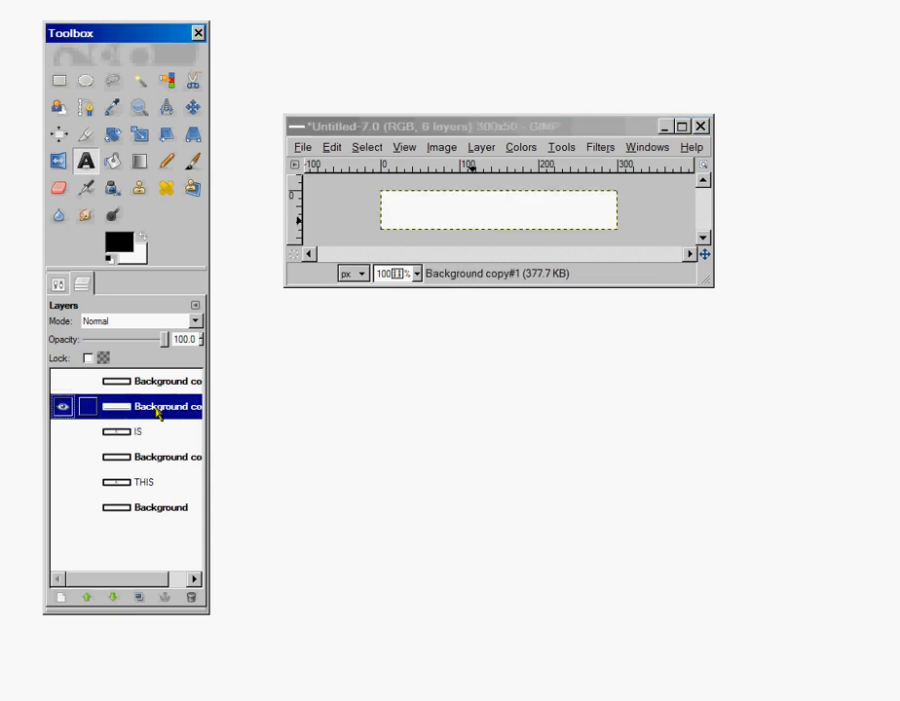
{"action": "left_click", "coordinate": [140, 433]}
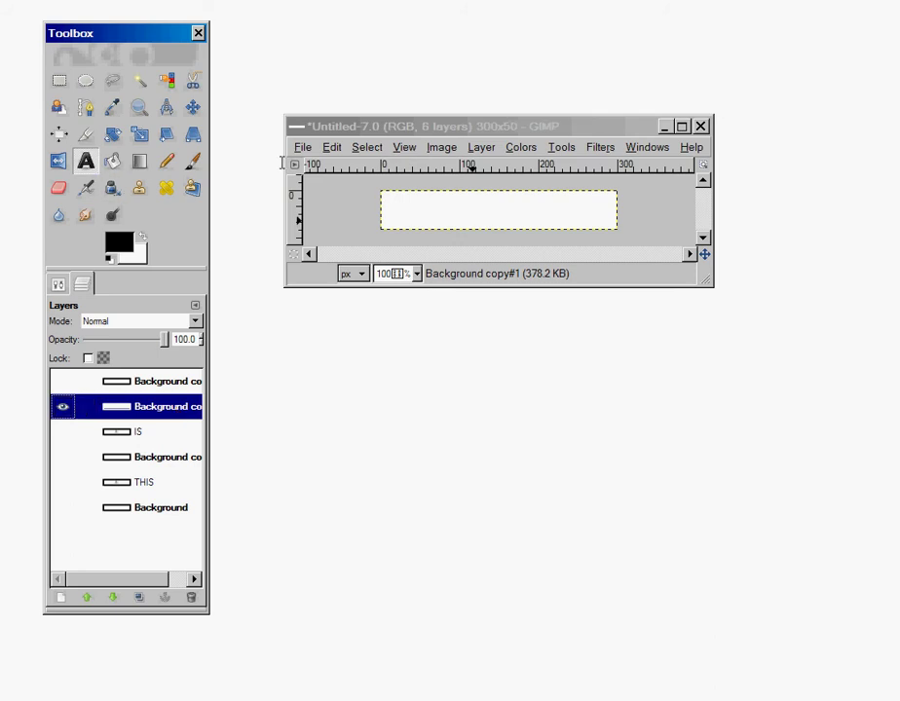
{"action": "mouse_move", "coordinate": [471, 206]}
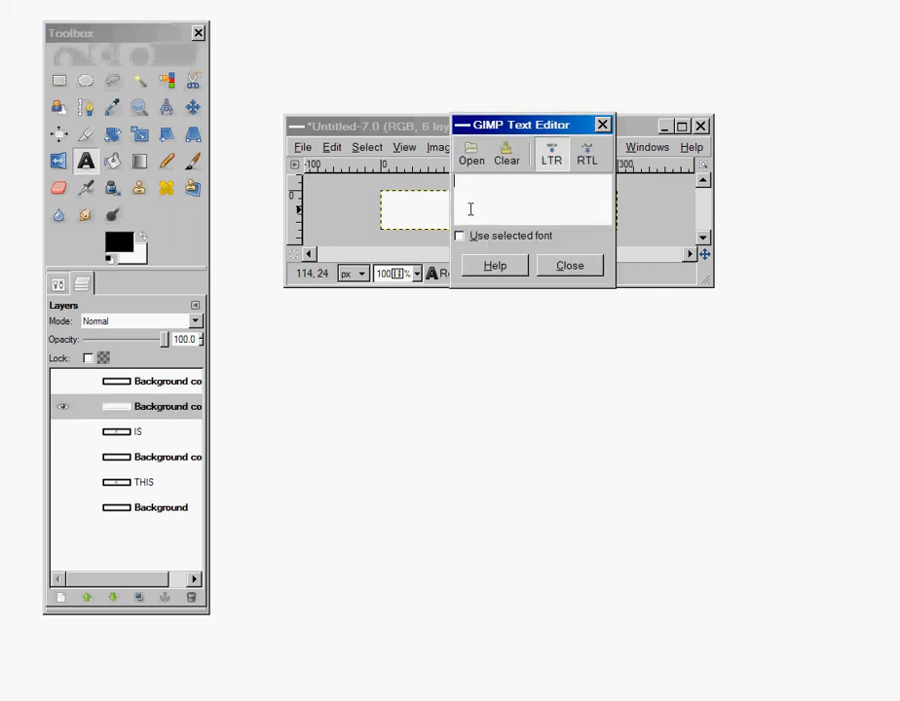
Step: Add a text layer reading COMPUTER, centre it on the banner and hide THIS again
{"action": "type", "text": "COMPUTER"}
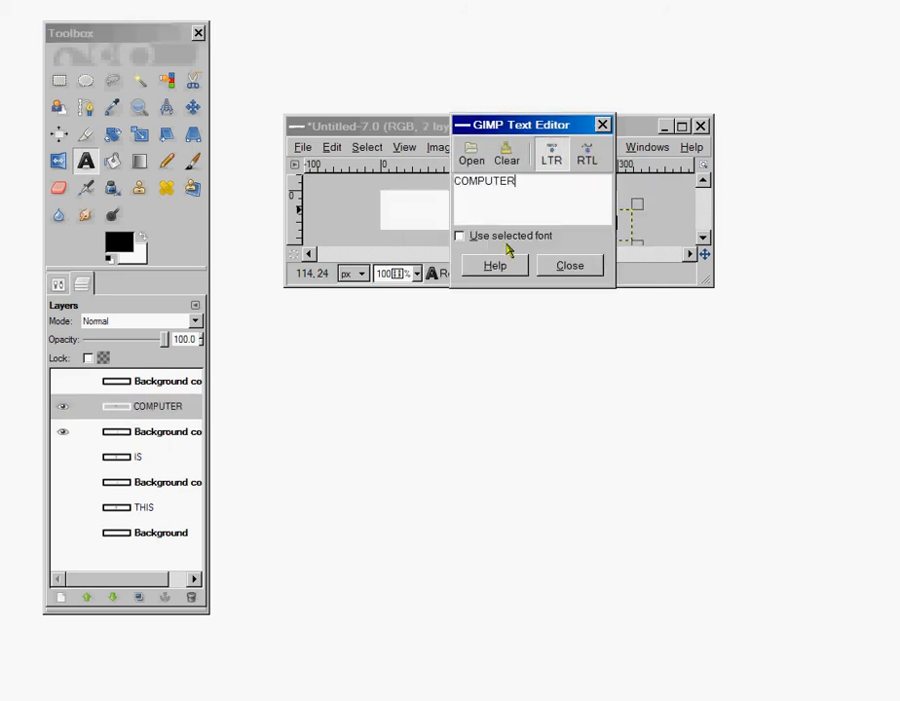
{"action": "left_click", "coordinate": [569, 265]}
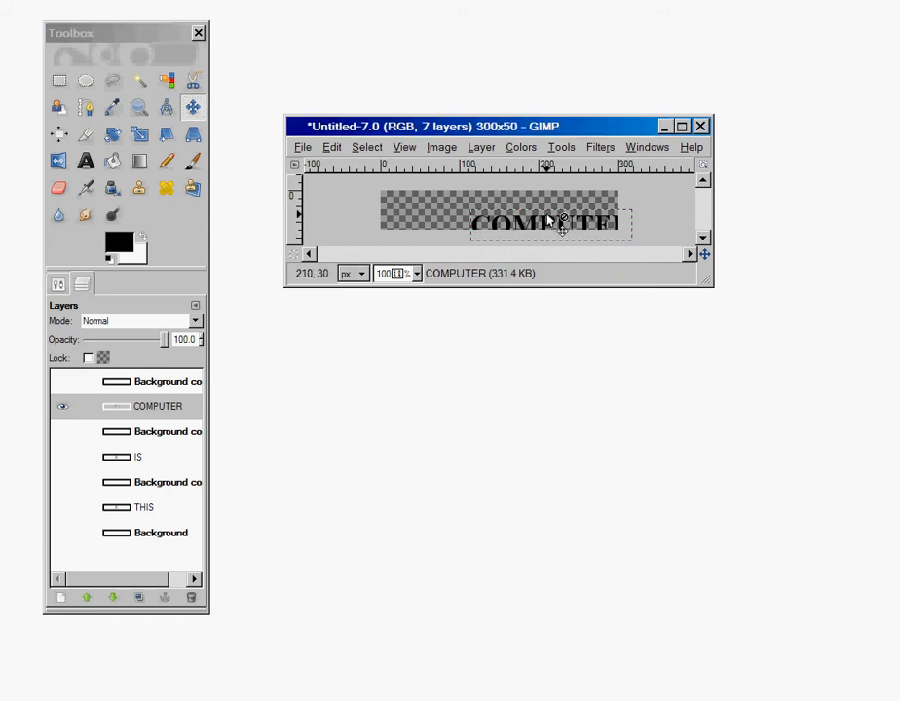
{"action": "mouse_move", "coordinate": [565, 232]}
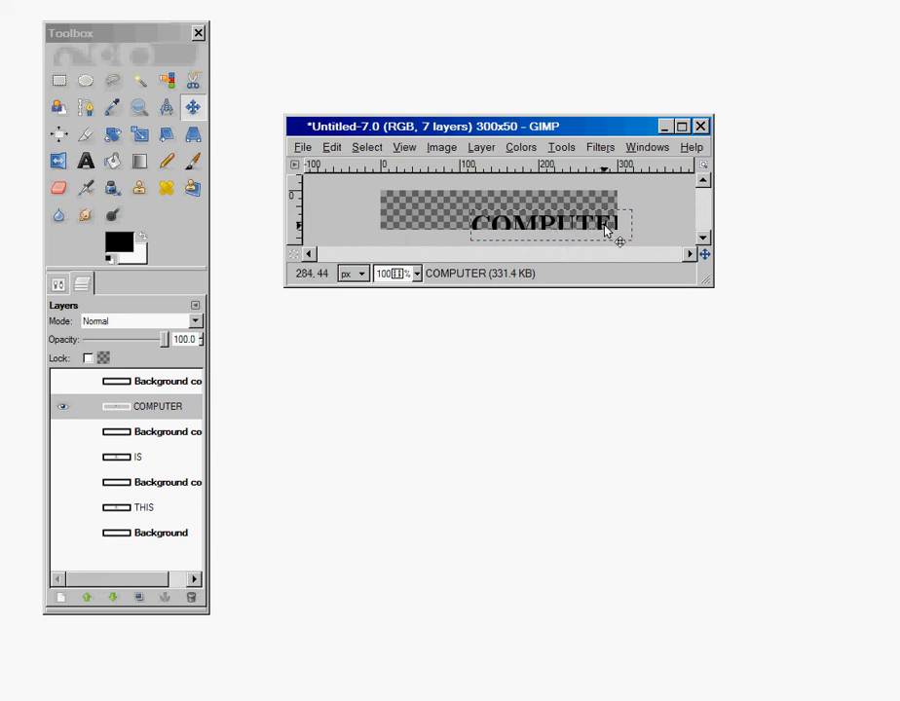
{"action": "left_click_drag", "start_coordinate": [604, 230], "coordinate": [545, 206]}
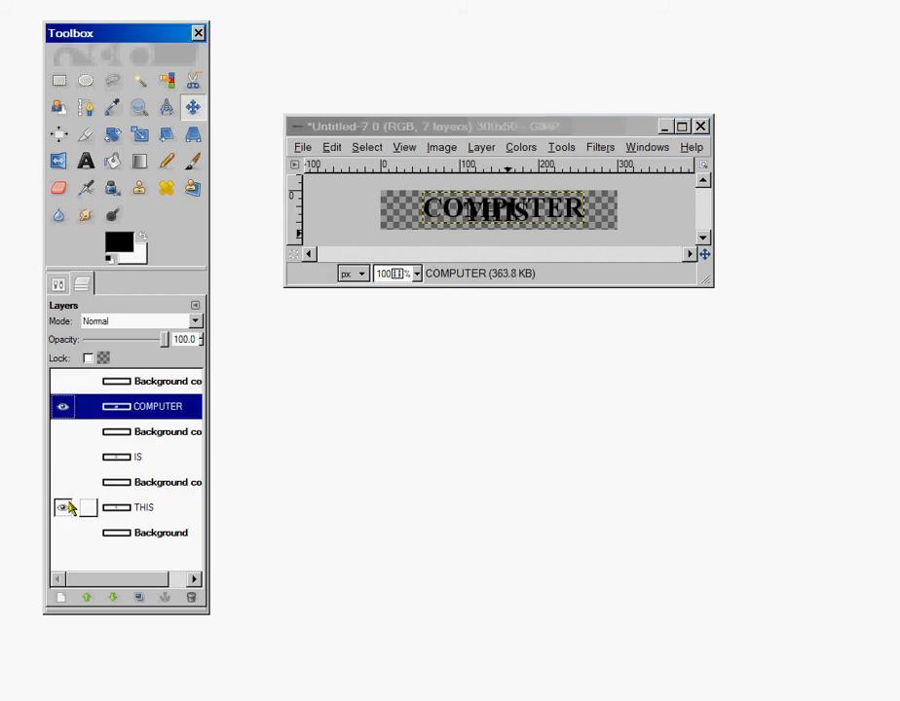
{"action": "left_click", "coordinate": [63, 507]}
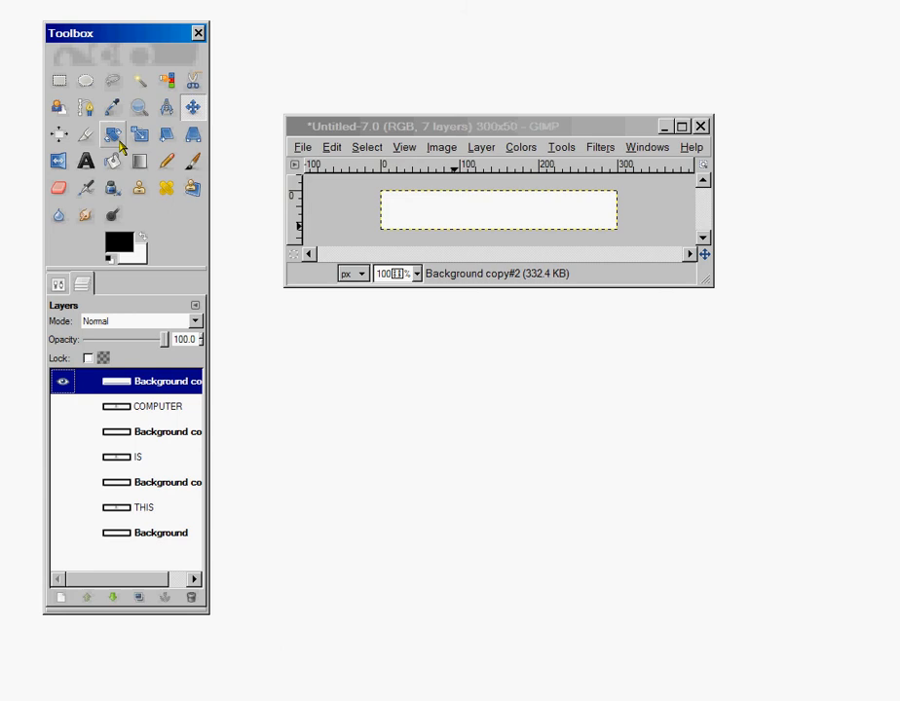
Step: Add a fourth text layer reading LITERACY, correcting a mistyped letter
{"action": "left_click", "coordinate": [78, 164]}
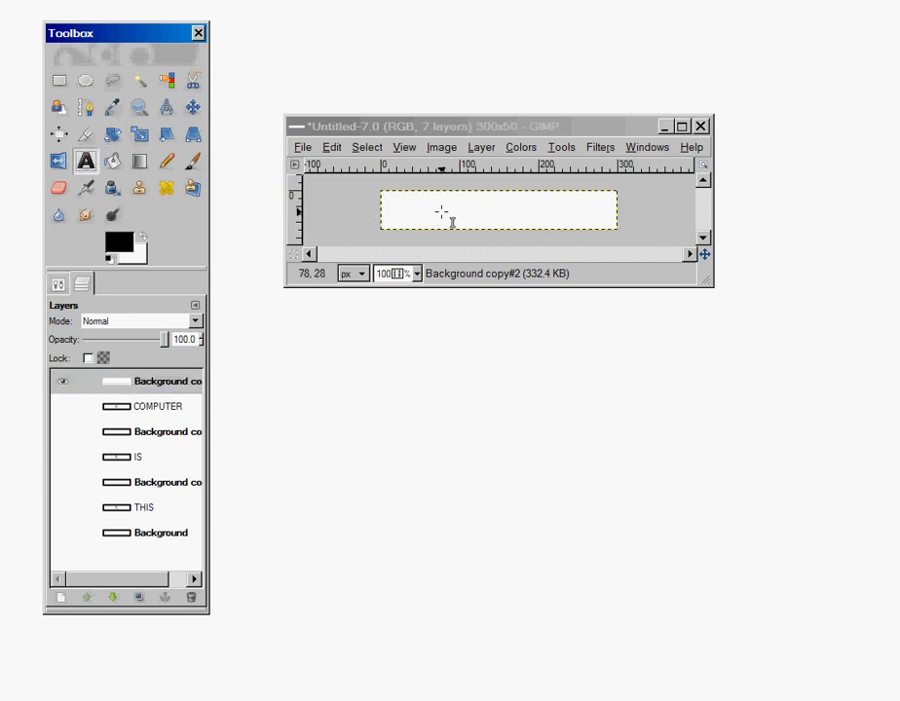
{"action": "left_click", "coordinate": [441, 210]}
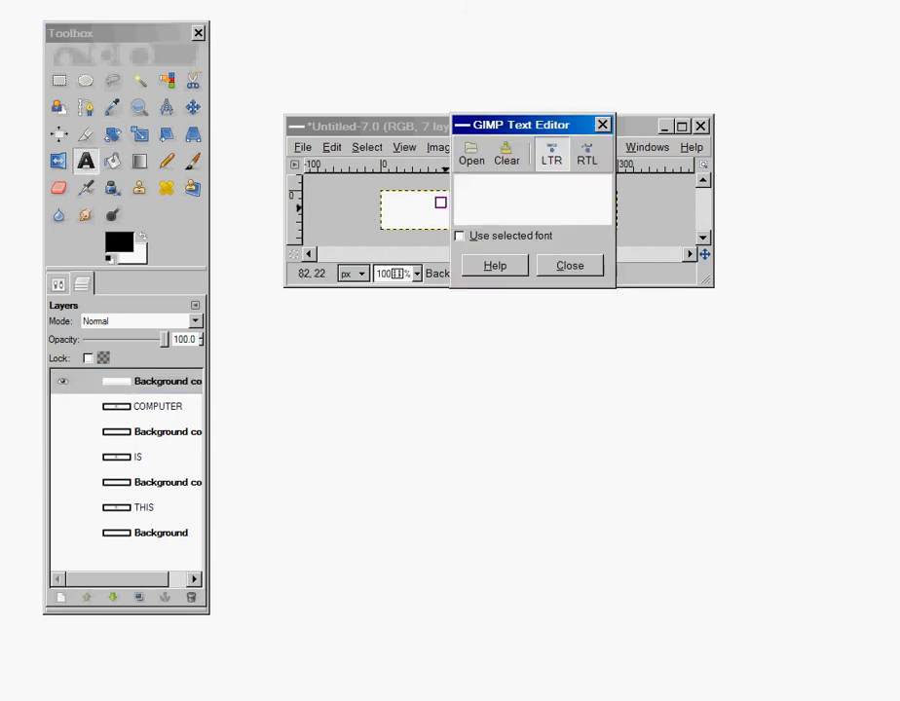
{"action": "type", "text": "LITERAC"}
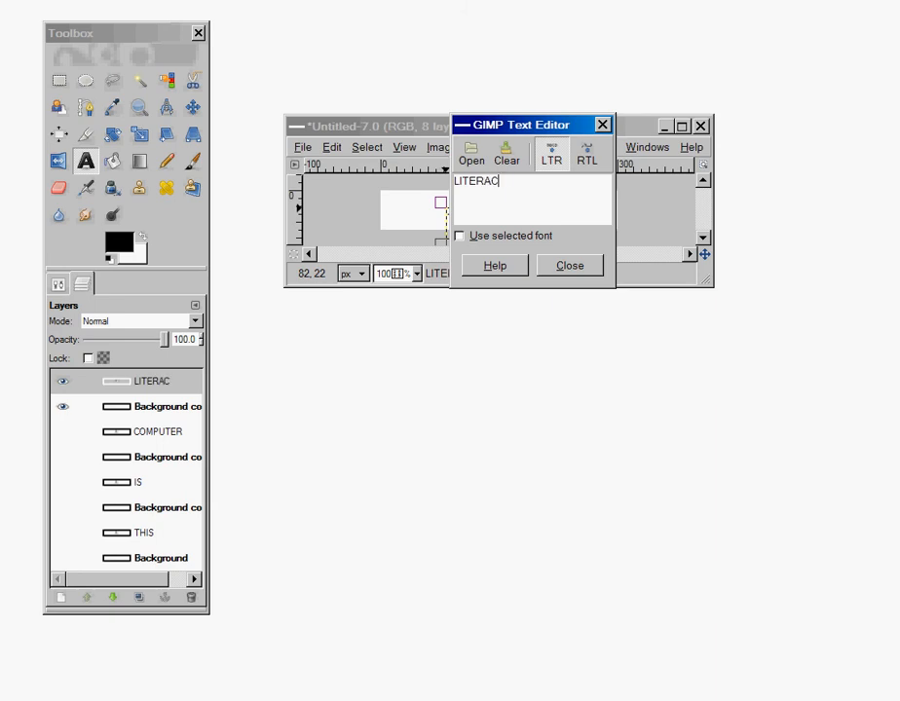
{"action": "type", "text": "H"}
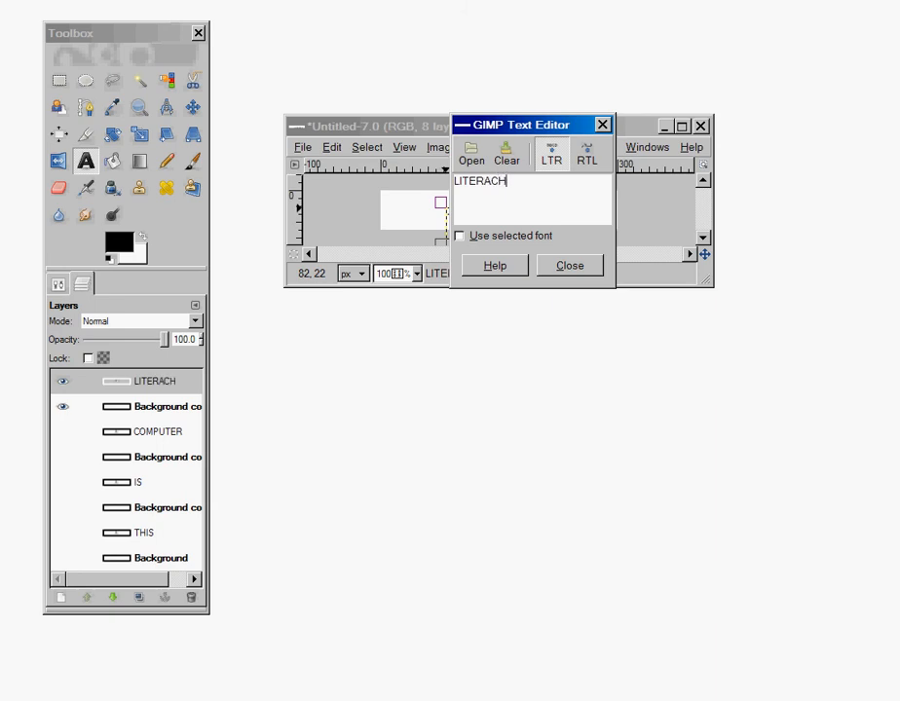
{"action": "key", "text": "BackSpace"}
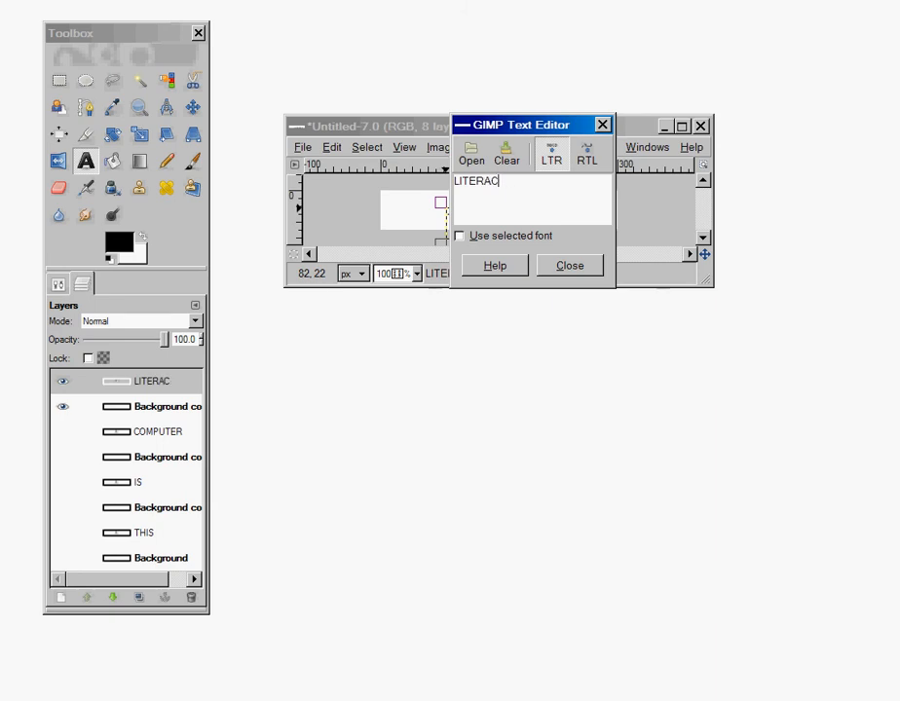
{"action": "type", "text": "Y"}
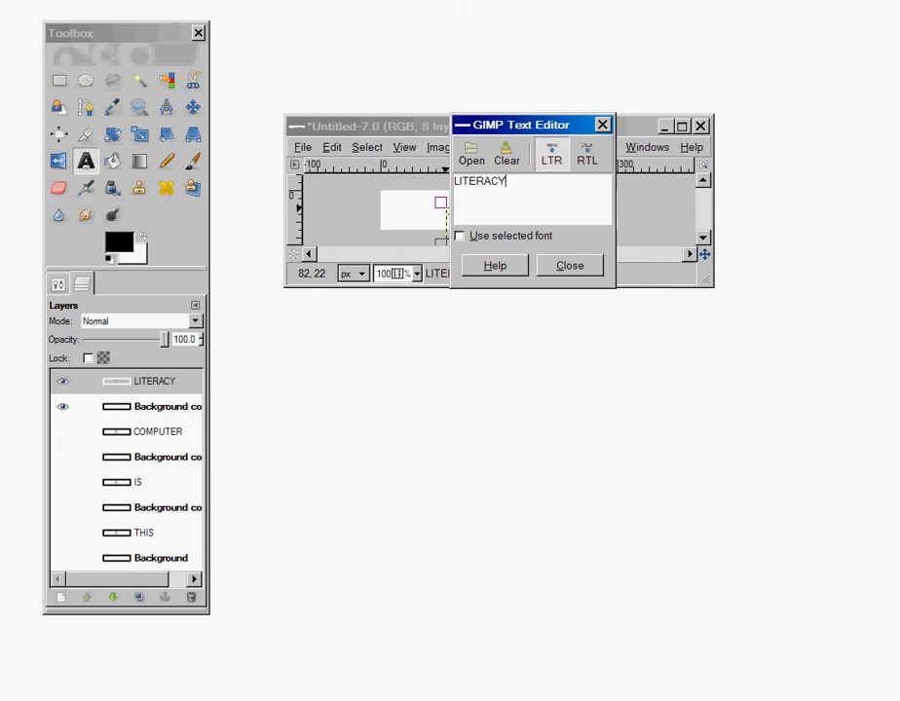
{"action": "left_click", "coordinate": [569, 265]}
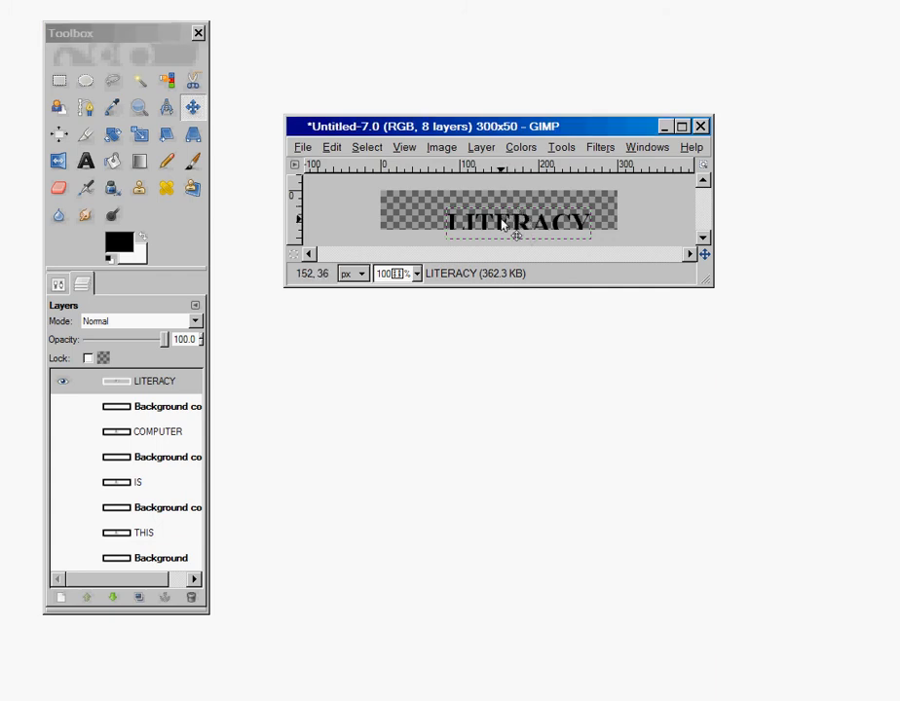
Step: Centre the LITERACY text on the banner and select the layer below it
{"action": "left_click_drag", "start_coordinate": [518, 226], "coordinate": [503, 211]}
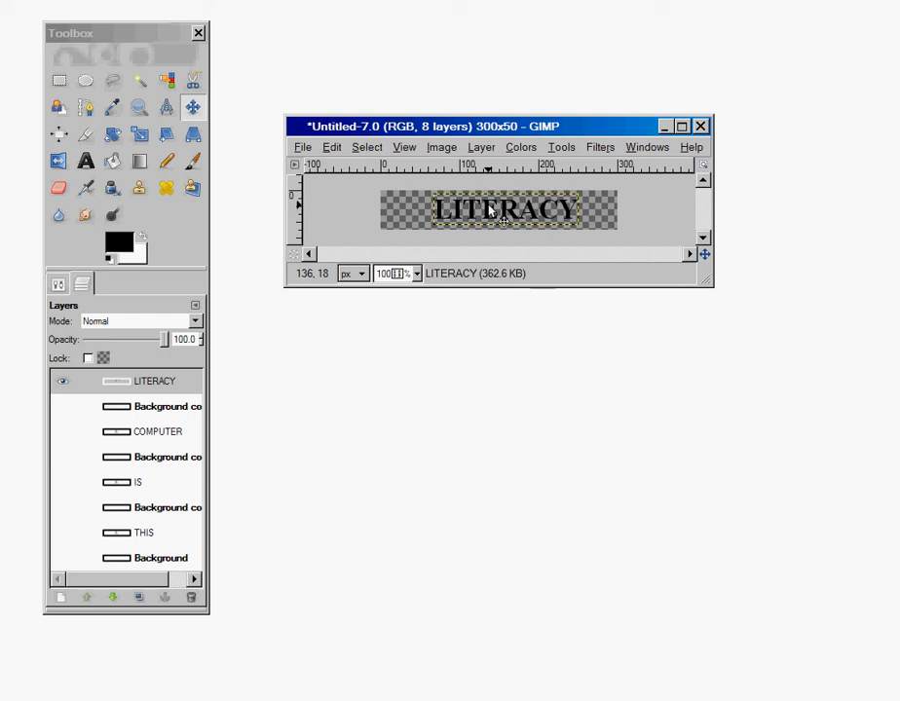
{"action": "left_click", "coordinate": [64, 407]}
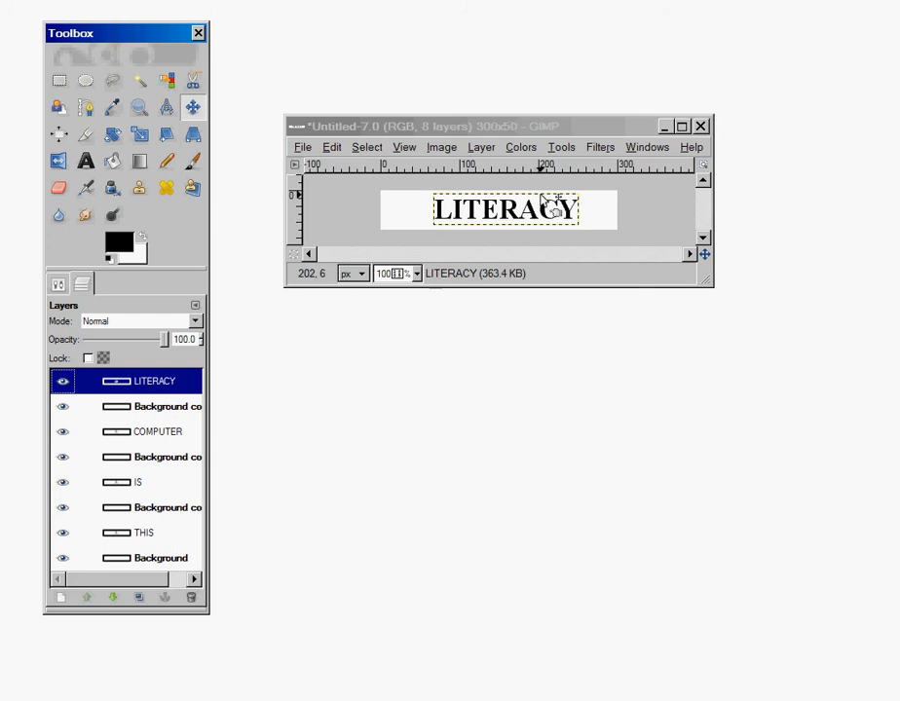
{"action": "left_click", "coordinate": [600, 149]}
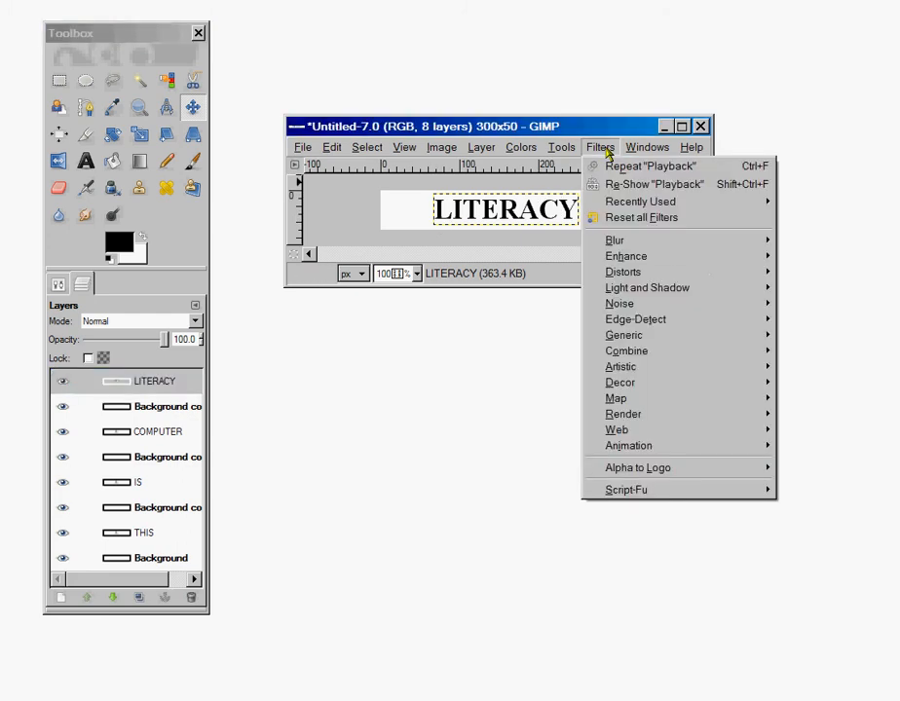
{"action": "mouse_move", "coordinate": [627, 444]}
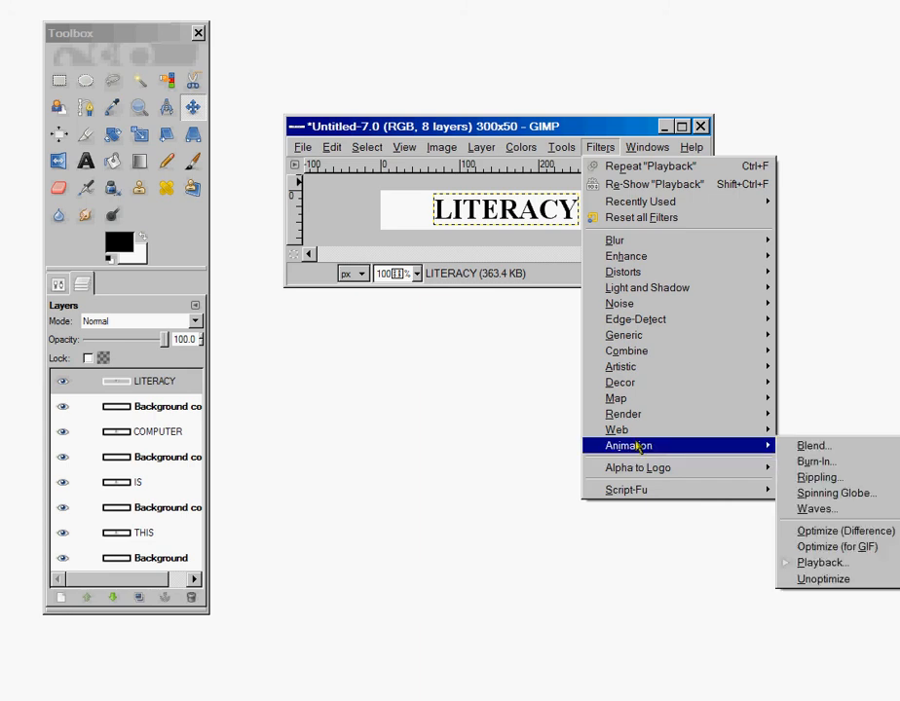
{"action": "mouse_move", "coordinate": [845, 530]}
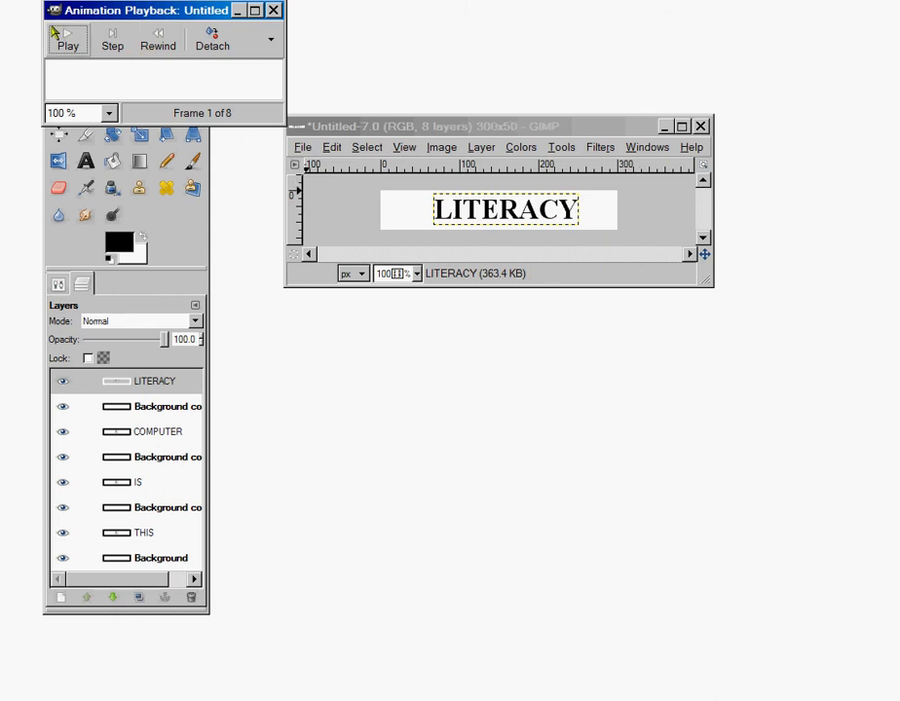
{"action": "left_click_drag", "start_coordinate": [147, 12], "coordinate": [419, 258]}
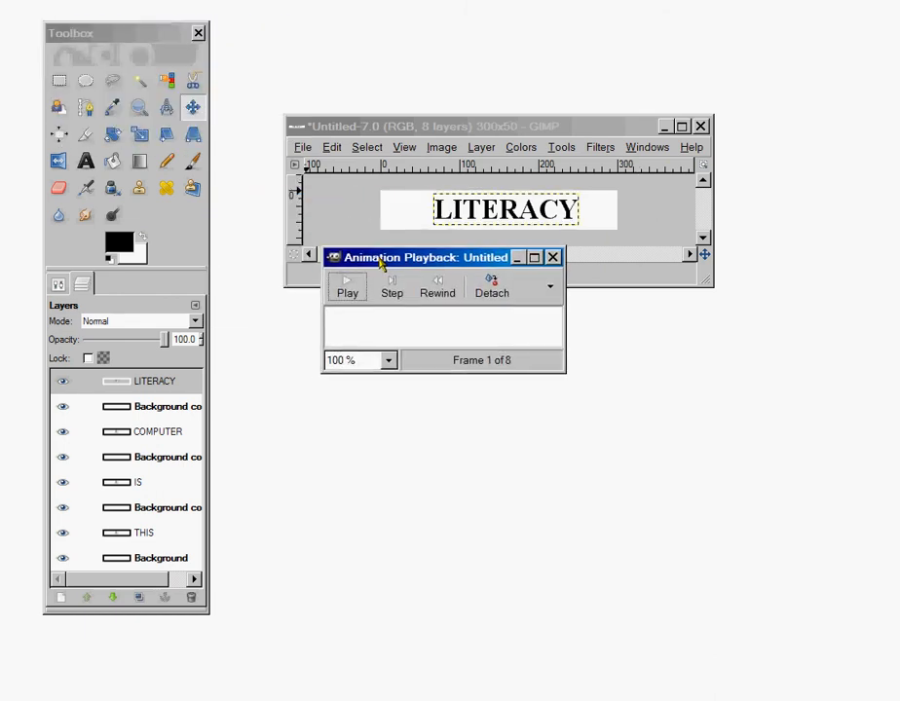
{"action": "left_click", "coordinate": [347, 284]}
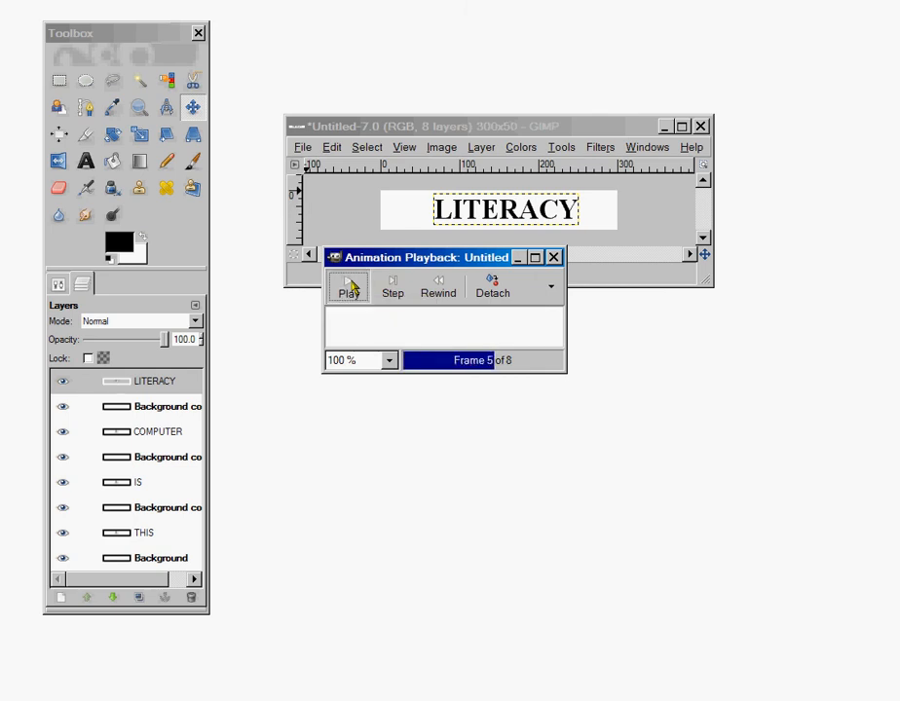
{"action": "left_click", "coordinate": [347, 284]}
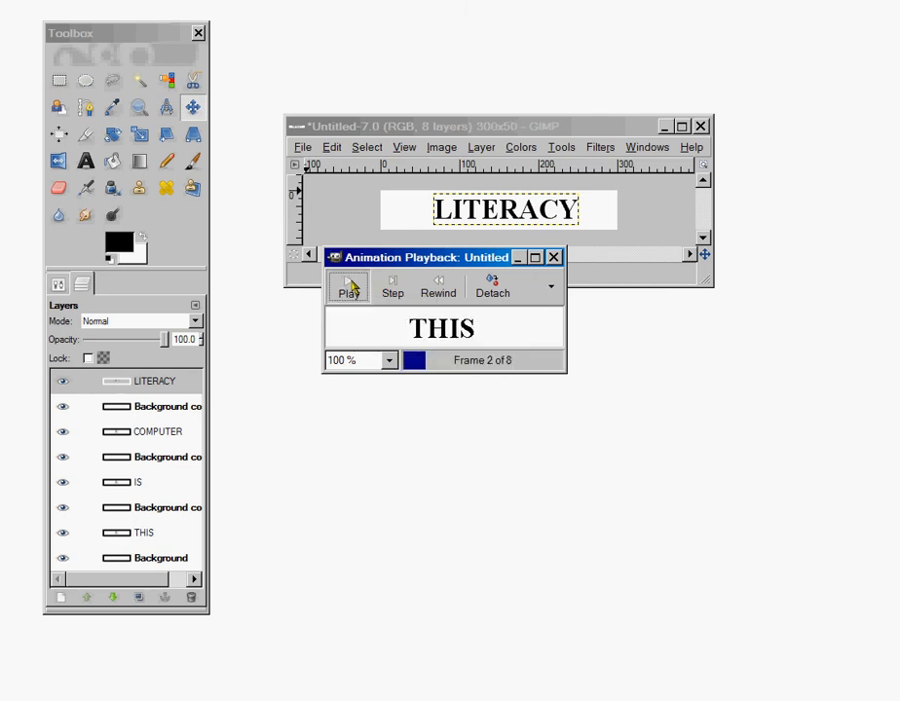
{"action": "left_click", "coordinate": [349, 285]}
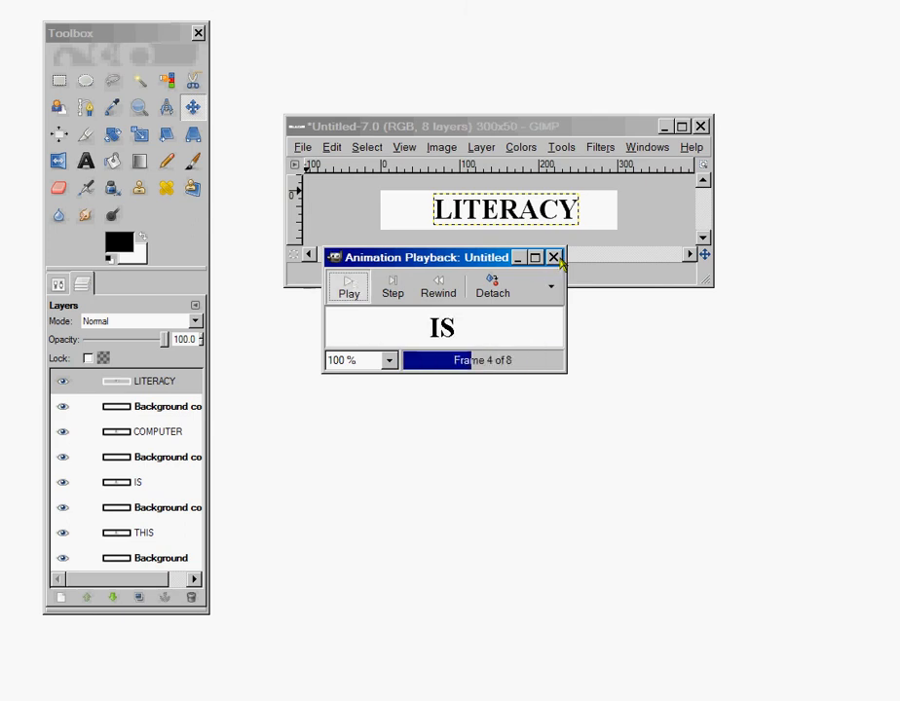
{"action": "left_click", "coordinate": [552, 257]}
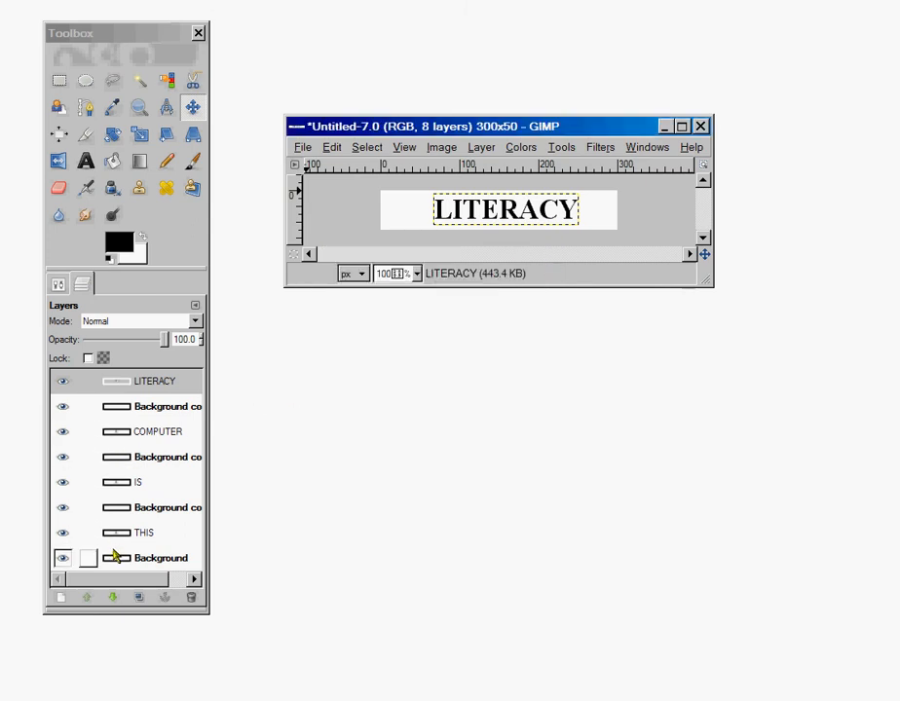
Step: Rename the THIS layer to carry a (1000ms) frame delay
{"action": "left_click", "coordinate": [146, 534]}
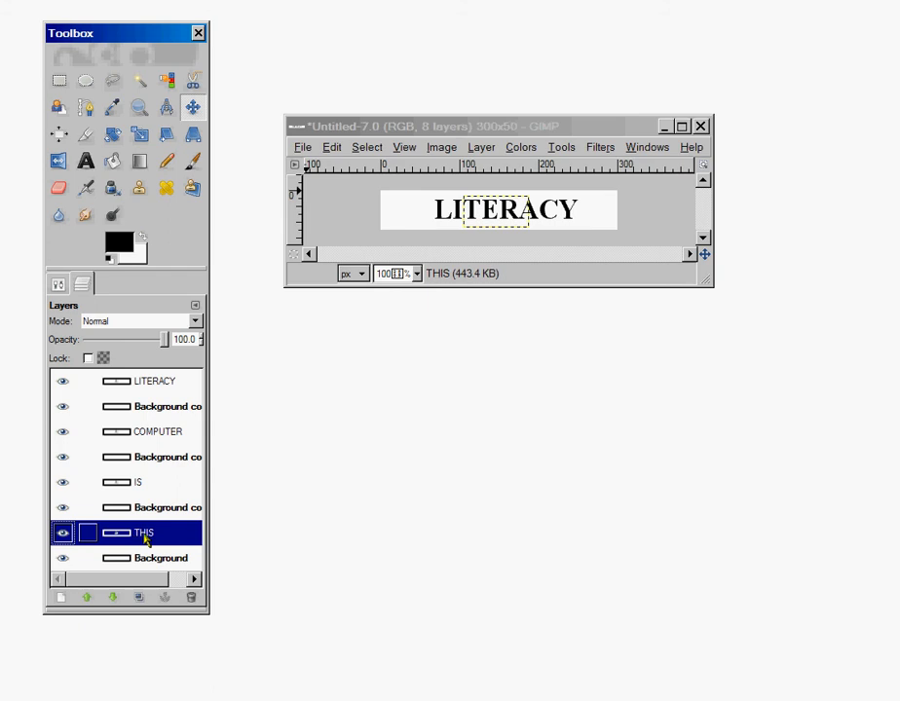
{"action": "right_click", "coordinate": [144, 534]}
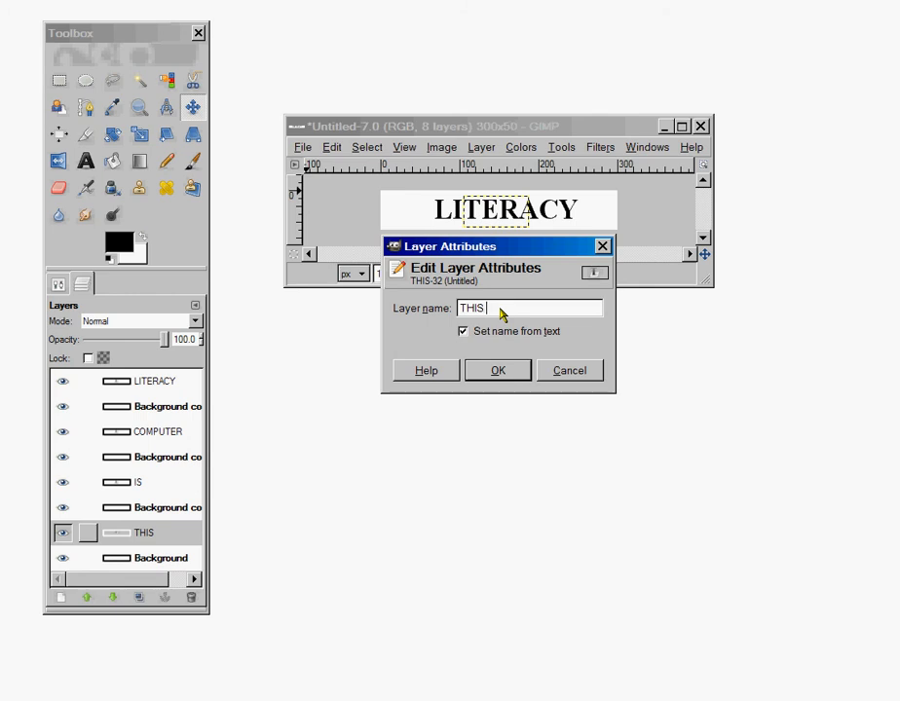
{"action": "type", "text": "(10"}
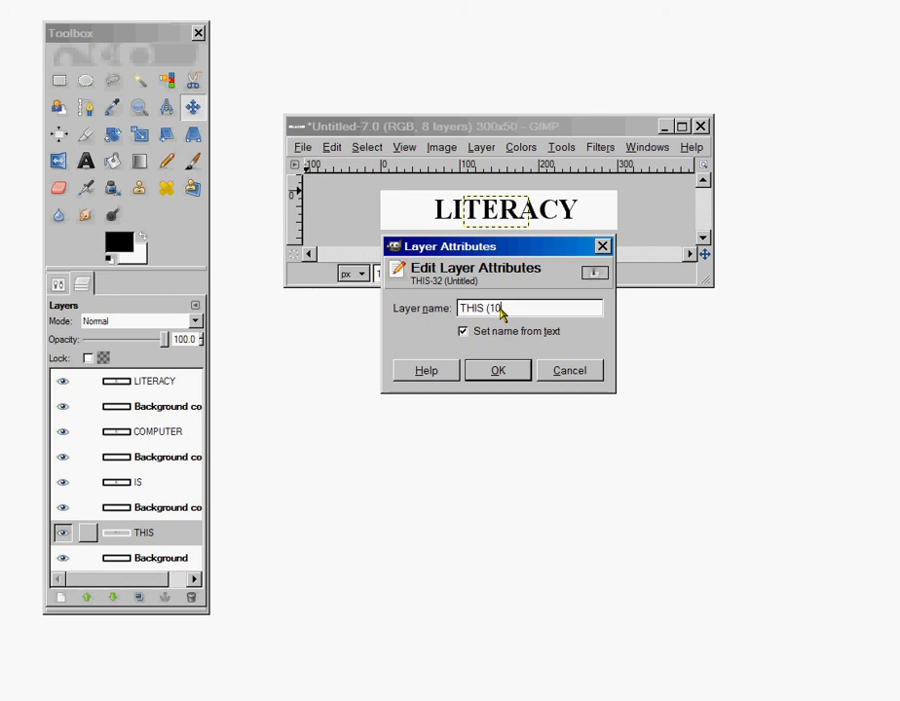
{"action": "type", "text": "00ms"}
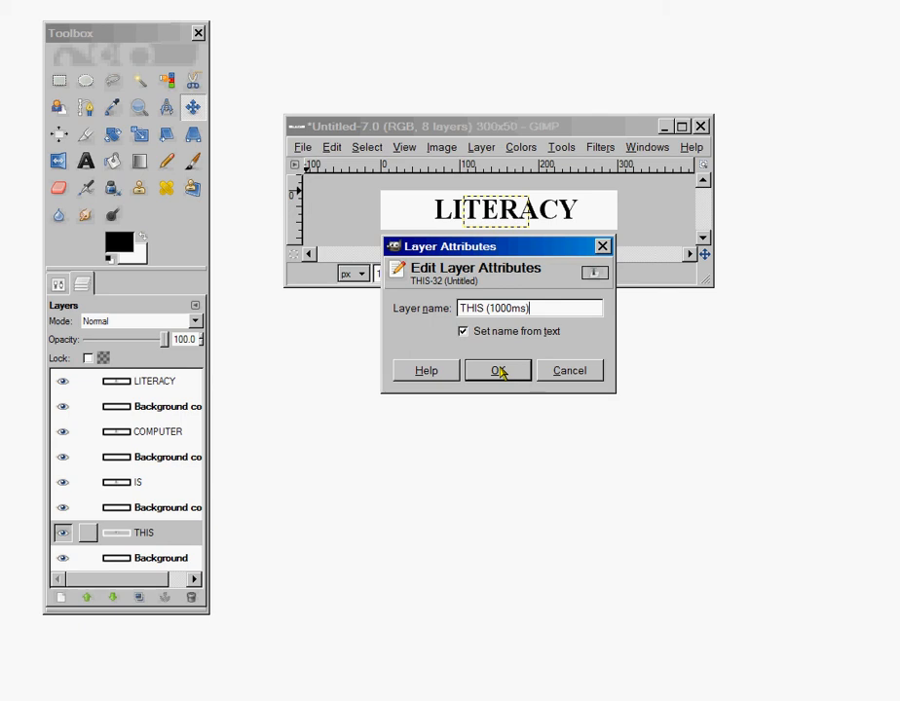
{"action": "left_click", "coordinate": [497, 370]}
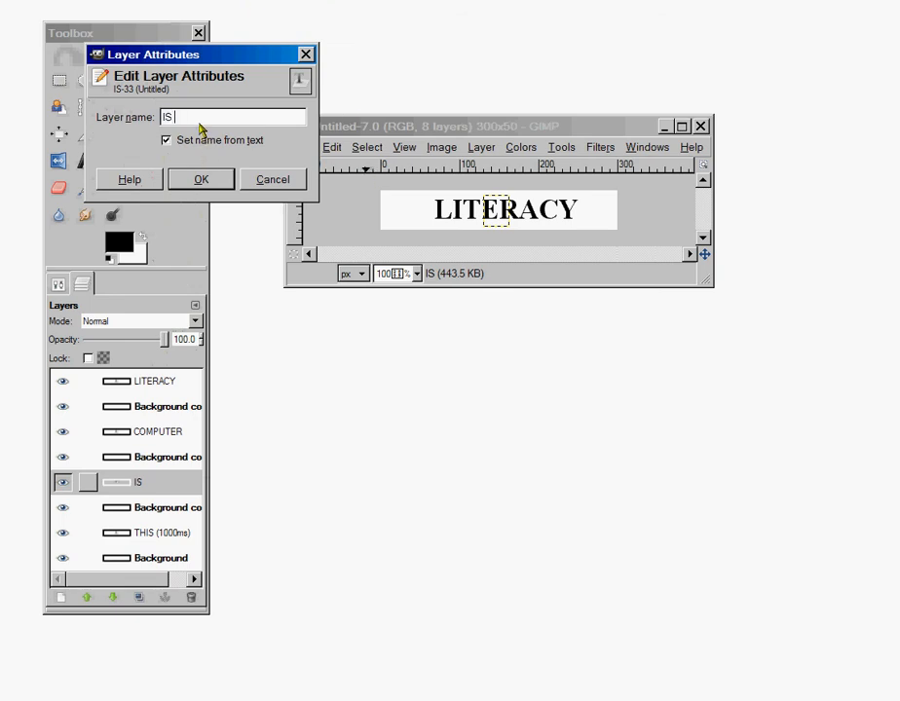
Step: Rename the IS and COMPUTER layers with (1000MS) frame delays
{"action": "type", "text": "(1000"}
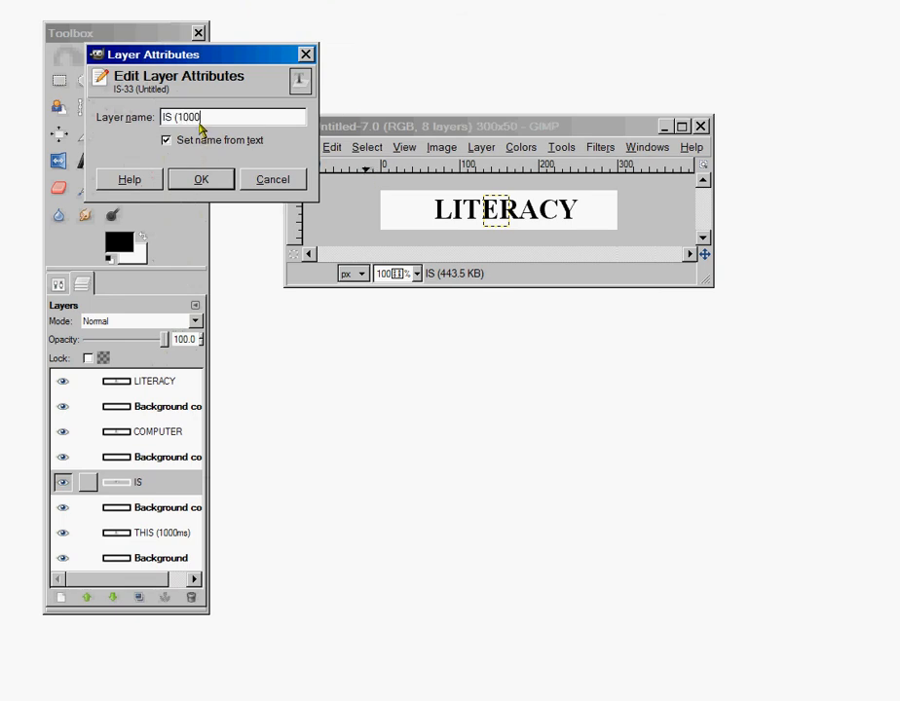
{"action": "type", "text": "MS"}
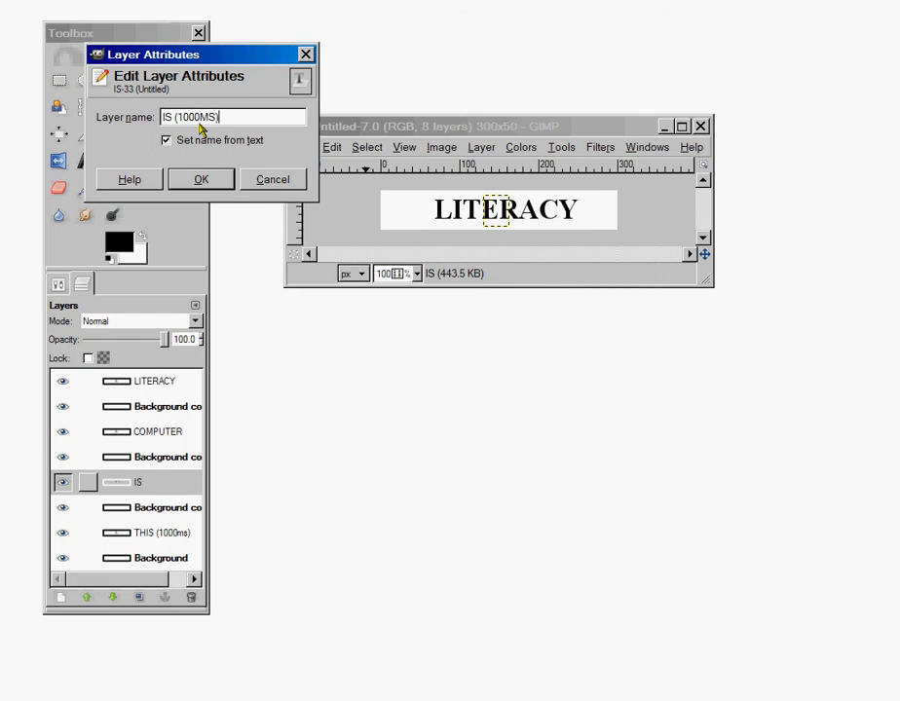
{"action": "left_click", "coordinate": [200, 179]}
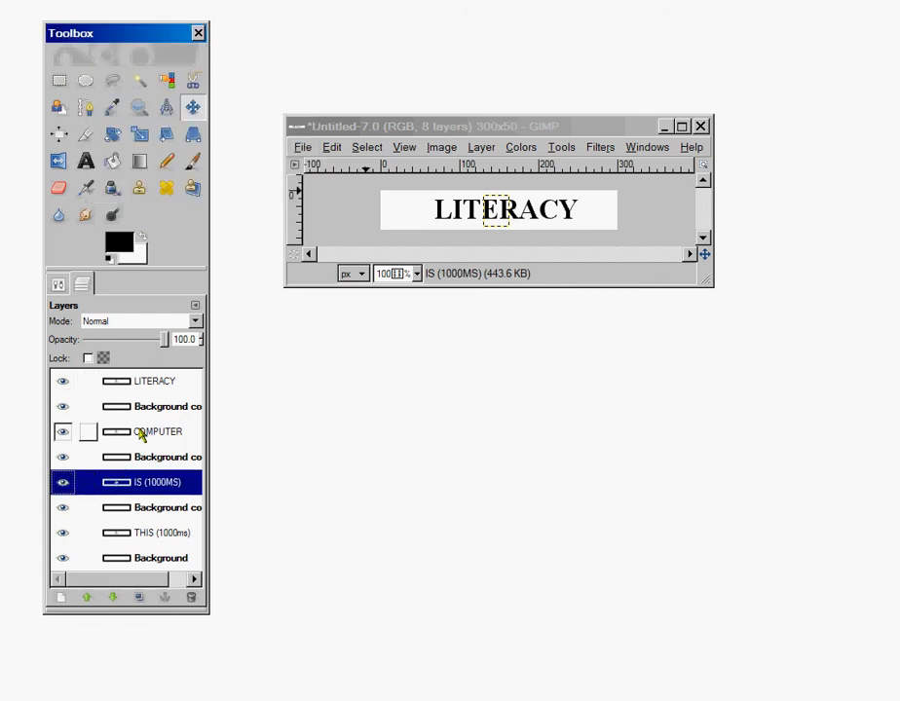
{"action": "right_click", "coordinate": [160, 432]}
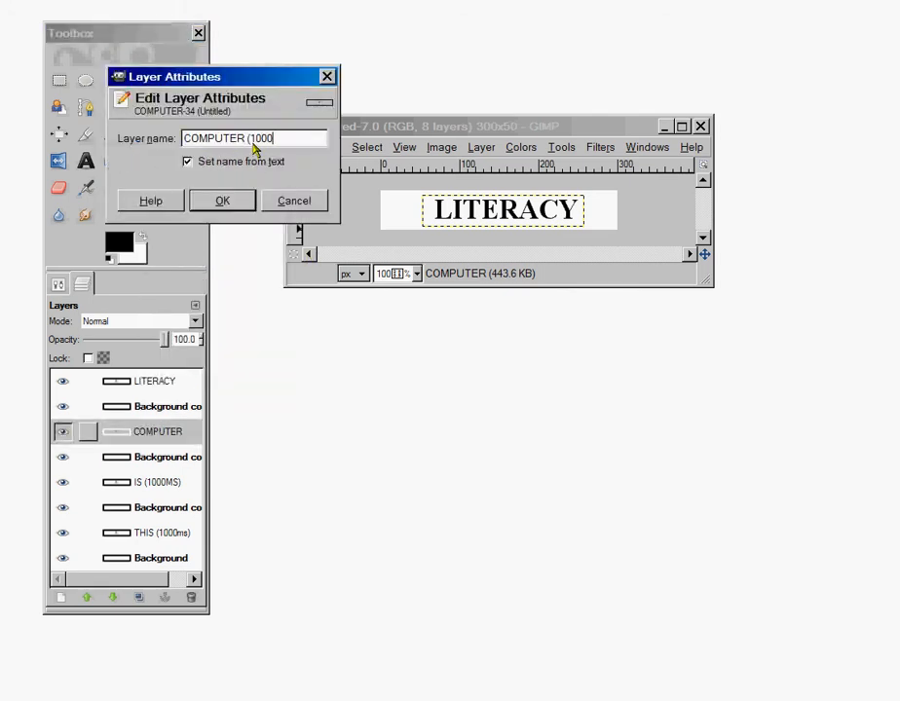
{"action": "type", "text": "MS)"}
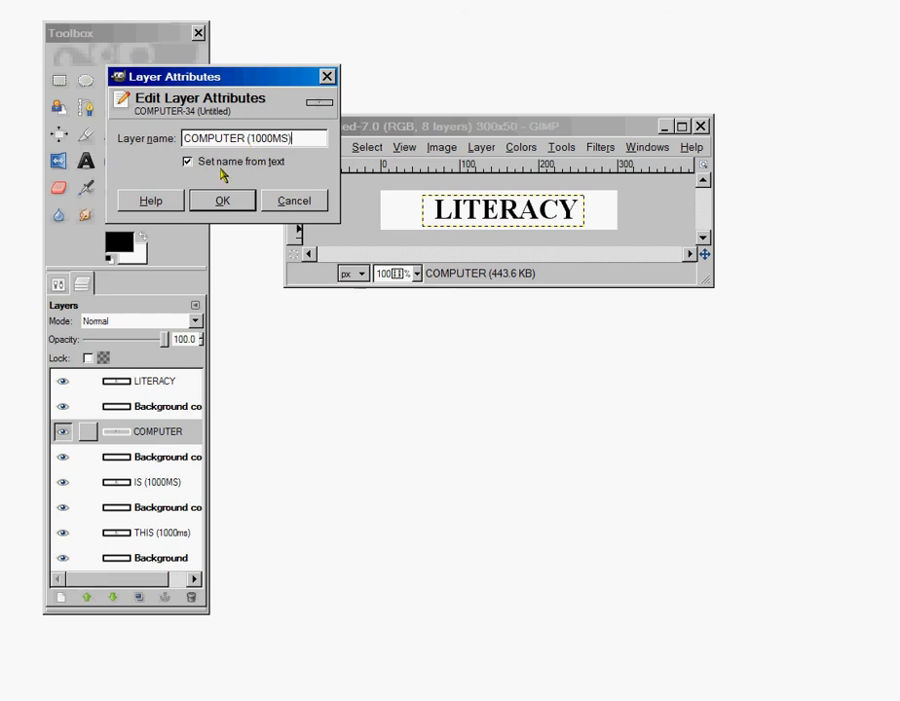
{"action": "left_click", "coordinate": [222, 200]}
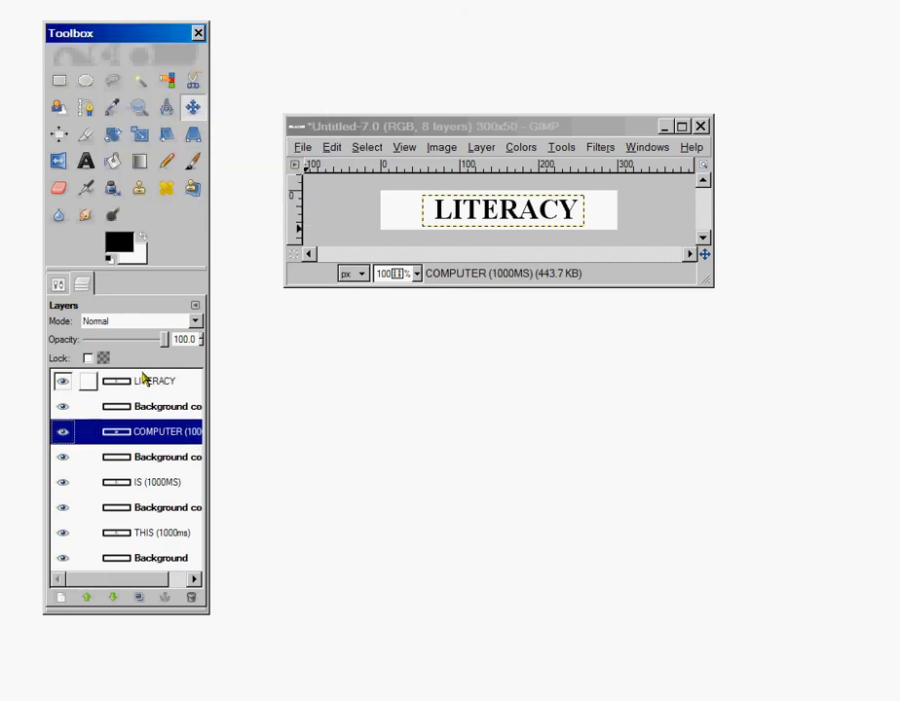
Step: Rename the LITERACY layer to LITERACY (3000MS)
{"action": "right_click", "coordinate": [156, 382]}
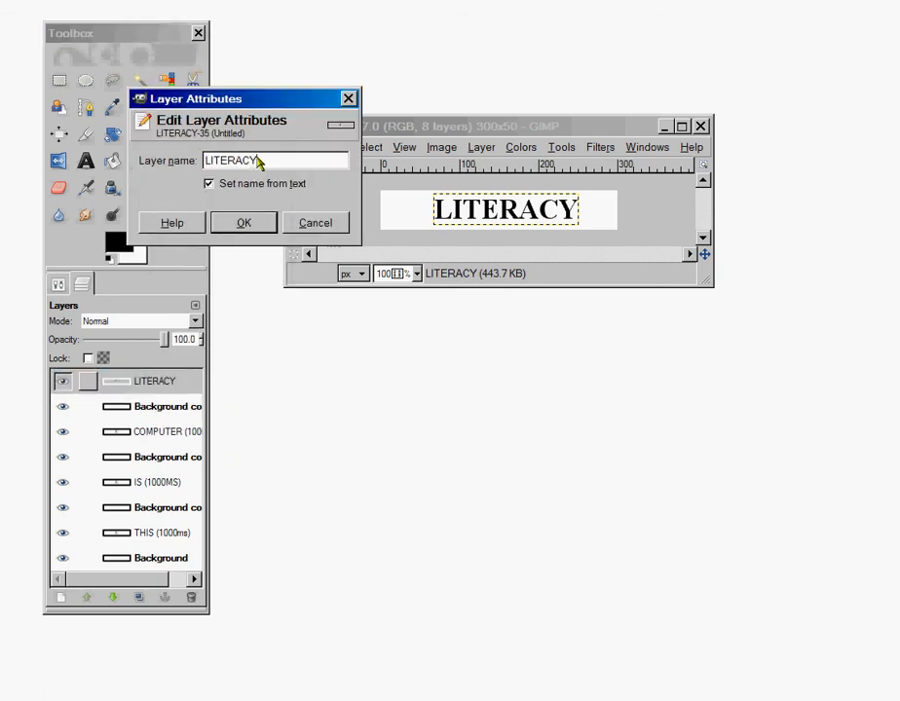
{"action": "type", "text": "3000"}
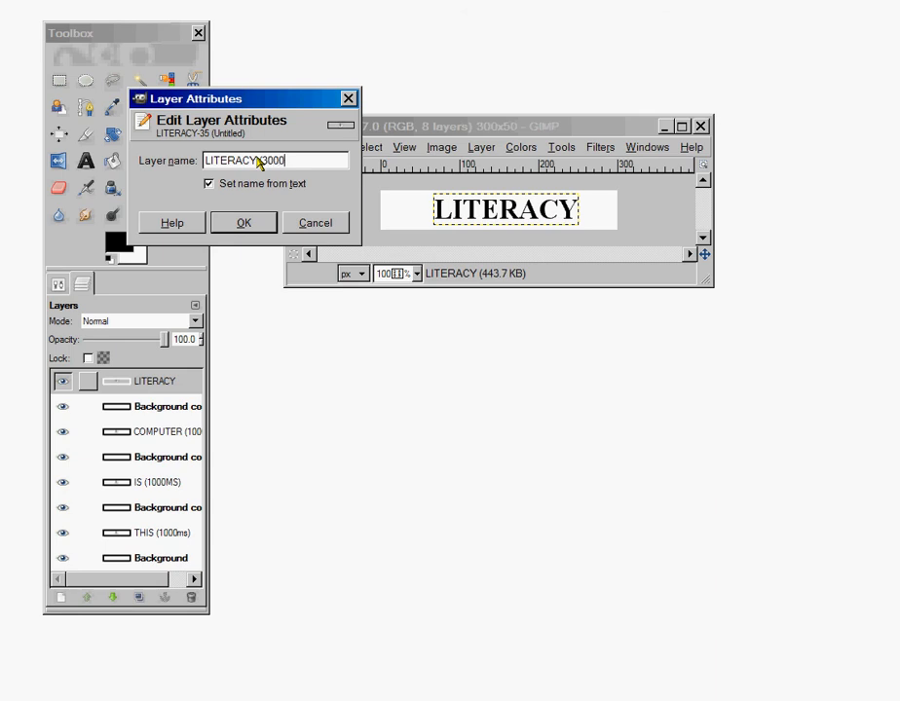
{"action": "type", "text": "(3000MS)"}
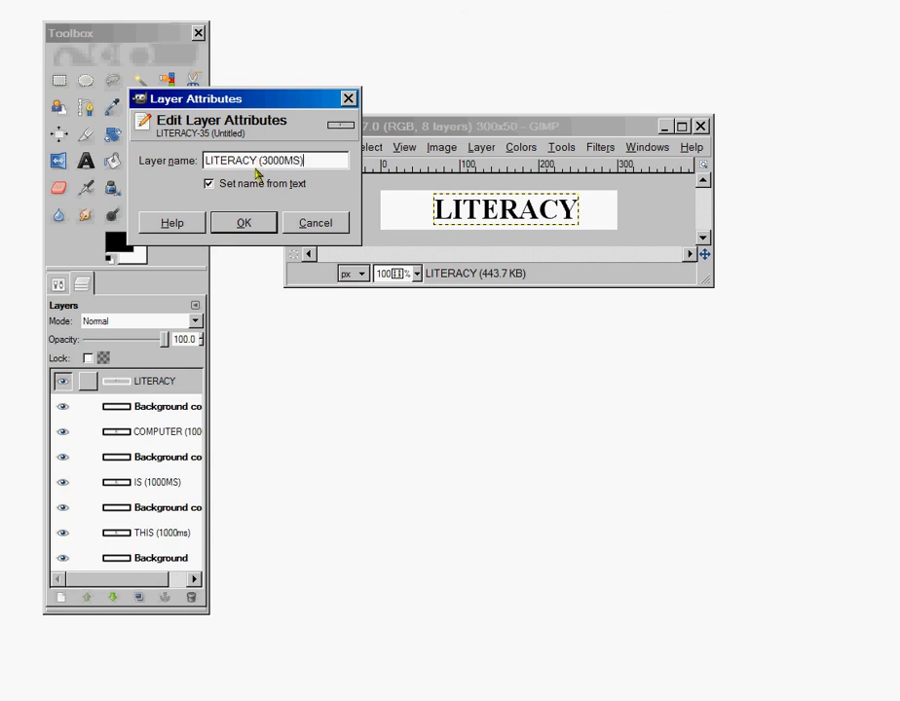
{"action": "left_click", "coordinate": [244, 222]}
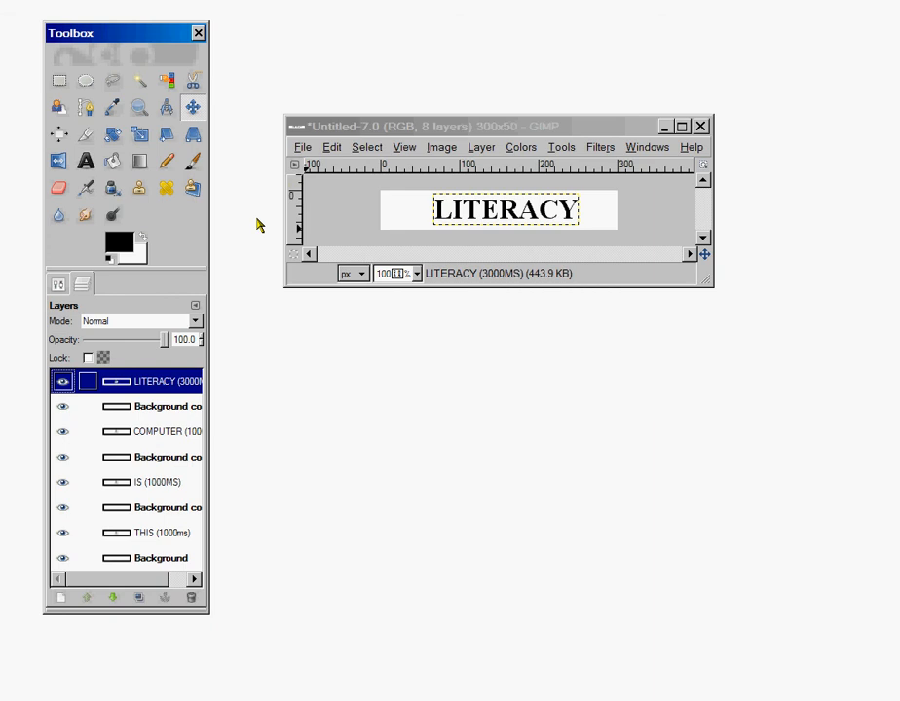
{"action": "left_click", "coordinate": [561, 148]}
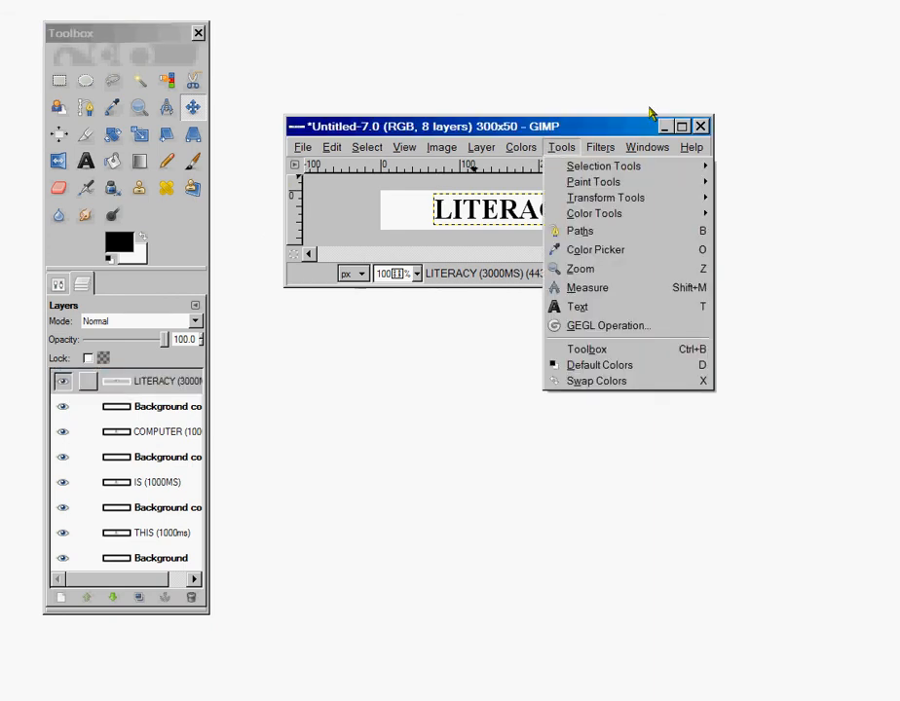
{"action": "left_click", "coordinate": [601, 148]}
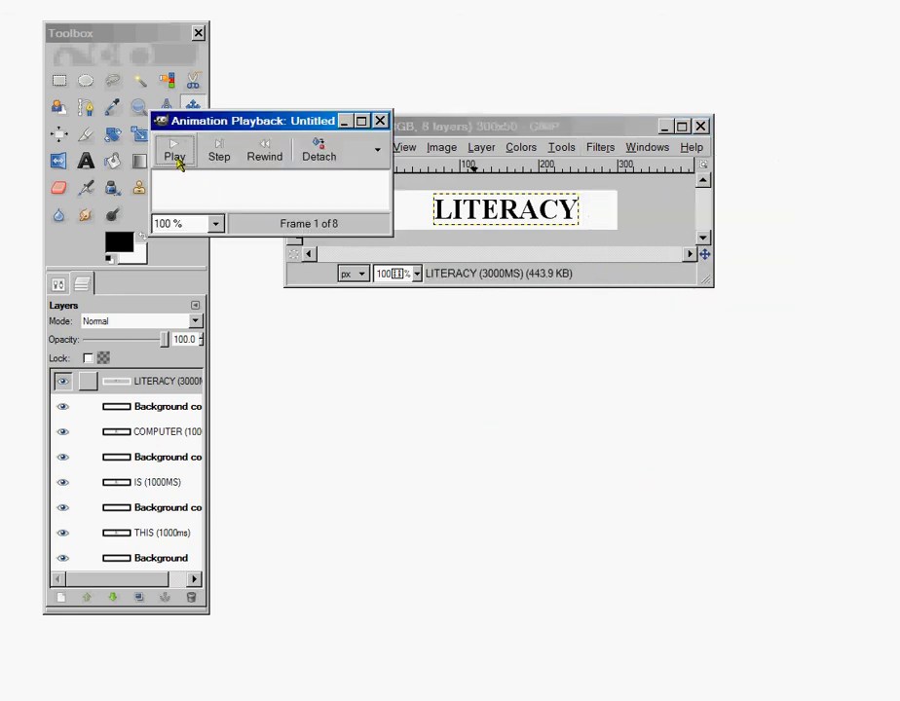
{"action": "left_click_drag", "start_coordinate": [273, 121], "coordinate": [452, 307]}
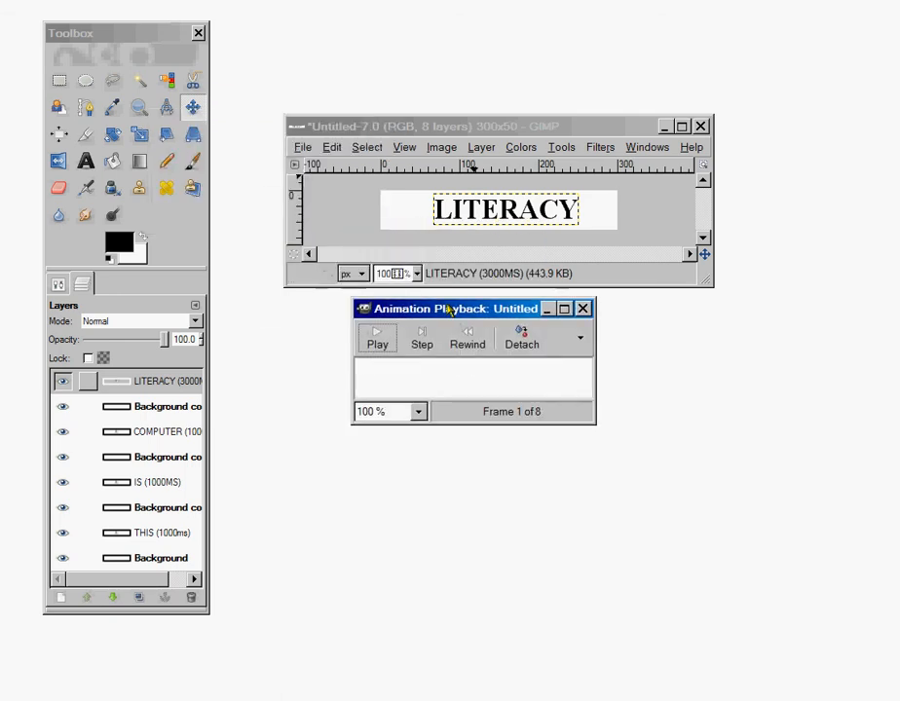
{"action": "left_click", "coordinate": [378, 339]}
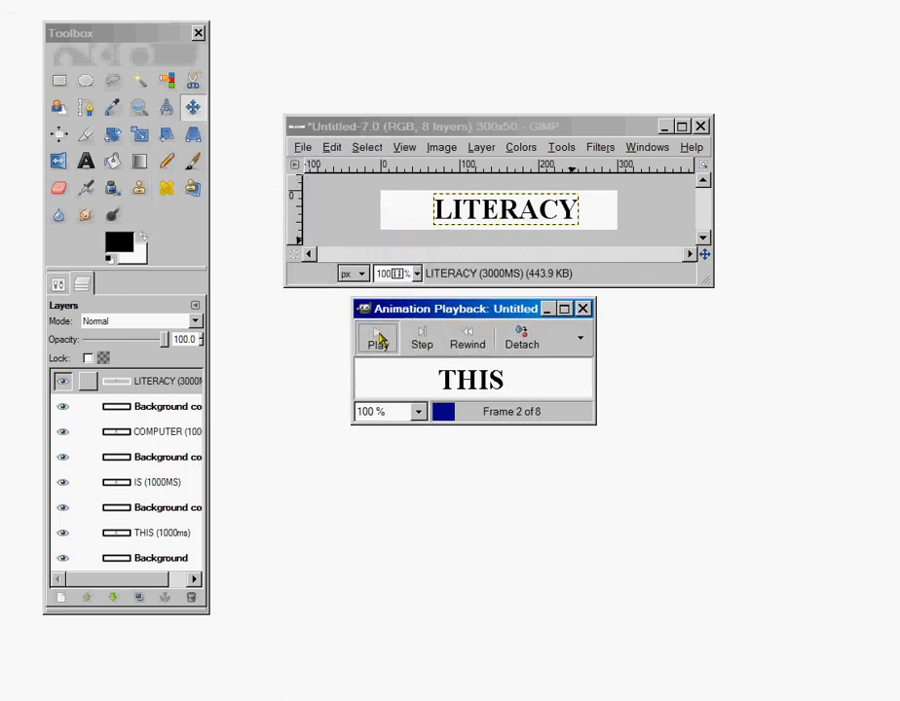
{"action": "left_click", "coordinate": [378, 339]}
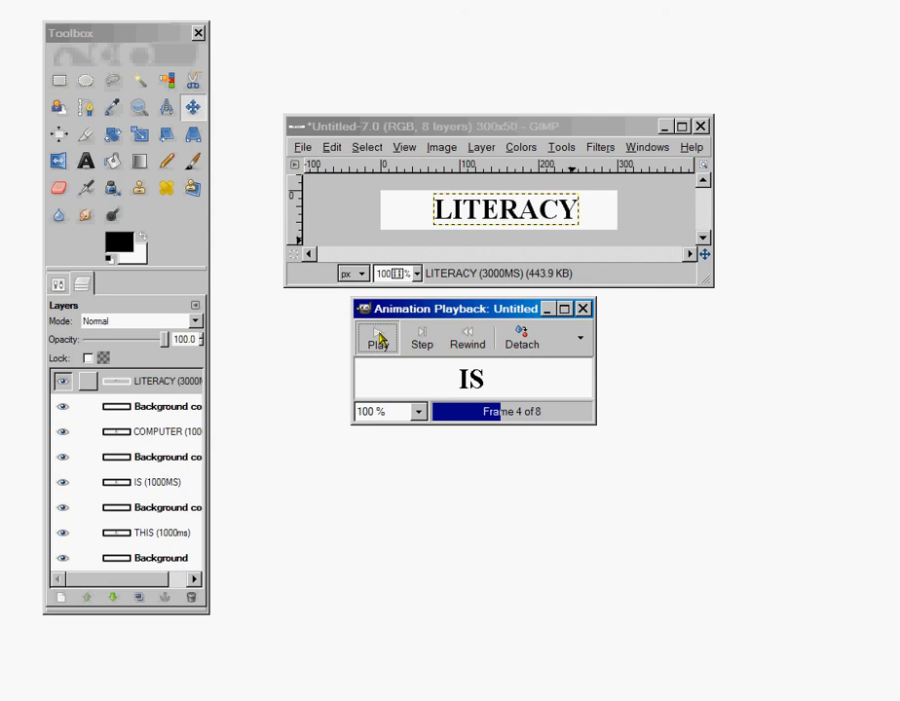
{"action": "left_click", "coordinate": [378, 337]}
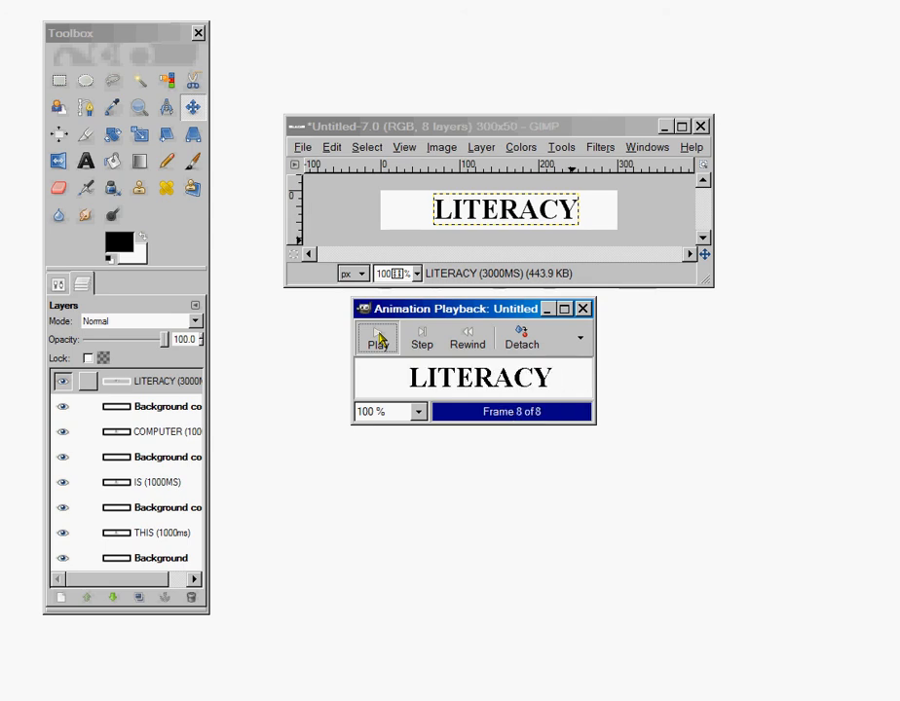
{"action": "left_click", "coordinate": [378, 339]}
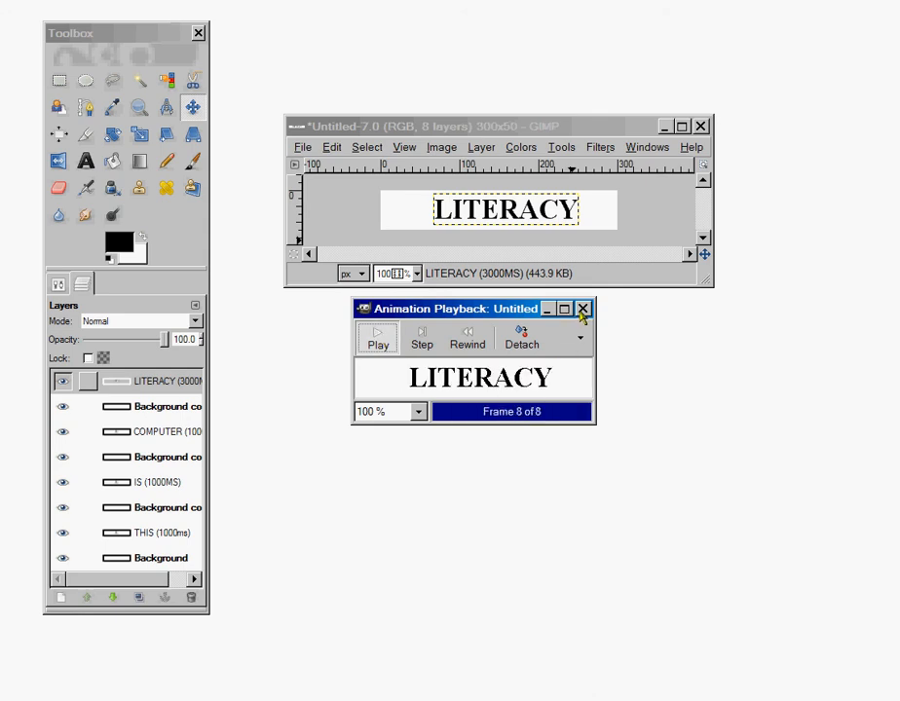
{"action": "left_click", "coordinate": [584, 307]}
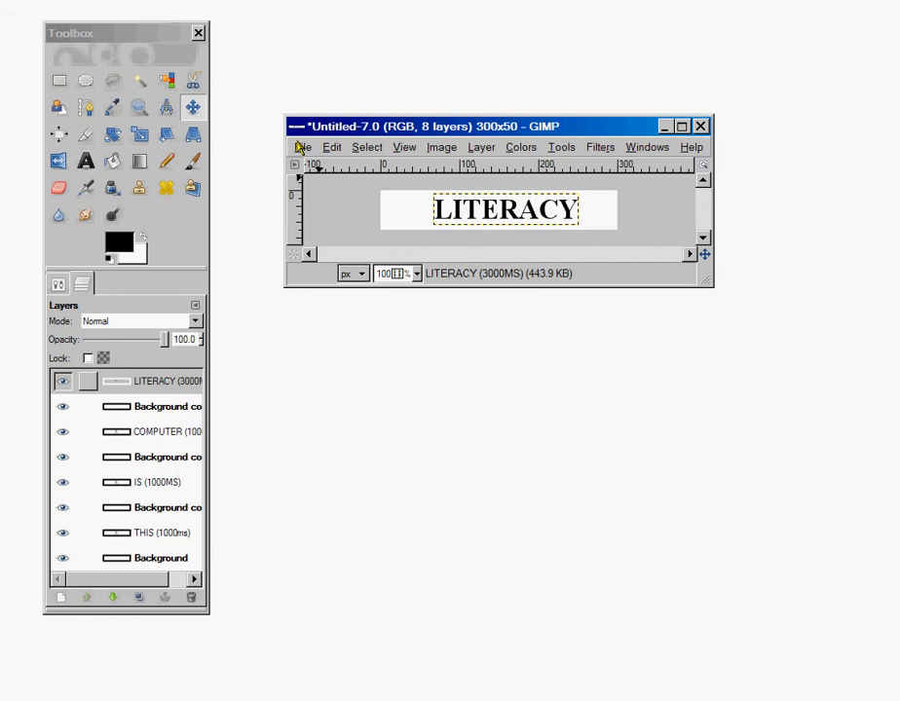
Step: Start Save As and enter CS150GIF as the file name in the videos folder
{"action": "left_click", "coordinate": [300, 148]}
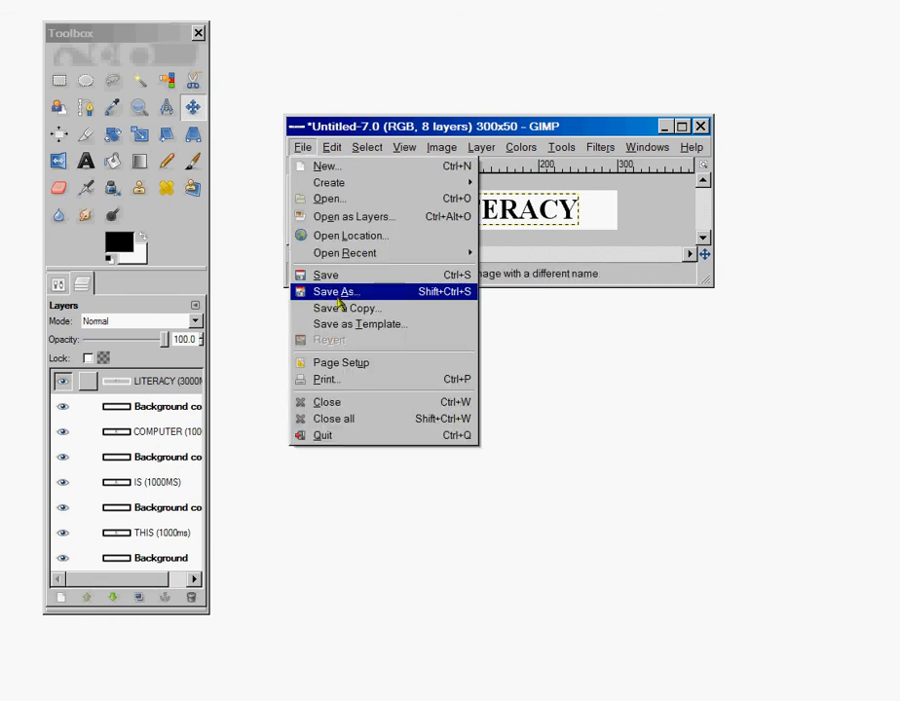
{"action": "mouse_move", "coordinate": [335, 293]}
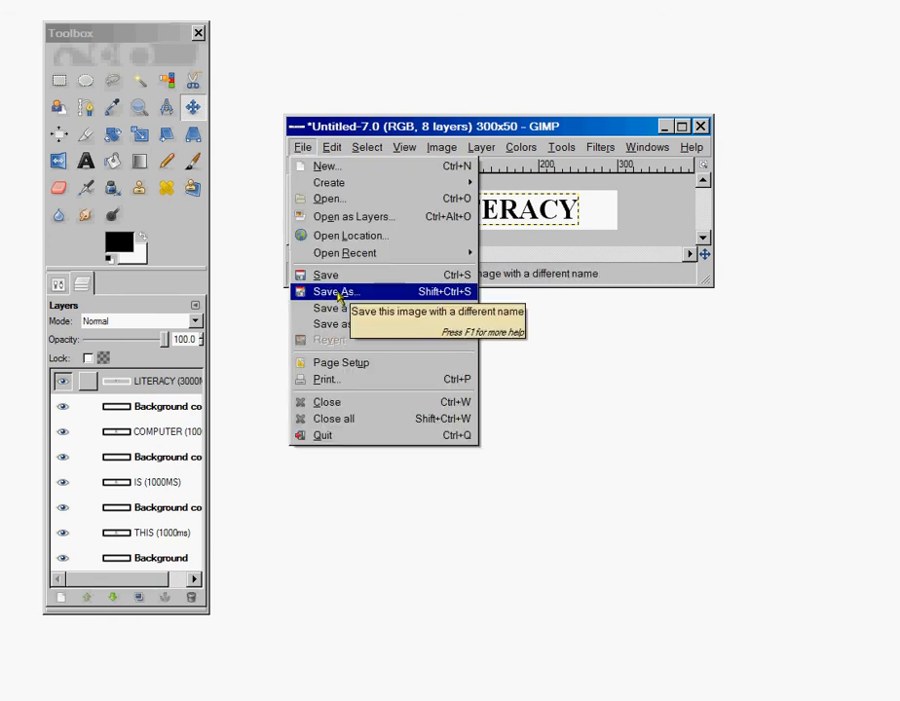
{"action": "left_click", "coordinate": [335, 292]}
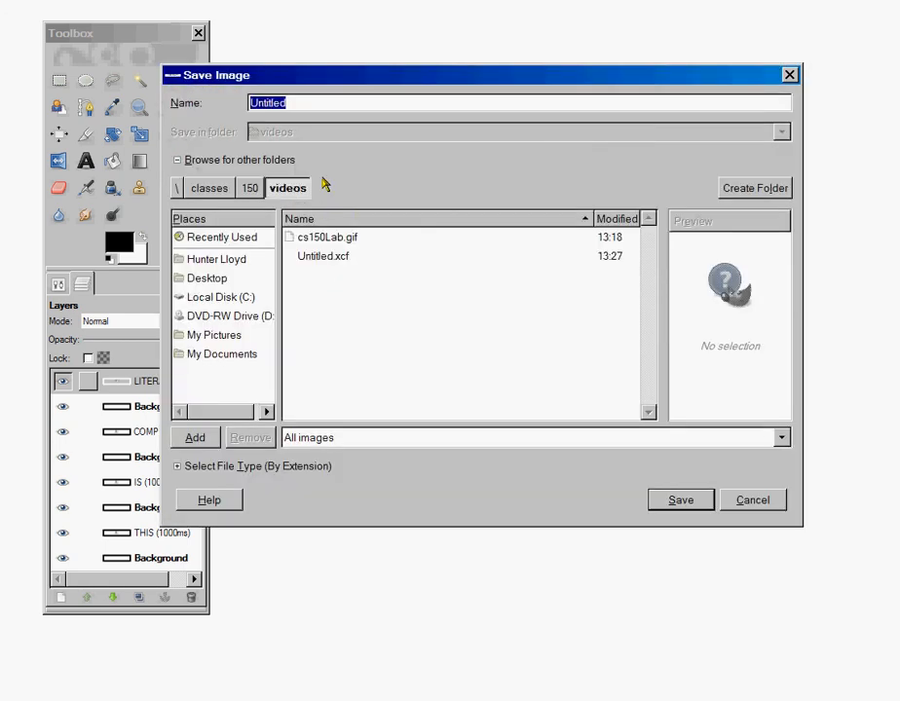
{"action": "type", "text": "CS"}
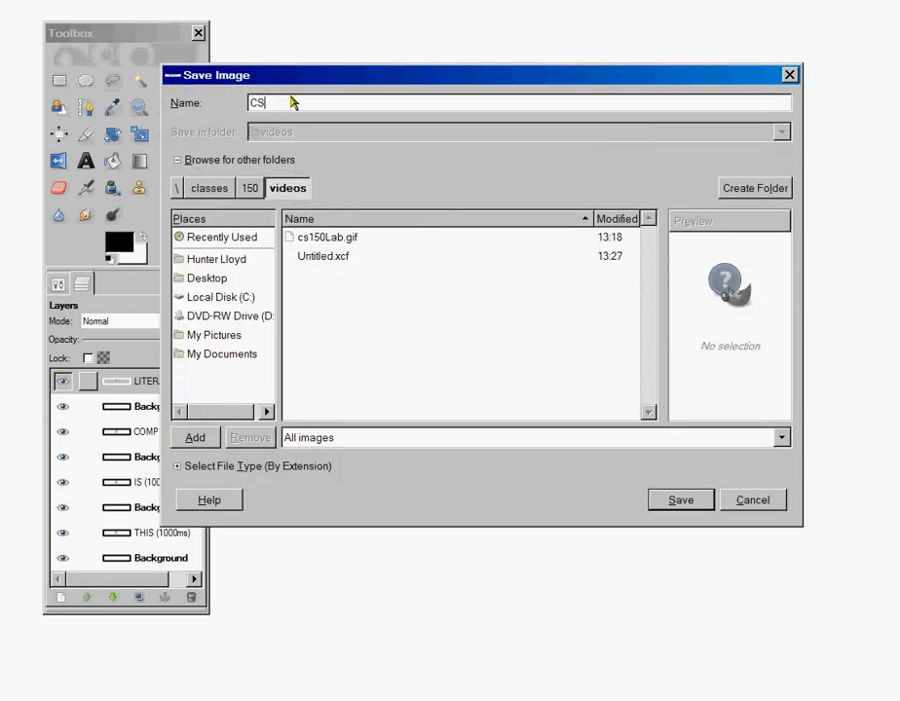
{"action": "type", "text": "150"}
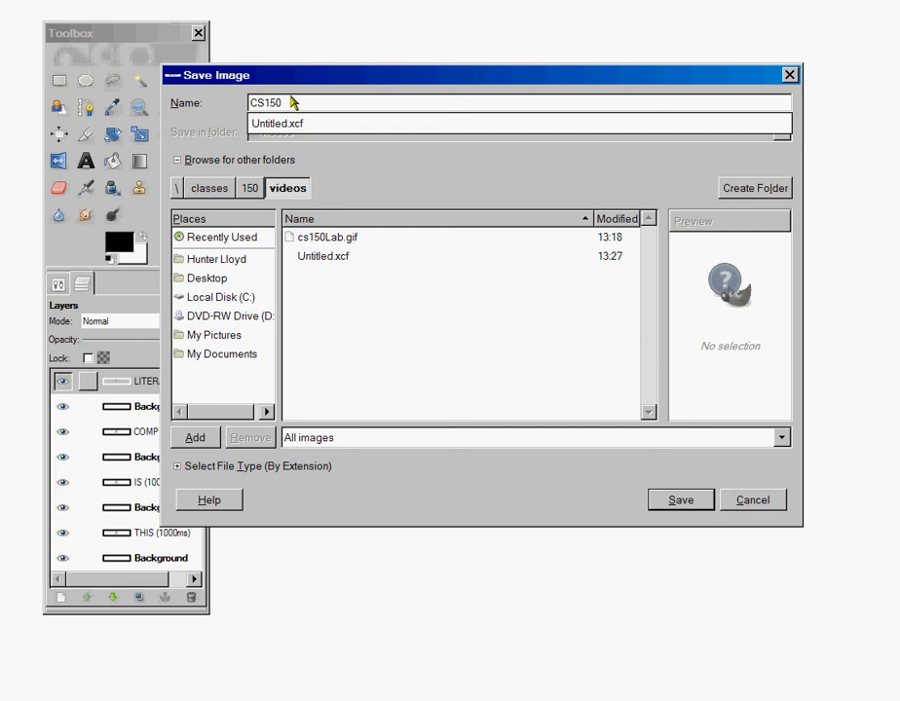
{"action": "type", "text": "GIF"}
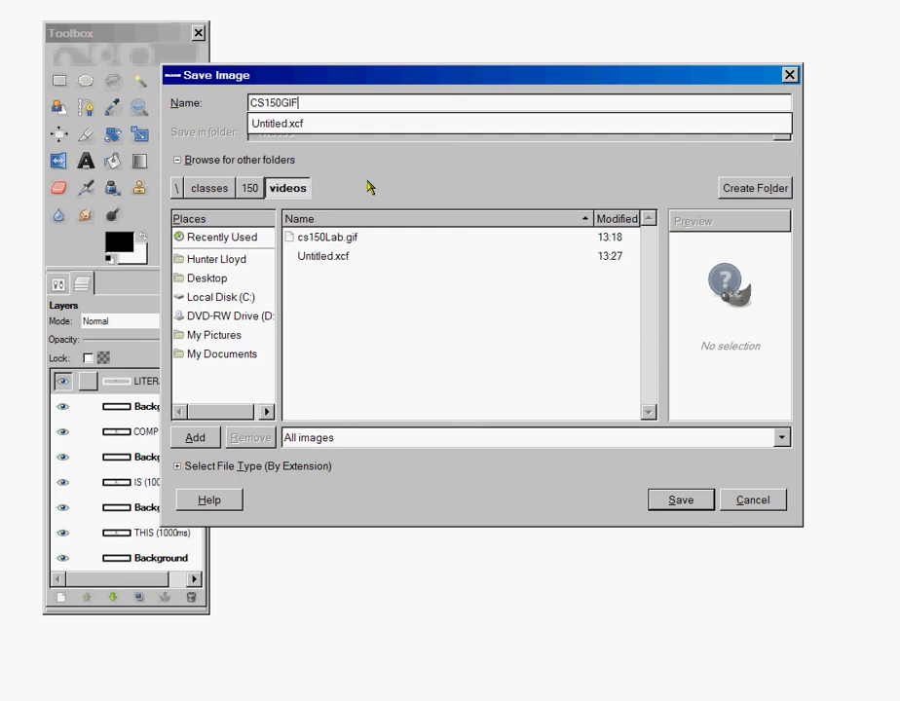
{"action": "mouse_move", "coordinate": [251, 269]}
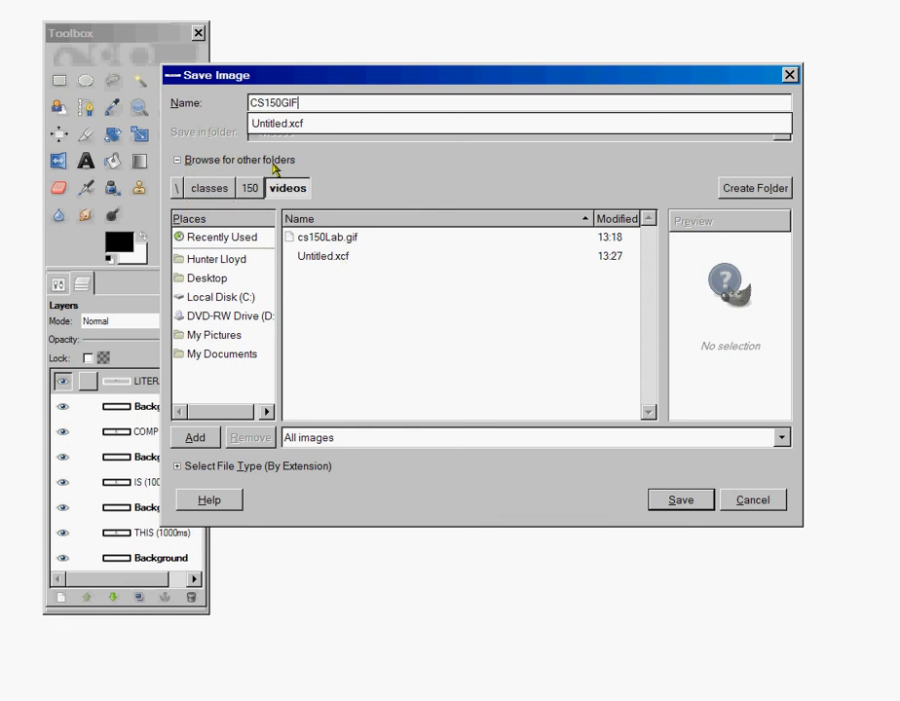
{"action": "mouse_move", "coordinate": [203, 201]}
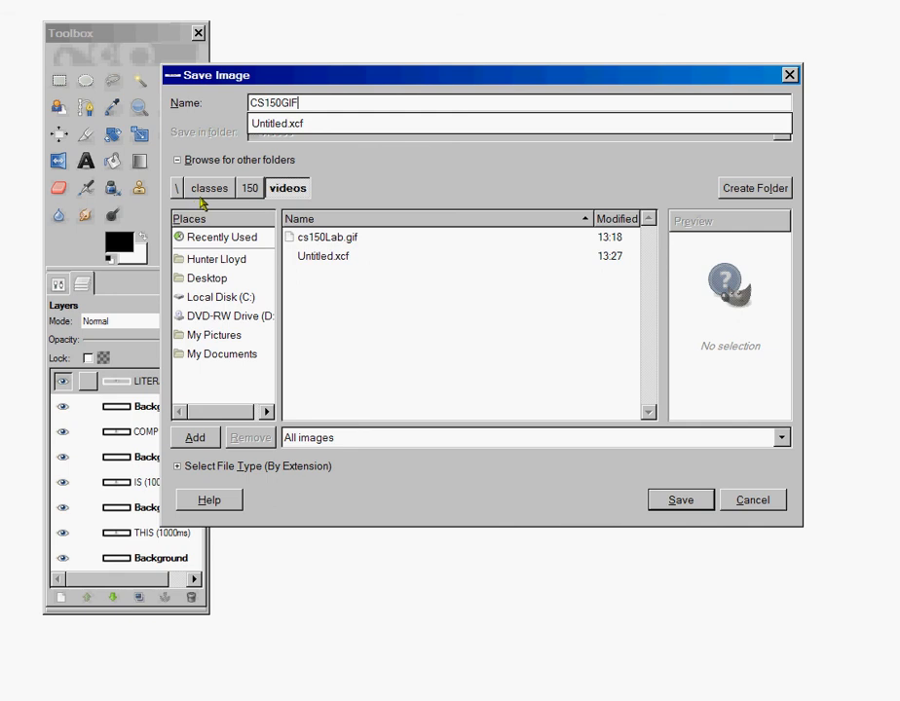
{"action": "mouse_move", "coordinate": [250, 272]}
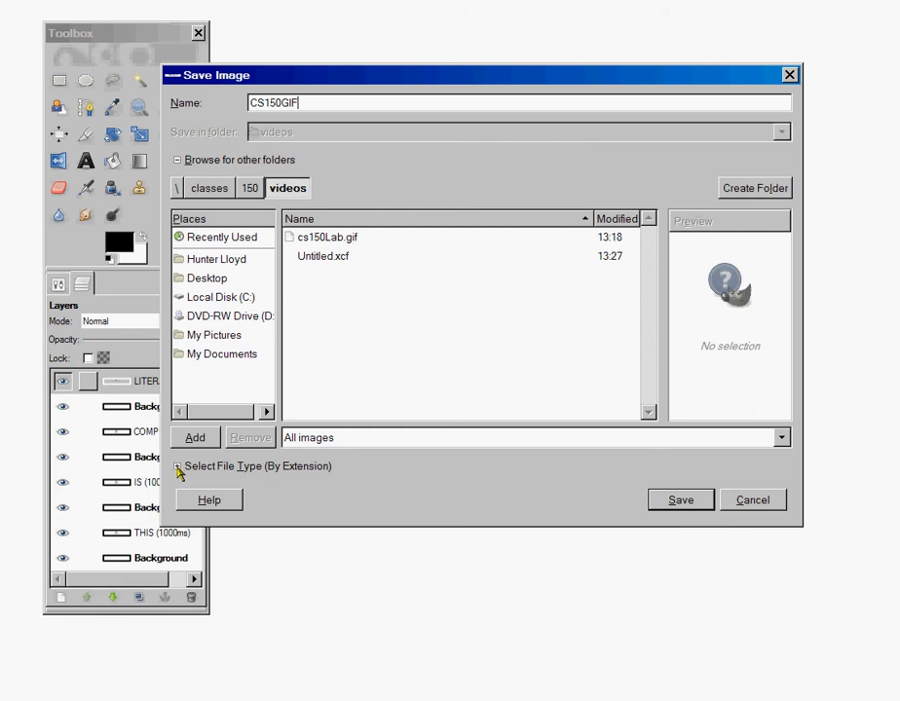
Step: Choose GIF image as the file type and export the layers as an animation
{"action": "left_click", "coordinate": [182, 468]}
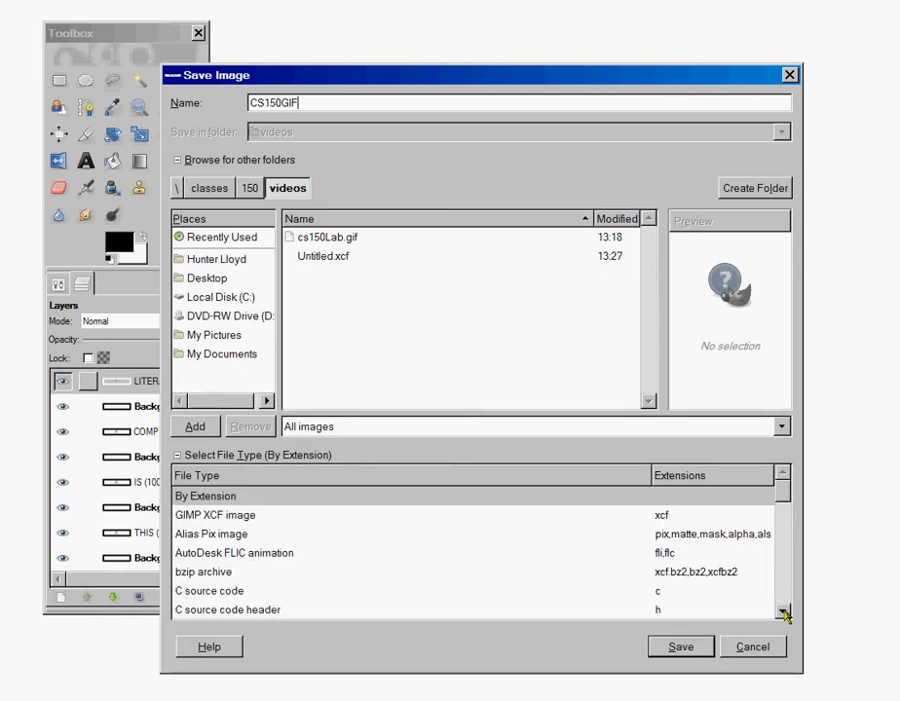
{"action": "scroll", "scroll_direction": "down", "scroll_amount": 3}
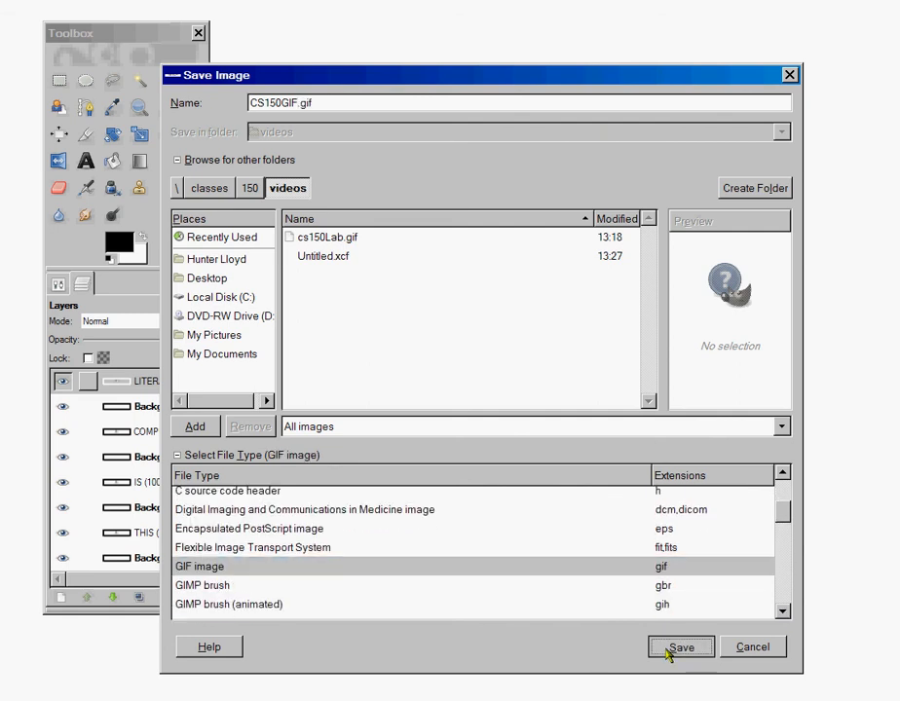
{"action": "left_click", "coordinate": [682, 647]}
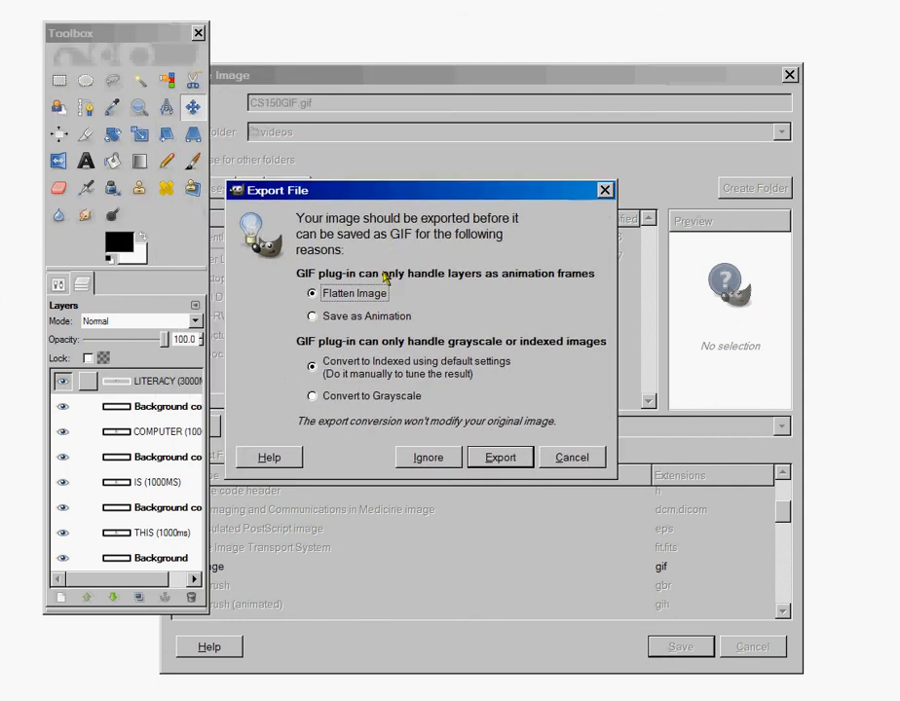
{"action": "left_click", "coordinate": [312, 315]}
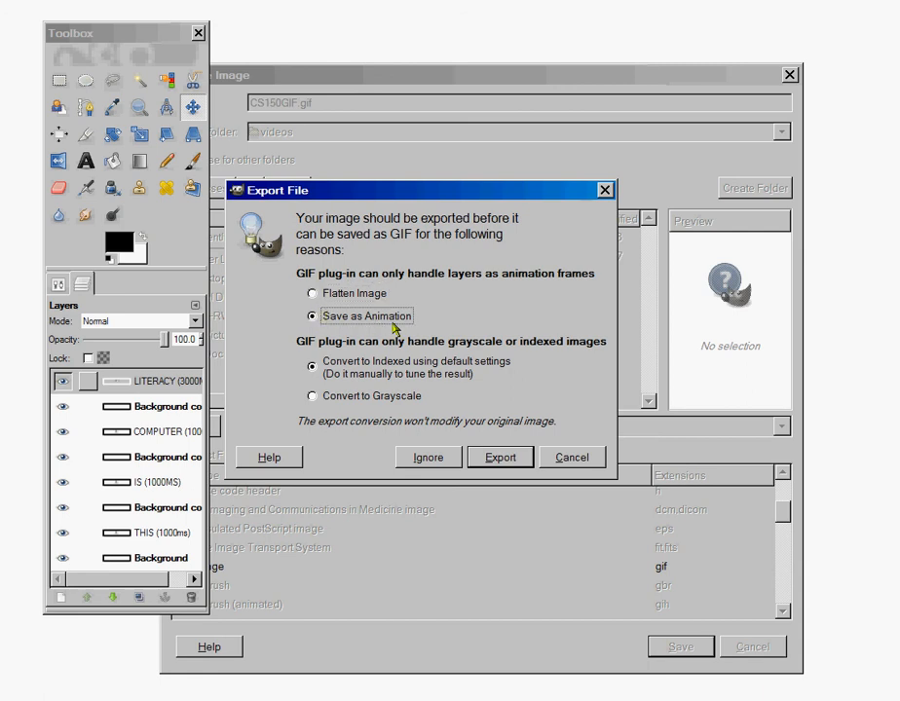
{"action": "left_click", "coordinate": [498, 456]}
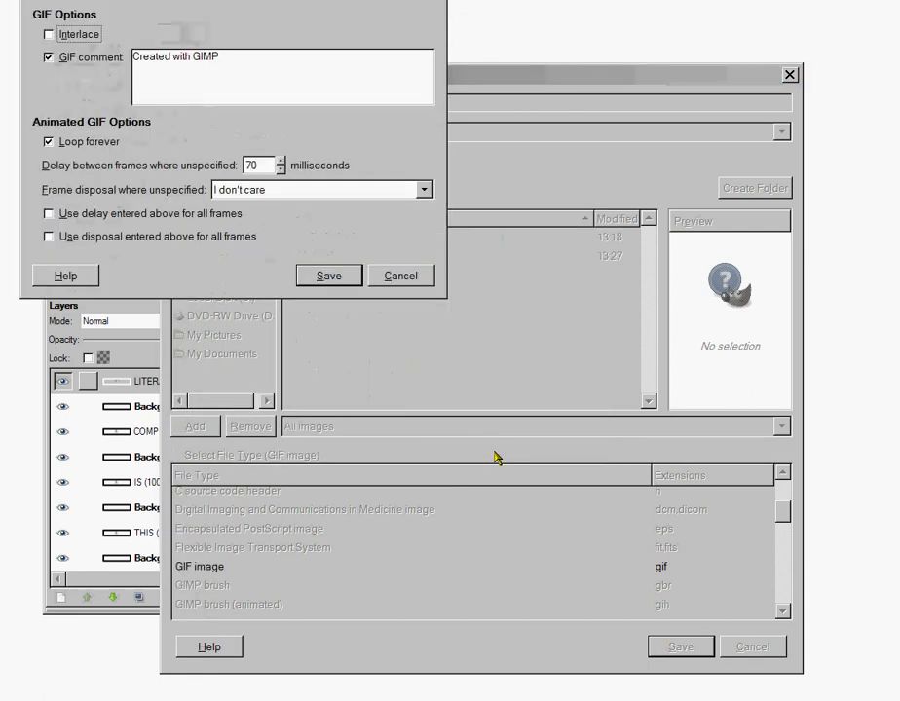